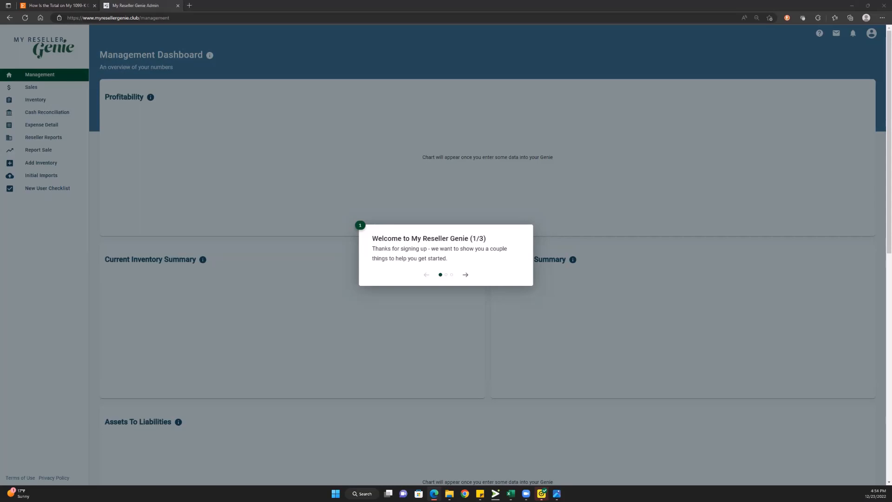
mouse_move(301, 175)
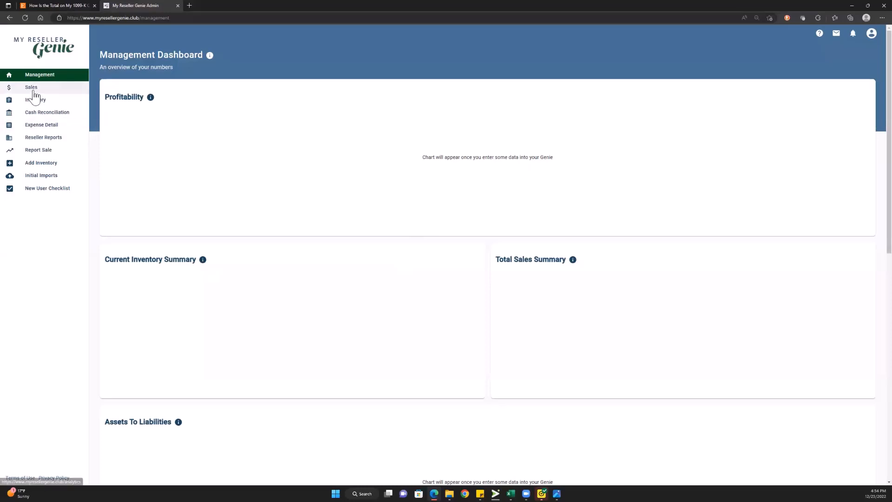
Step: Open the Sales analytics page and scroll through its empty gross profit and sales charts
click(32, 87)
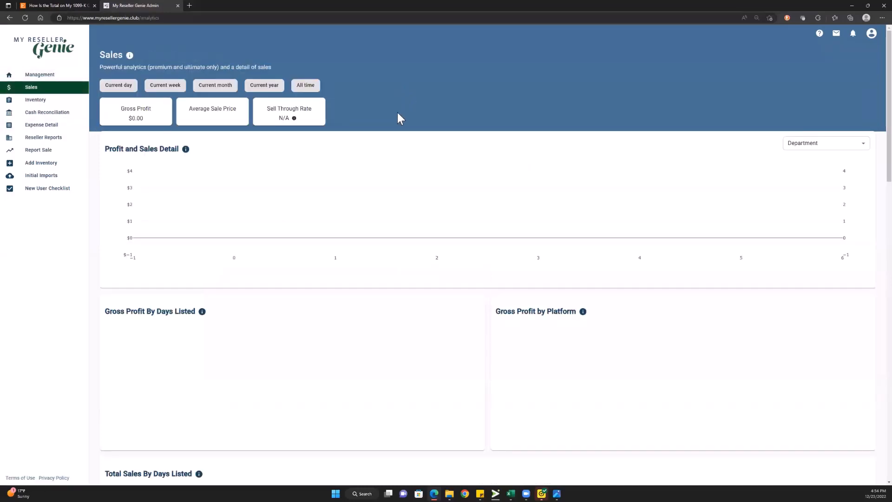
scroll(down, 3)
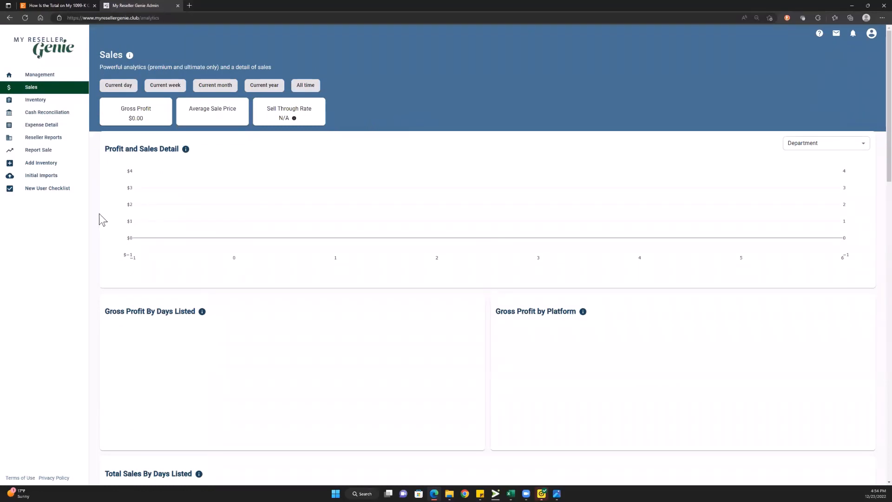
mouse_move(108, 105)
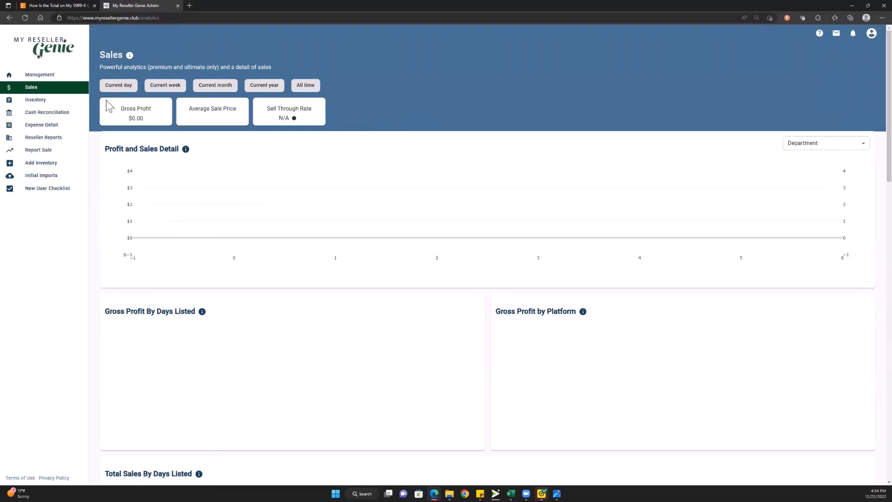
mouse_move(191, 31)
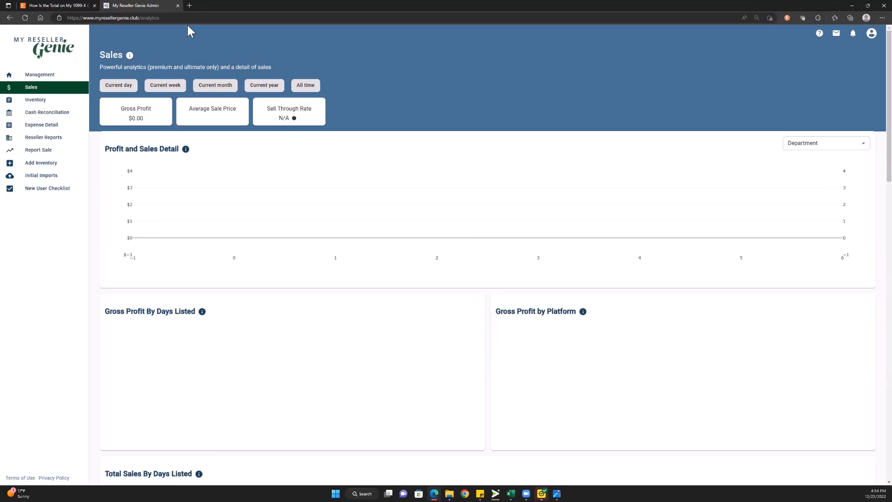
mouse_move(128, 46)
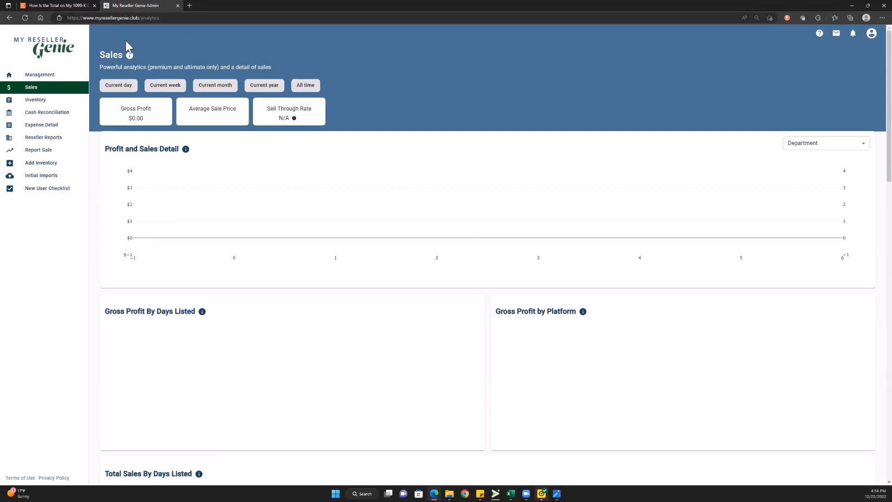
mouse_move(218, 124)
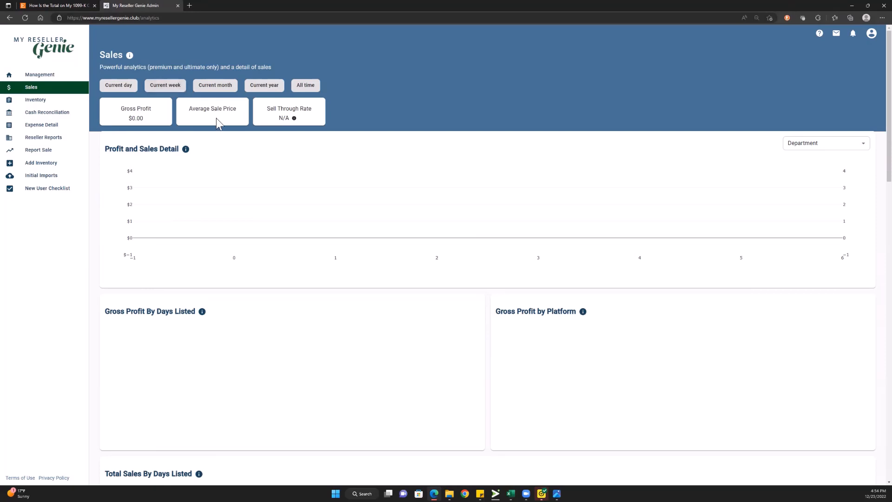
mouse_move(175, 53)
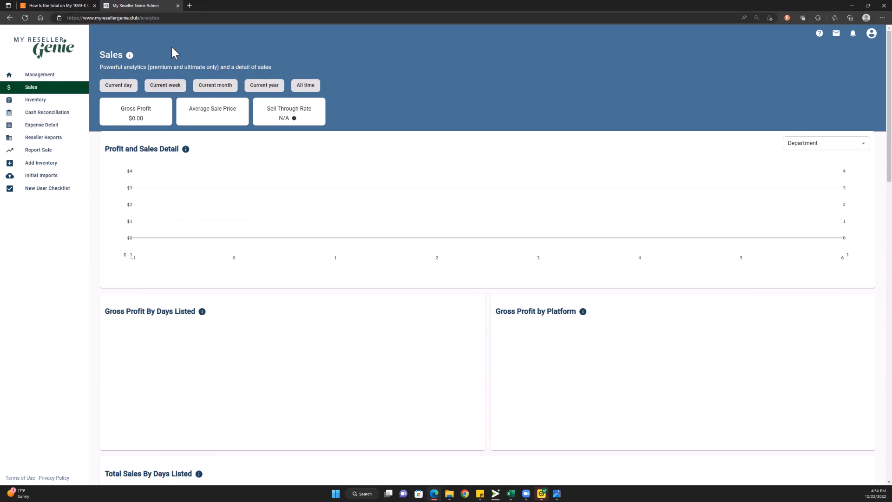
mouse_move(54, 5)
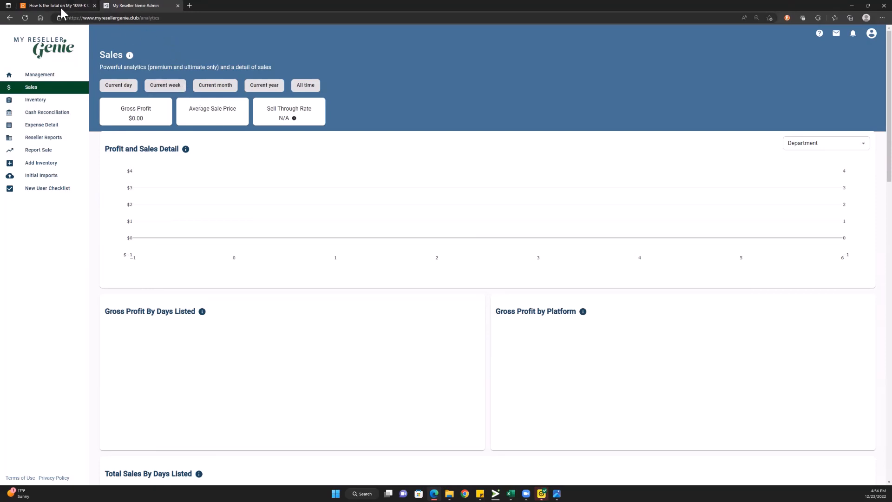
Step: Switch to the Etsy Help article 'How Is the Total on My 1099-K Calculated?'
click(54, 5)
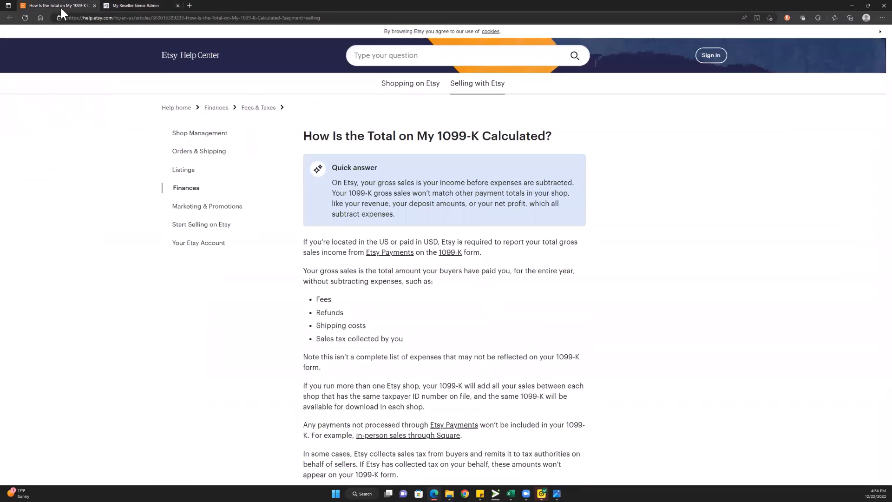
mouse_move(482, 156)
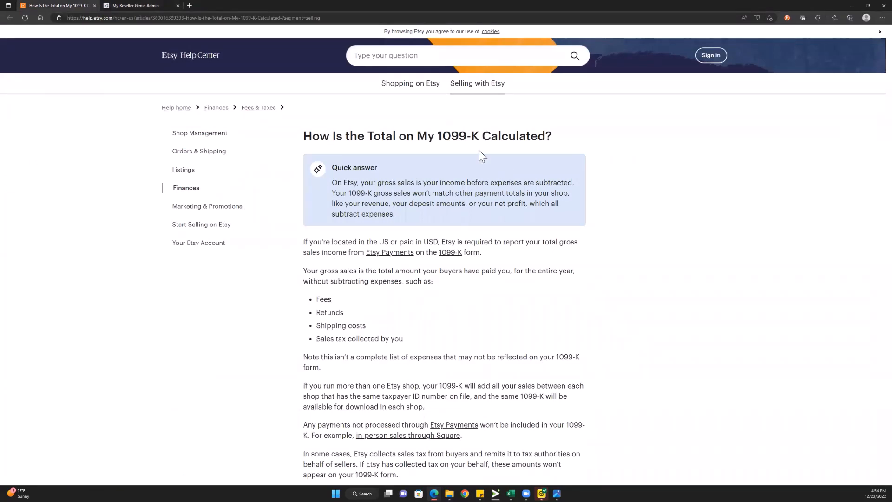
mouse_move(556, 241)
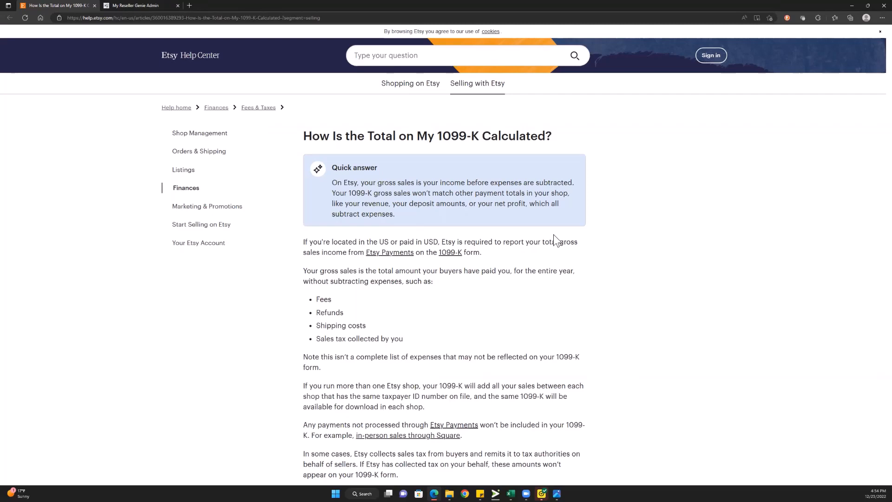
mouse_move(368, 307)
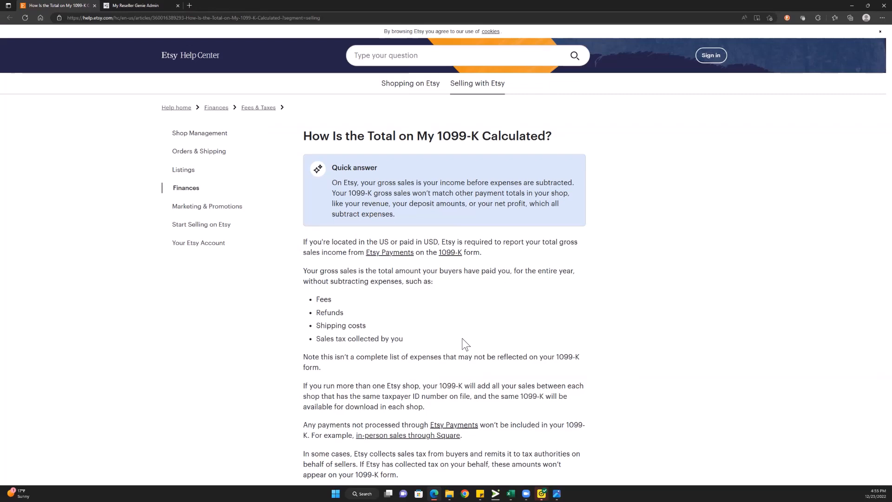
mouse_move(422, 324)
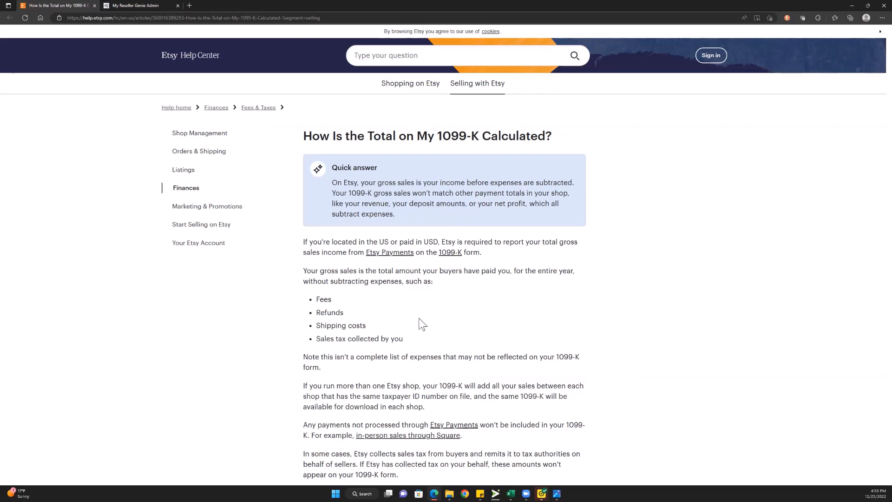
Step: Scroll the 1099-K article down to the 'How to calculate your gross sales' steps
scroll(down, 3)
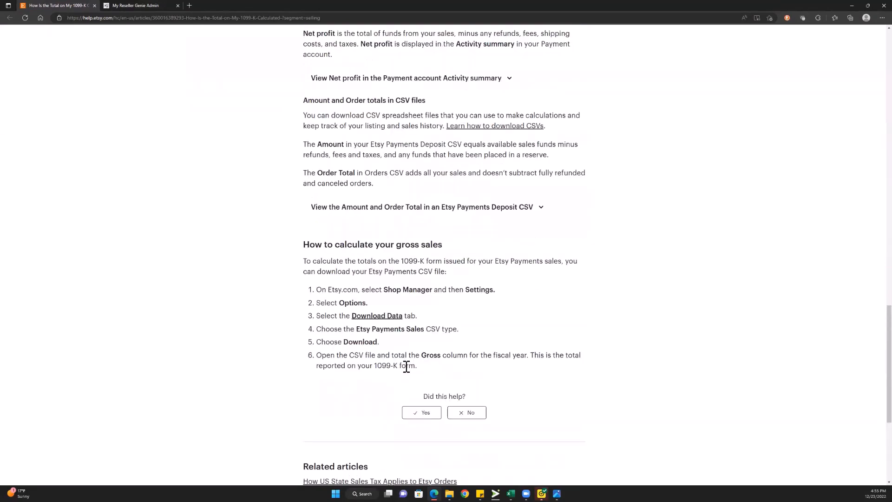
scroll(down, 3)
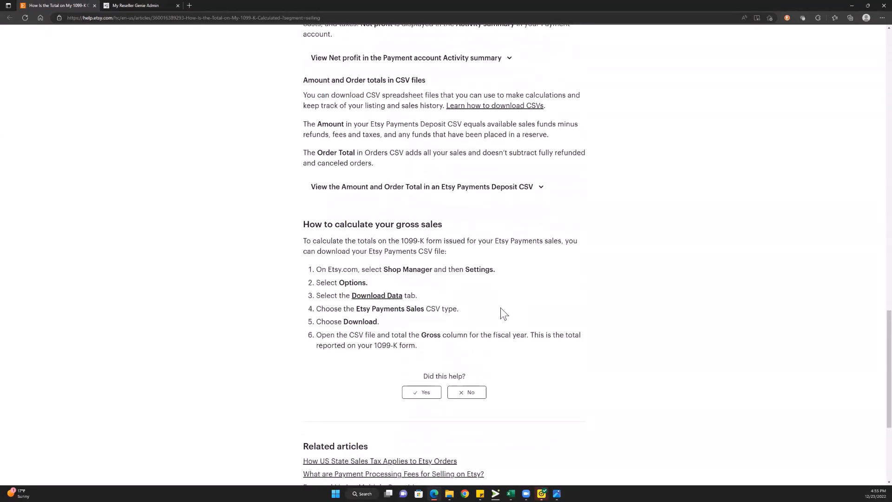
mouse_move(354, 250)
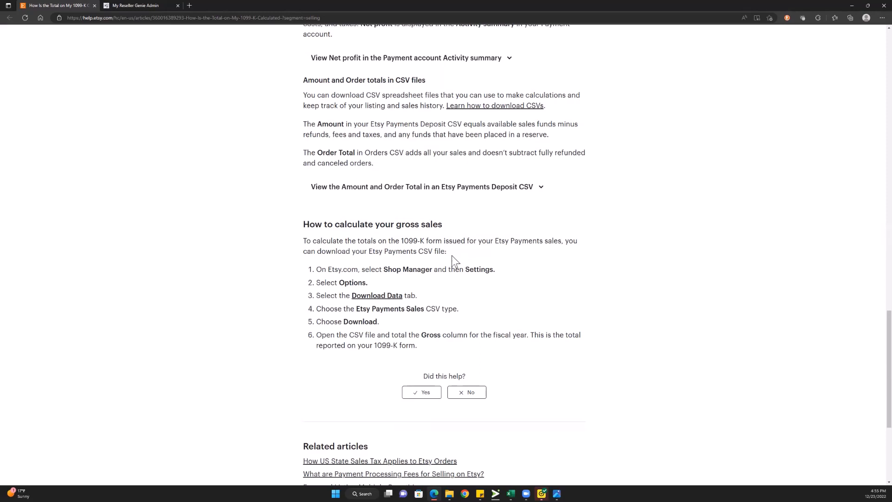
scroll(down, 3)
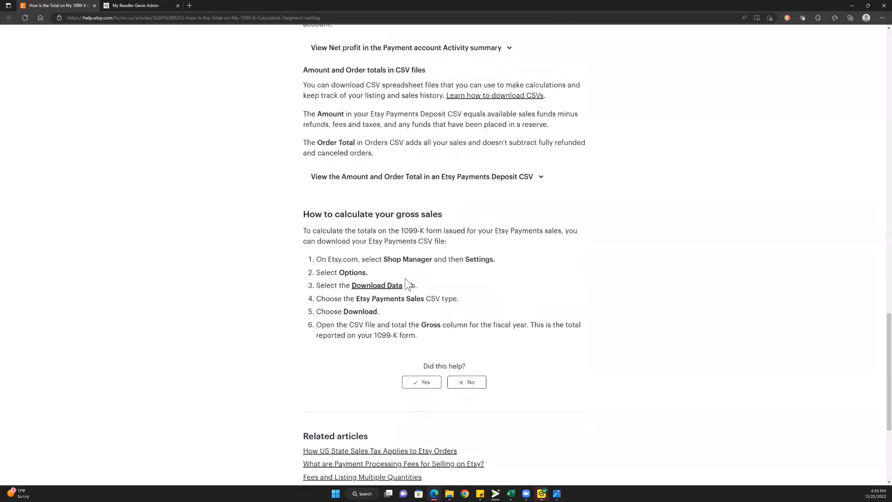
scroll(down, 3)
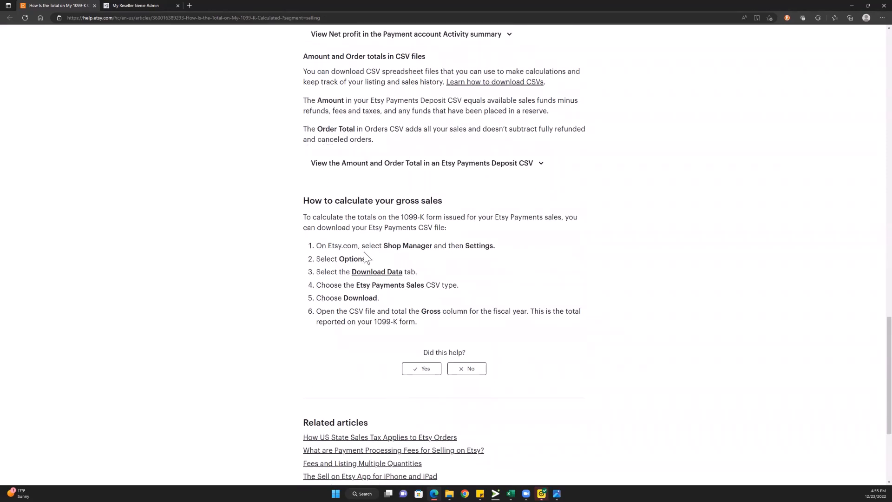
mouse_move(398, 263)
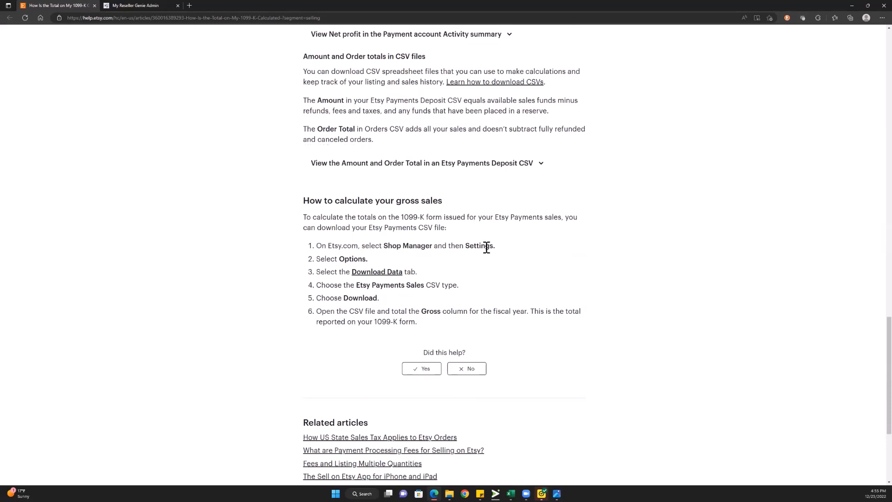
mouse_move(419, 271)
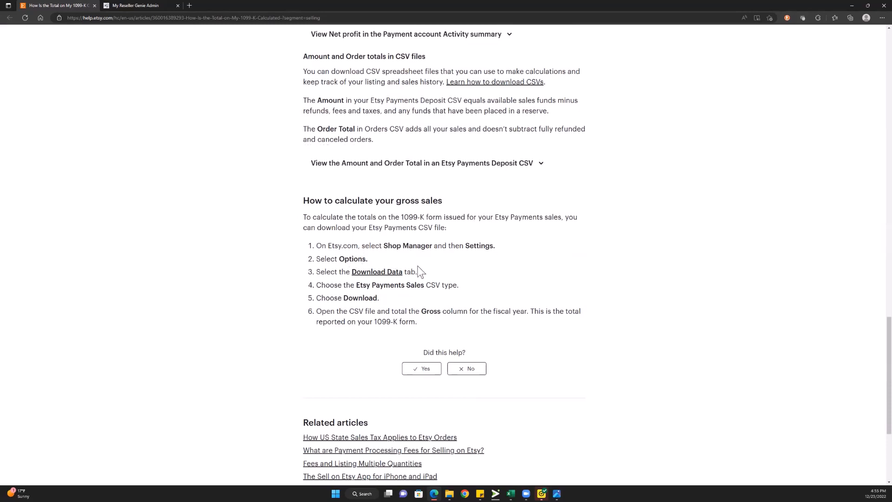
mouse_move(380, 291)
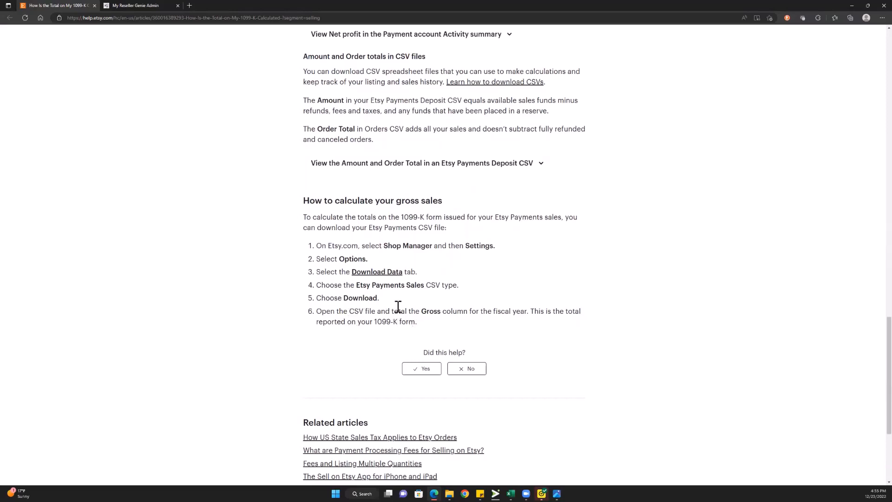
mouse_move(392, 320)
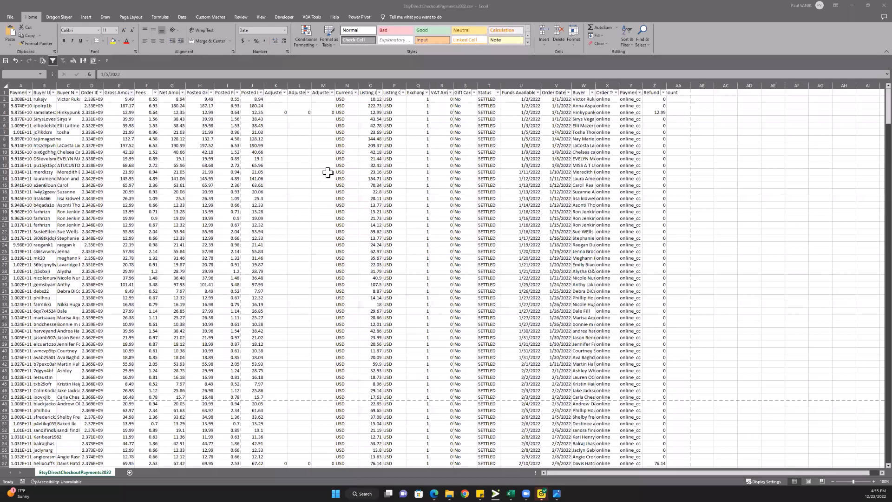
click(519, 132)
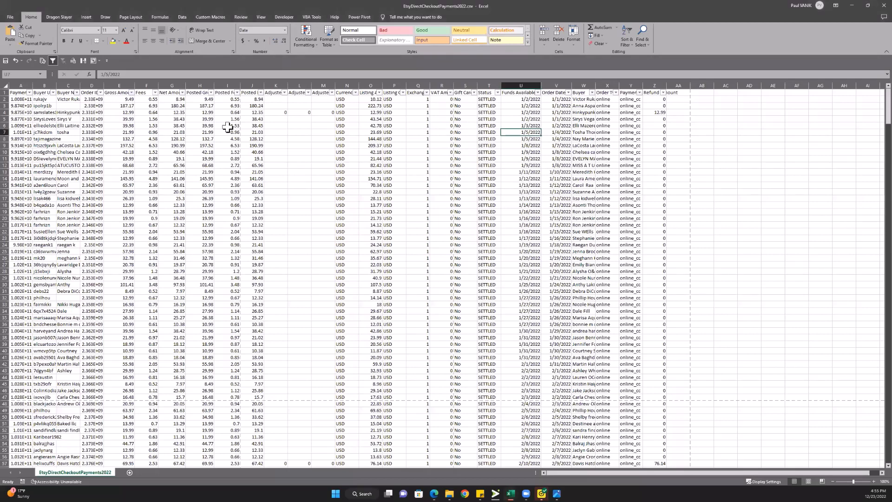
mouse_move(350, 170)
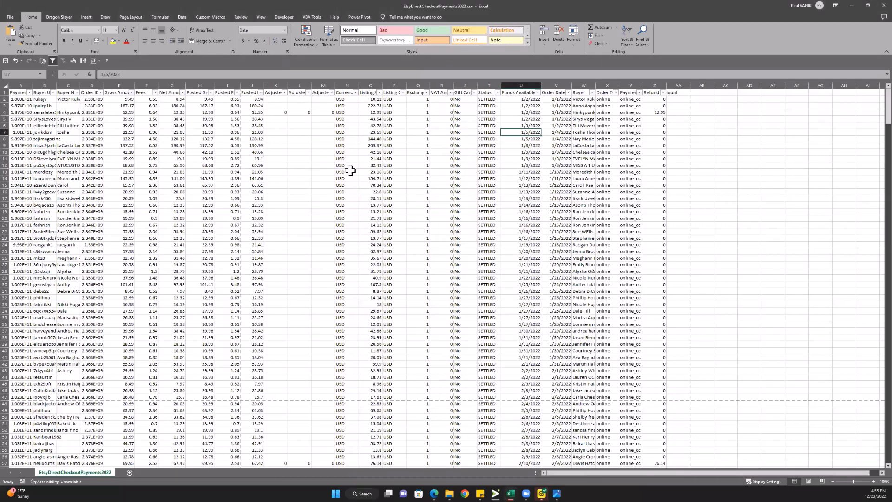
click(119, 99)
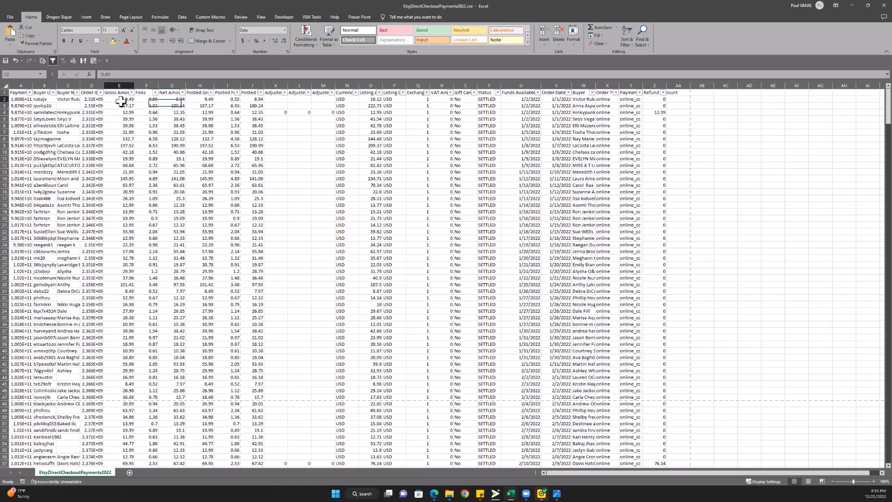
click(118, 92)
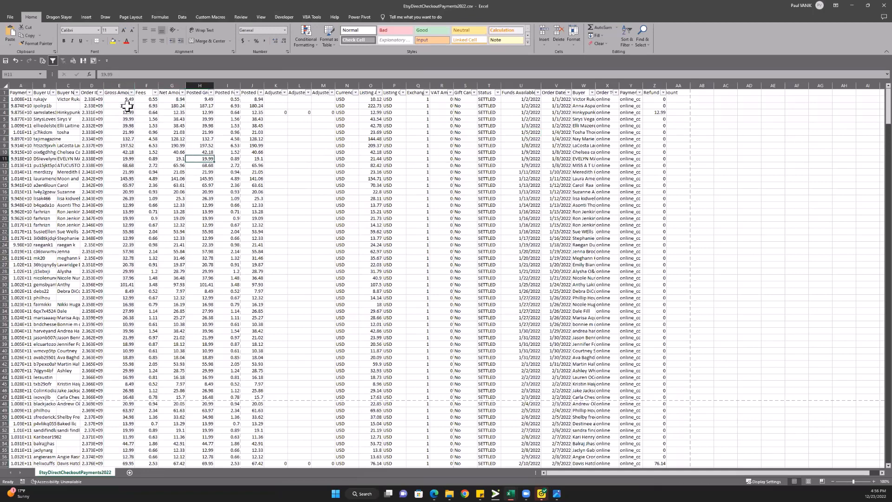
click(119, 106)
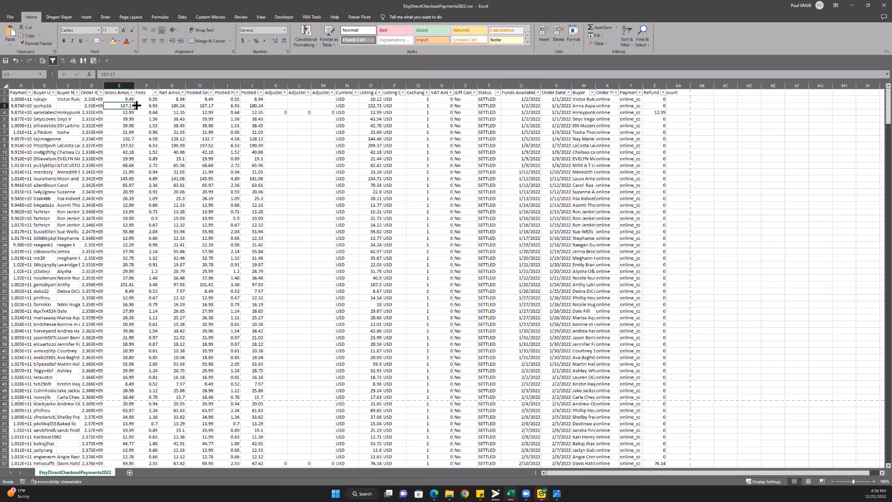
mouse_move(119, 144)
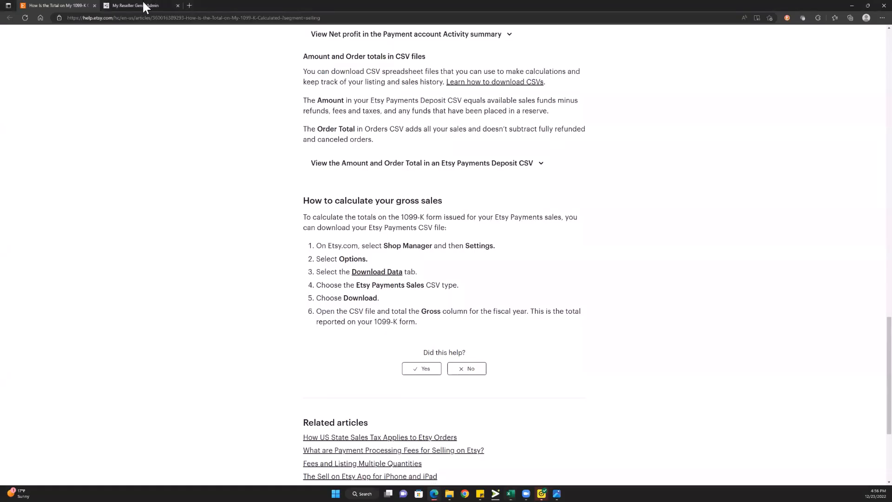
Step: Open Initial Imports > All Other Platforms > Upload Sales and download the sales template
click(137, 5)
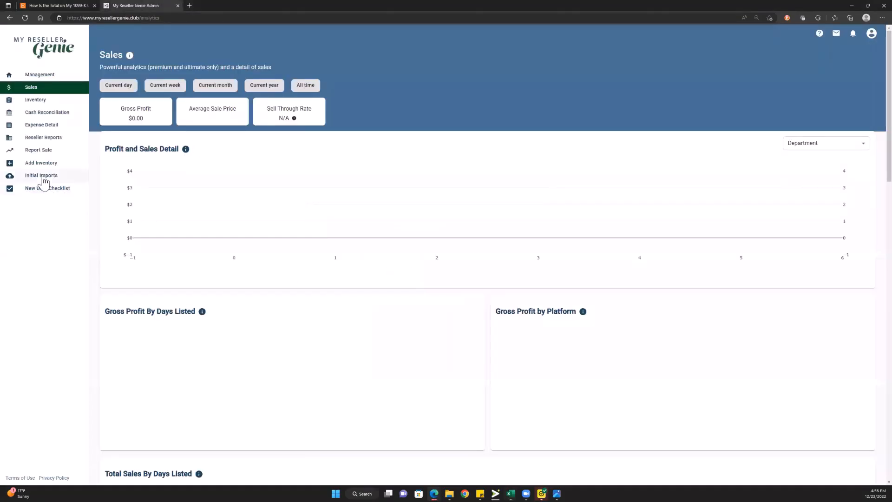
click(826, 142)
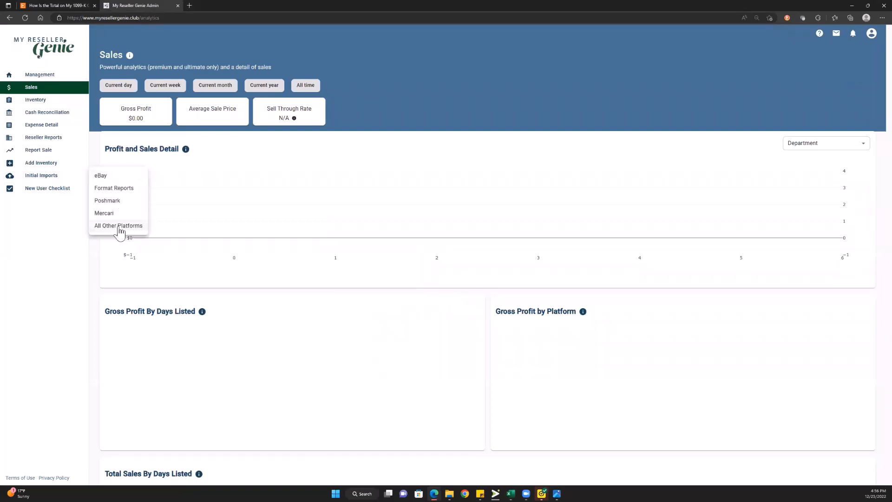
click(118, 226)
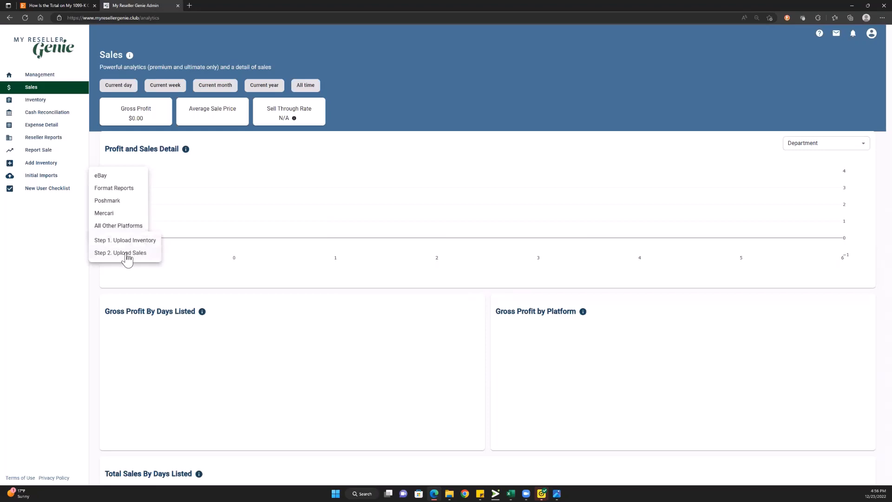
click(120, 252)
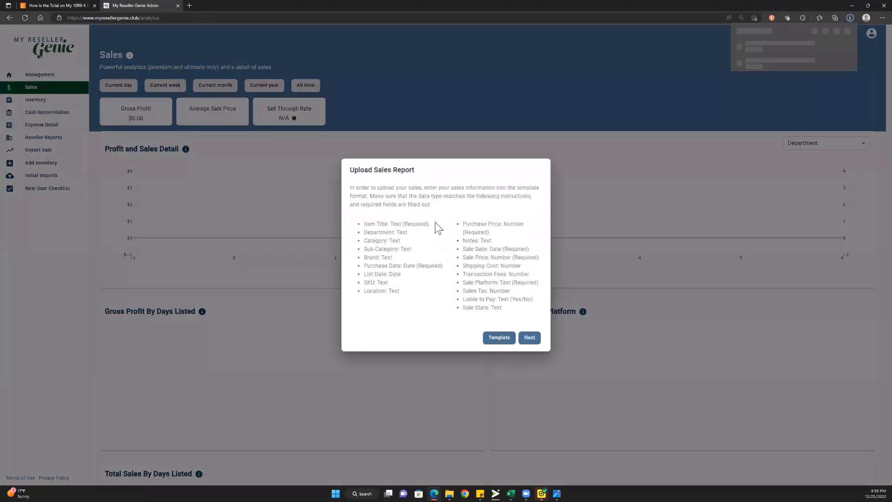
click(498, 337)
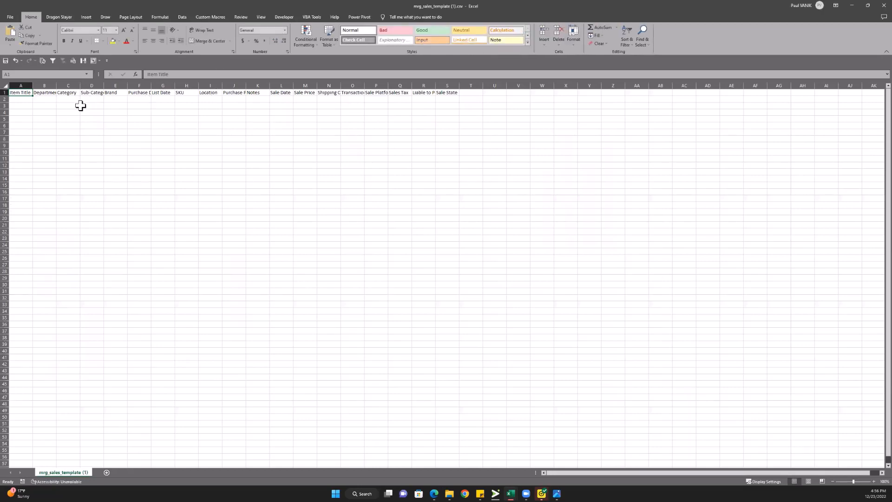
mouse_move(289, 280)
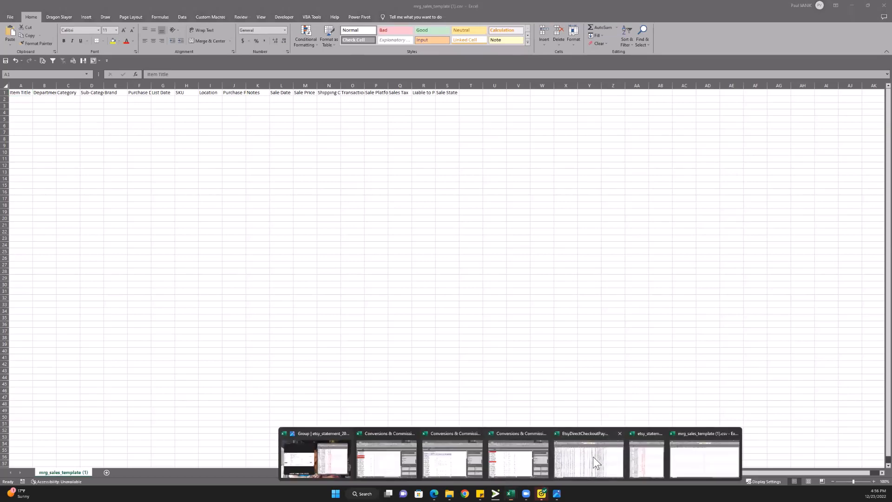
Step: Copy the Etsy payments Gross Amount column into the template's Sale Price column M
click(588, 454)
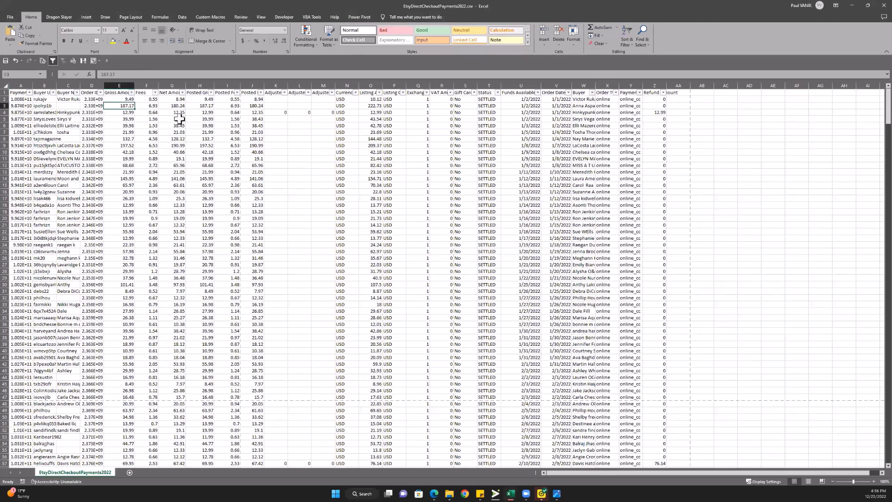
click(120, 98)
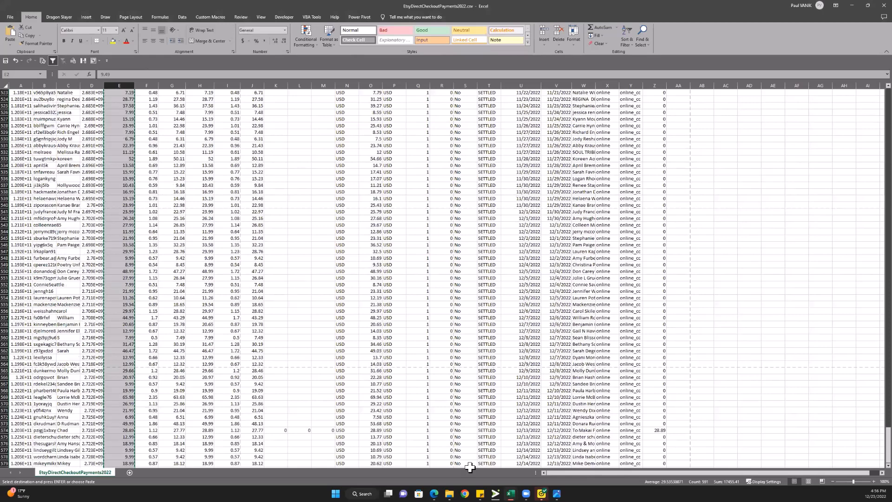
mouse_move(472, 493)
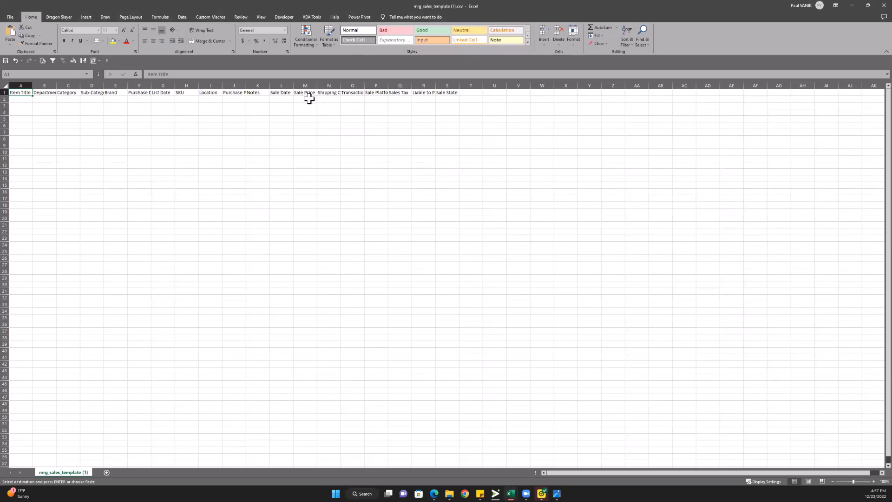
click(305, 99)
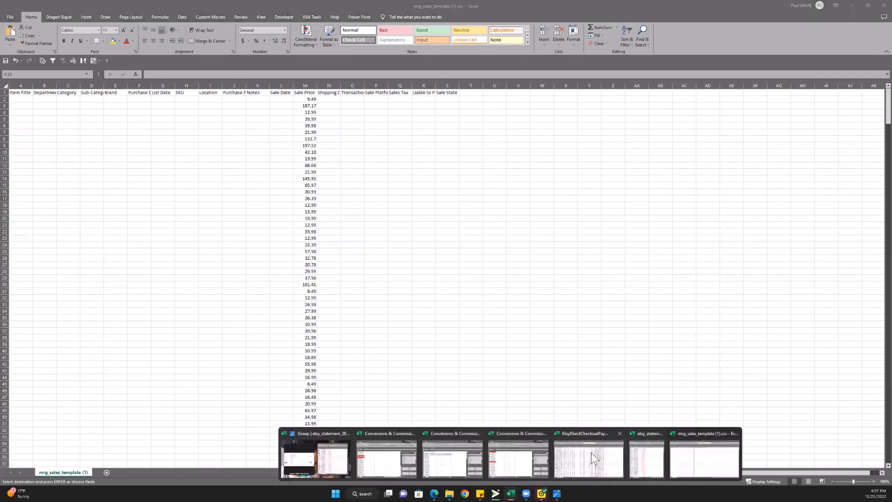
Step: Paste the Etsy Order IDs into the template's Item Title column and autofit column A
click(587, 456)
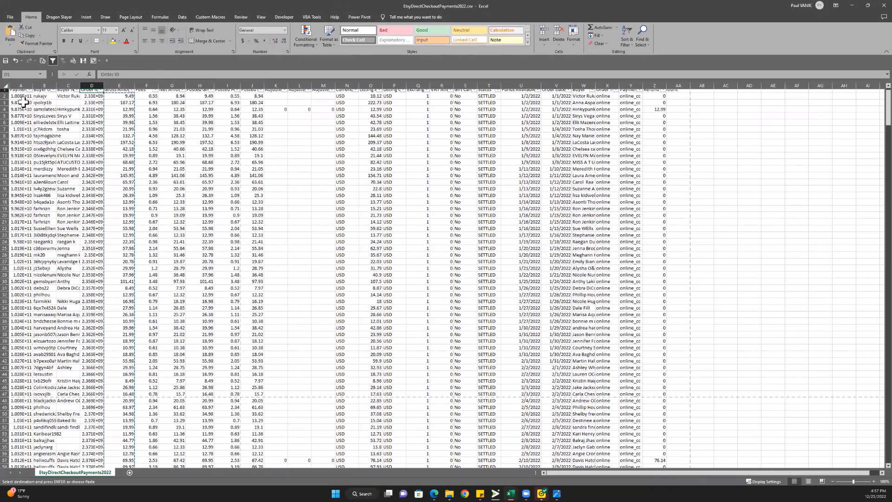
mouse_move(135, 119)
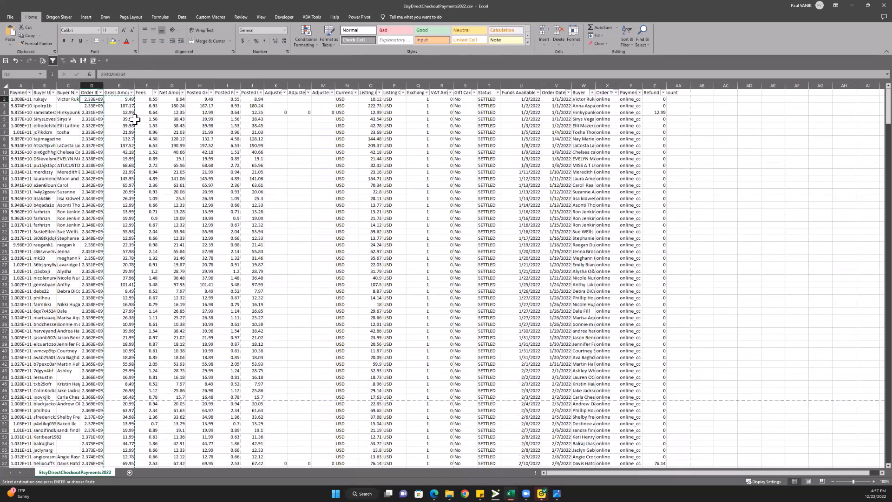
scroll(down, 3)
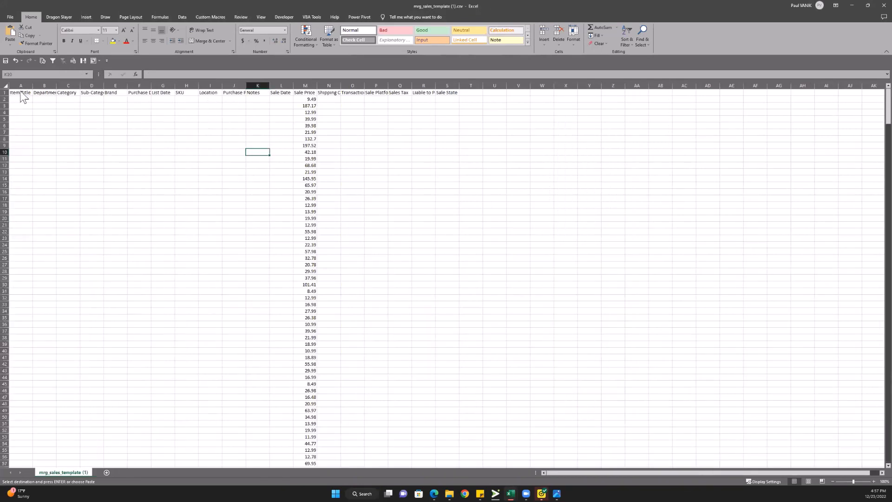
click(21, 99)
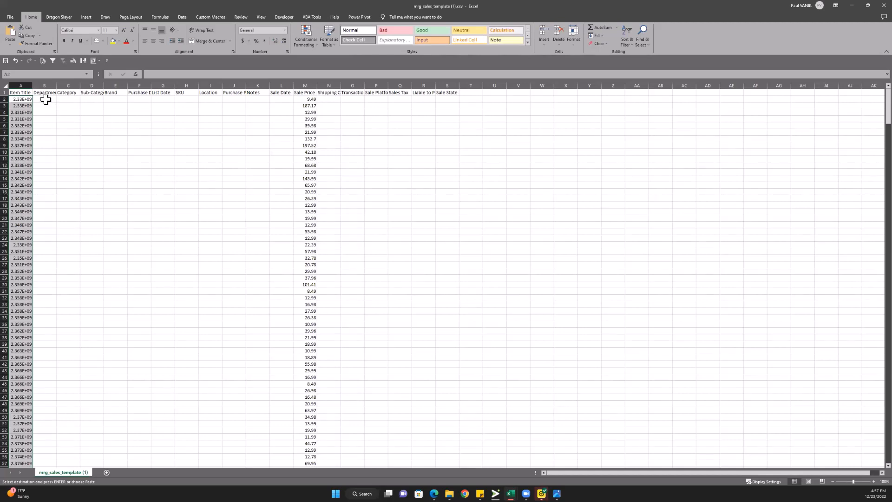
click(68, 99)
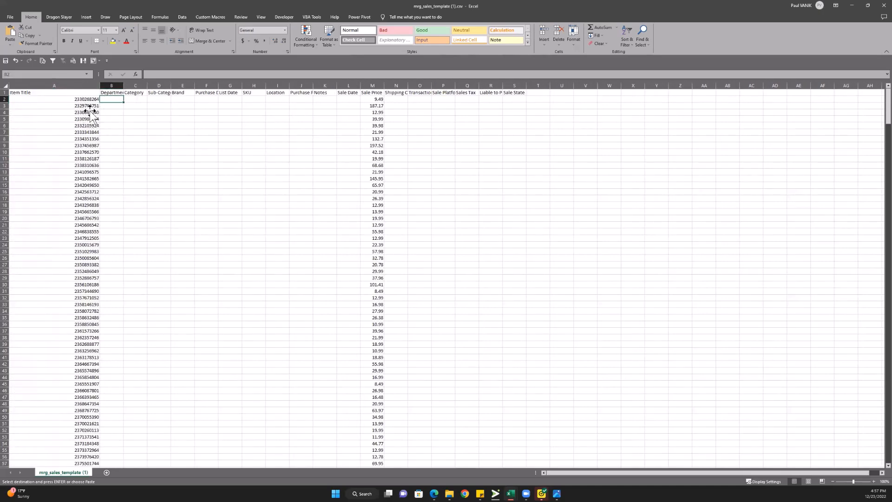
mouse_move(203, 387)
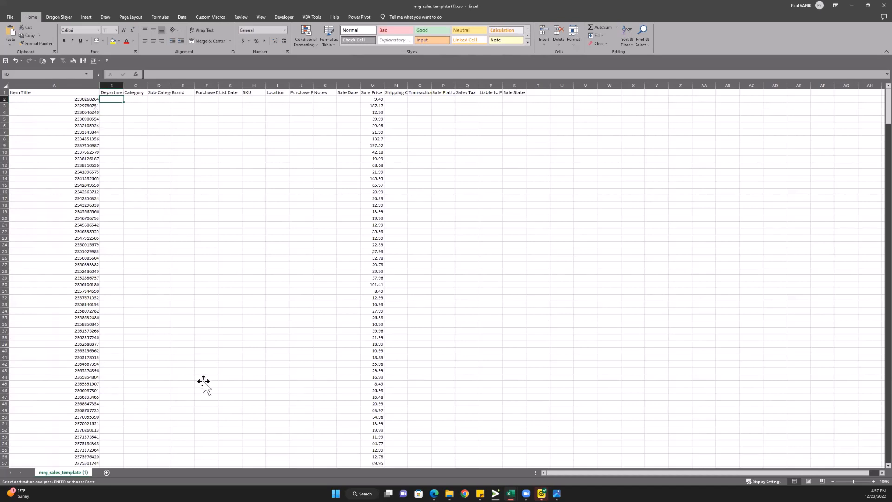
mouse_move(434, 493)
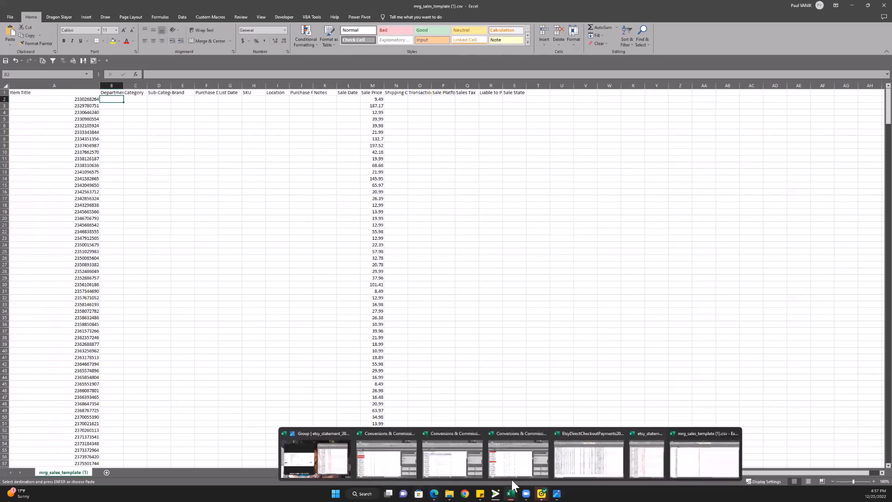
mouse_move(696, 453)
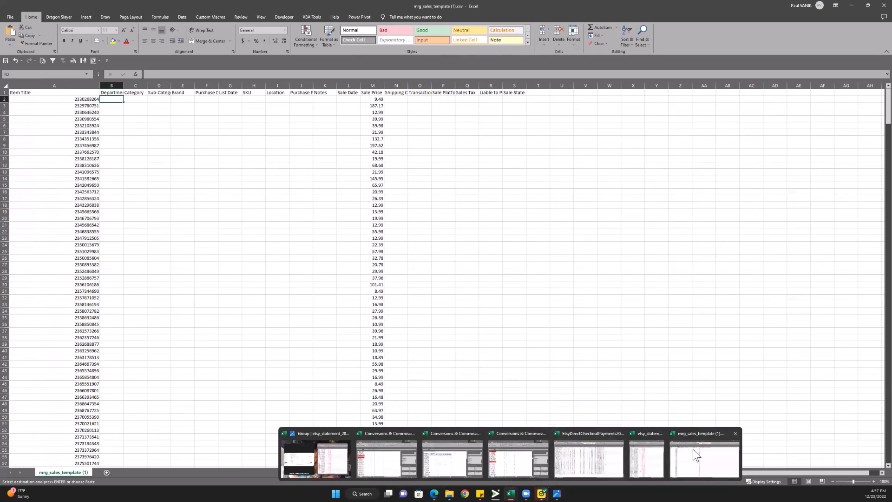
mouse_move(646, 454)
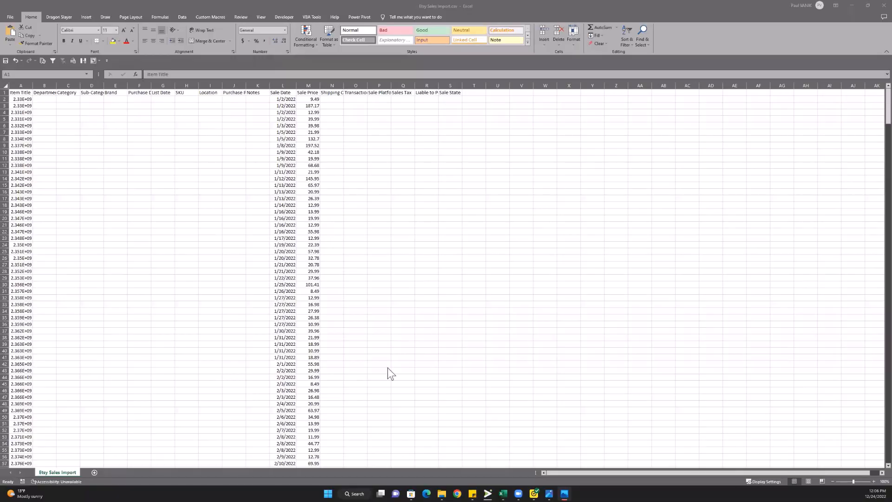
mouse_move(135, 101)
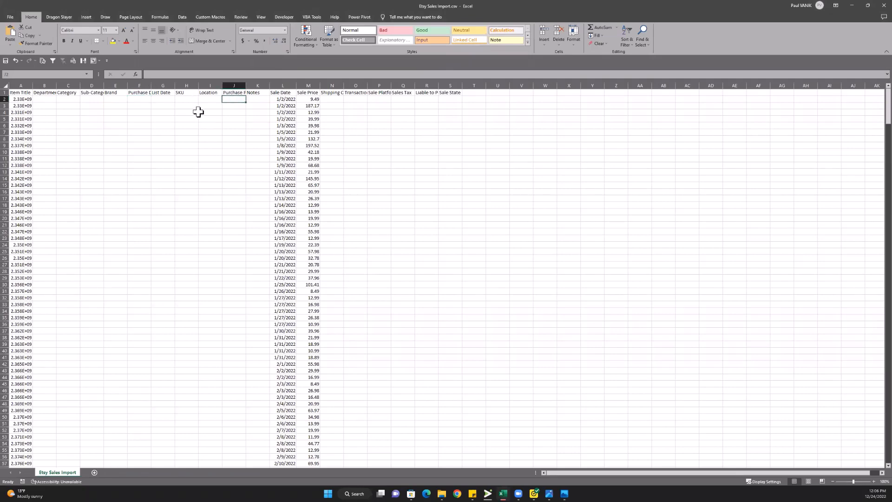
Step: Fill Purchase Price 0 and Purchase Date 1/1/2022 down every sale row
text(0)
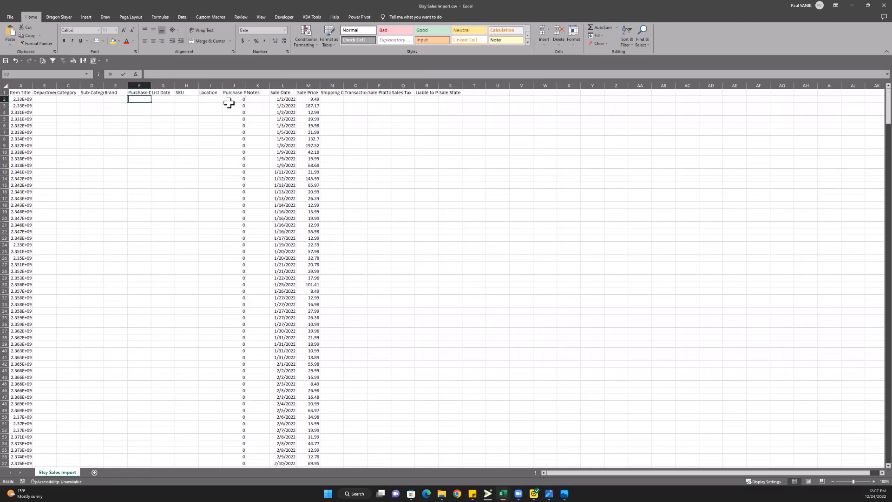
text(1/1/2022)
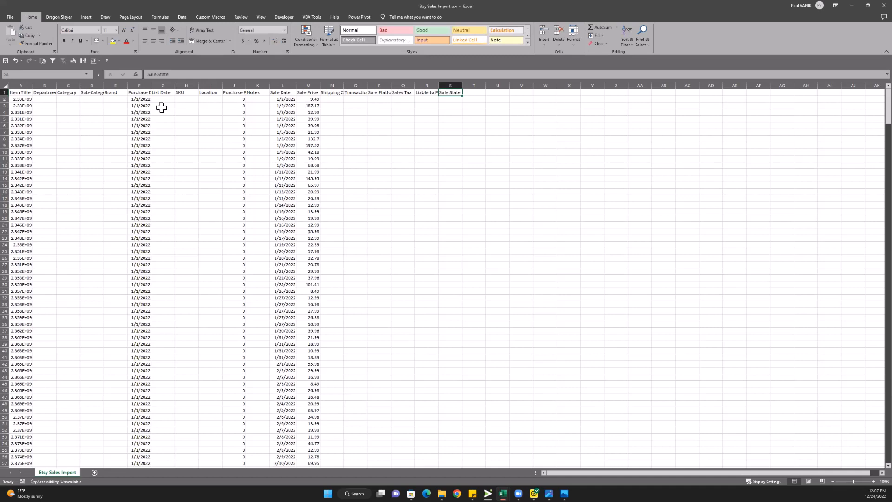
mouse_move(230, 106)
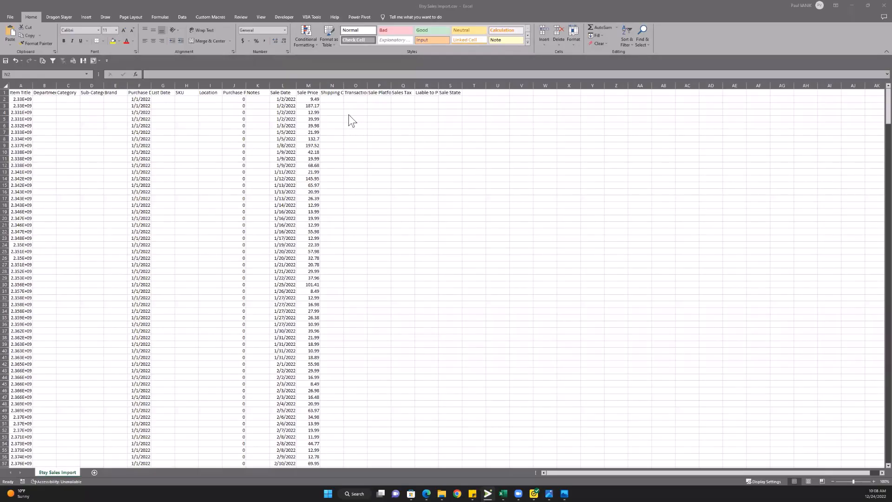
Step: Enter Etsy in P2 and copy it down the rest of the Sale Platform column
click(332, 98)
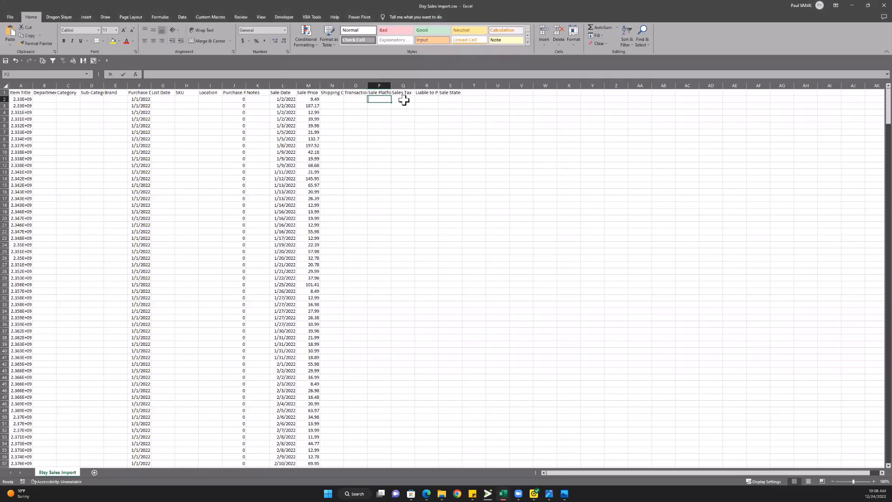
text(Etsy)
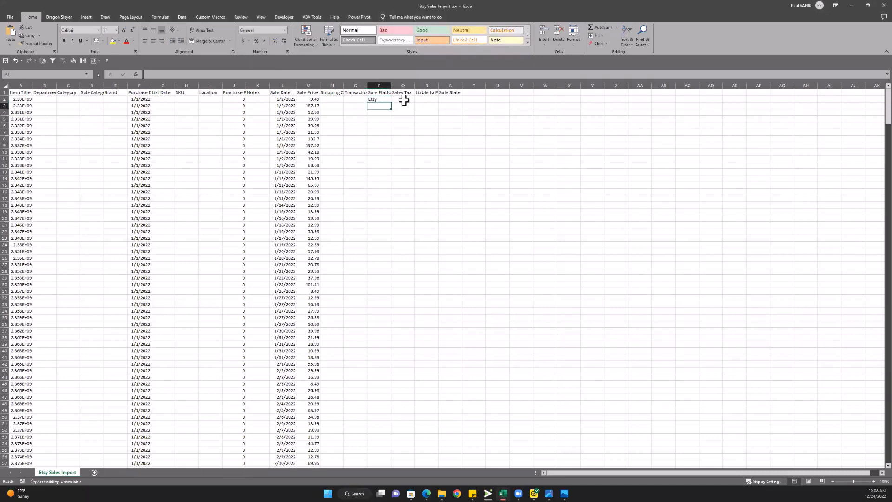
click(378, 99)
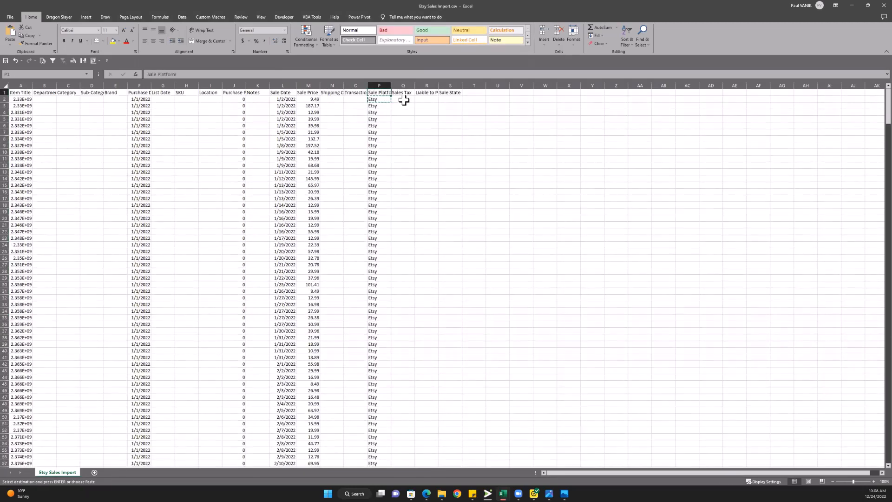
key(Escape)
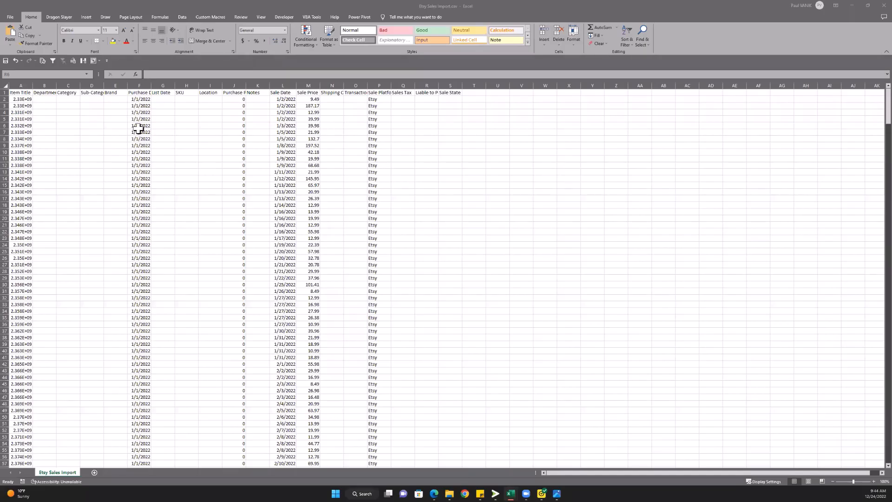
click(426, 125)
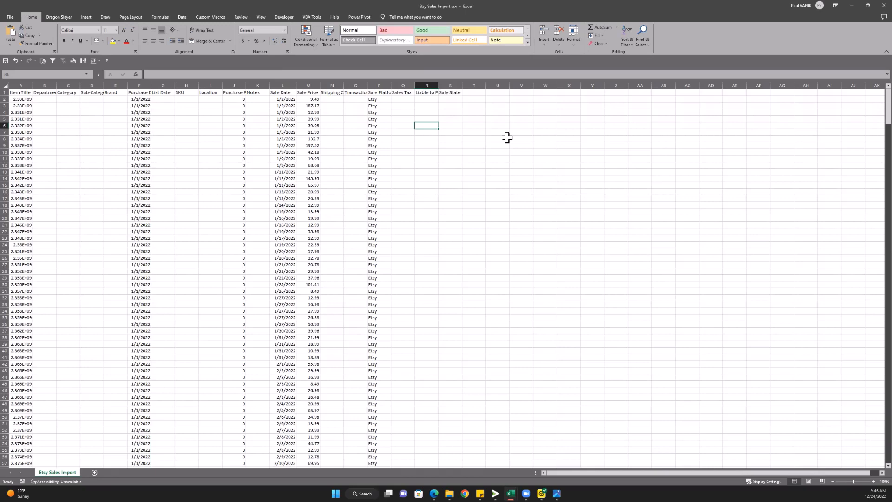
mouse_move(428, 486)
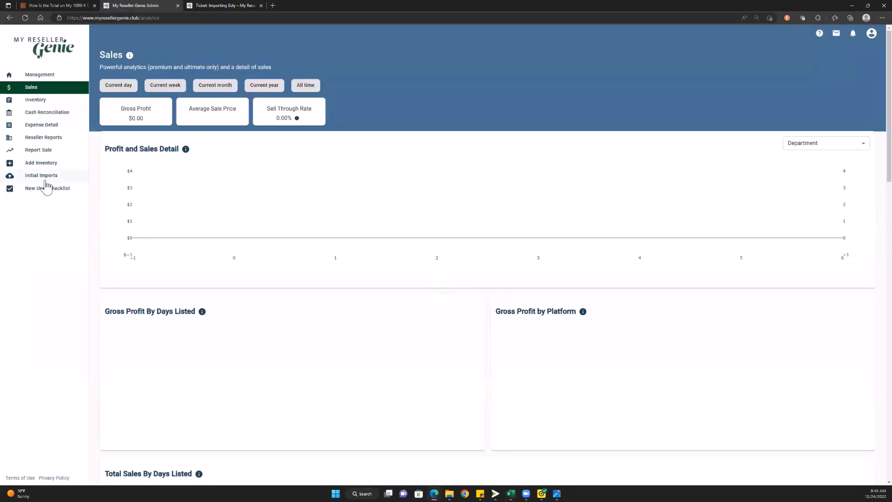
Step: Upload Etsy Sales Import.csv through Initial Imports and review the resulting $17,455.41 gross profit
click(41, 174)
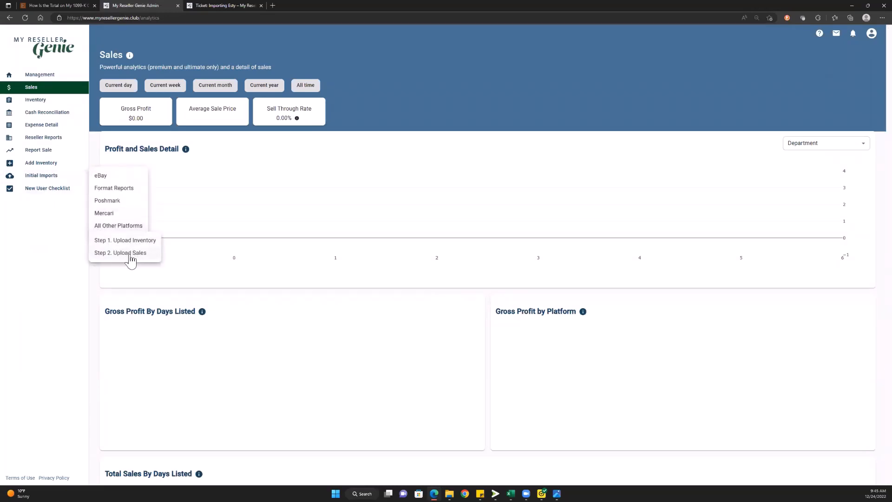
click(120, 253)
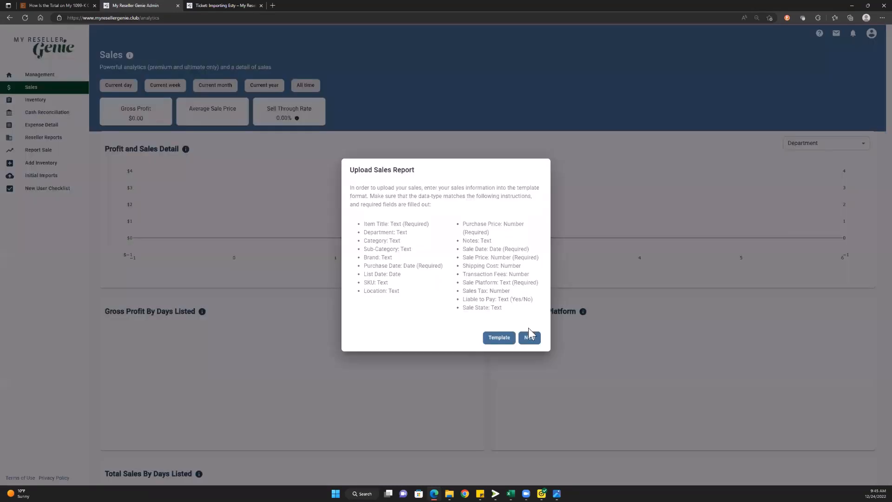
click(528, 338)
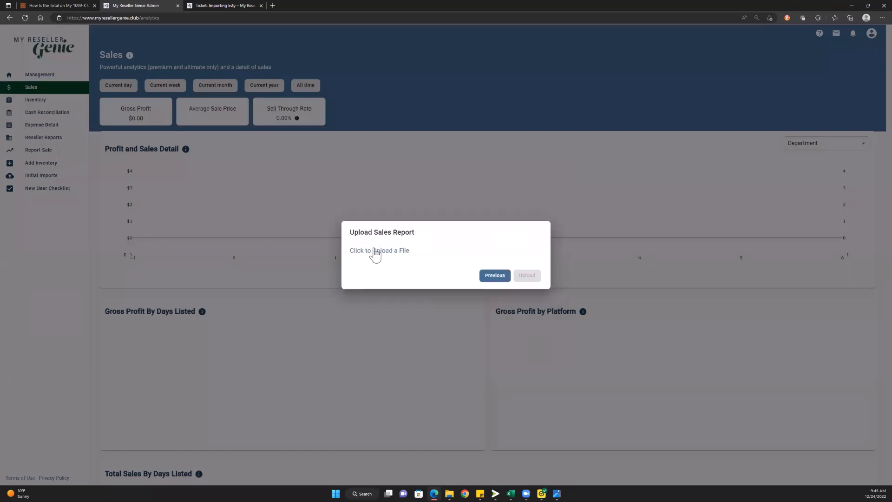
click(379, 250)
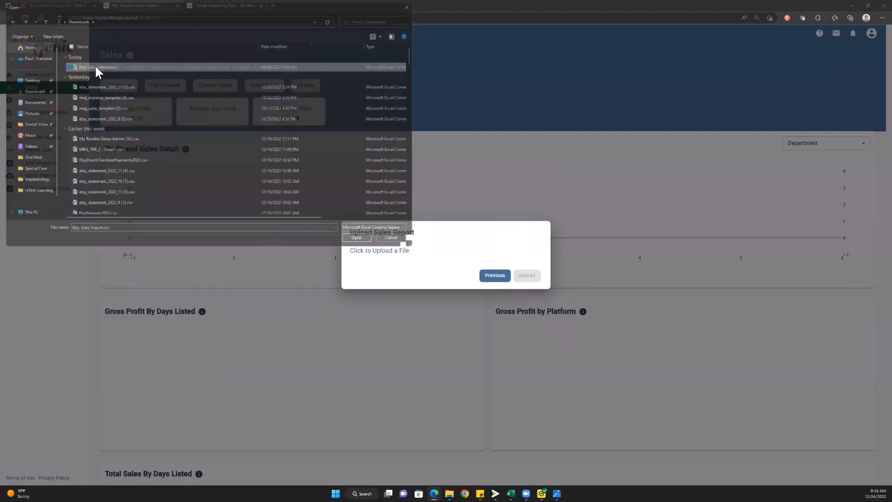
click(356, 237)
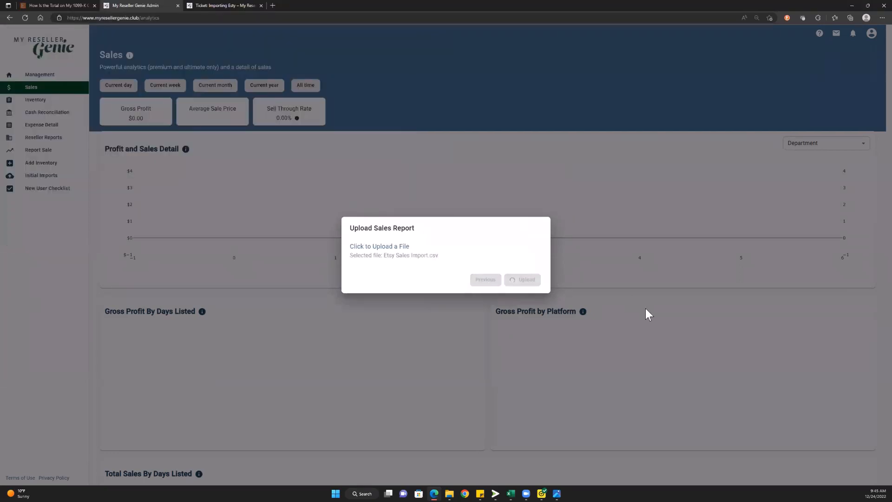
click(522, 279)
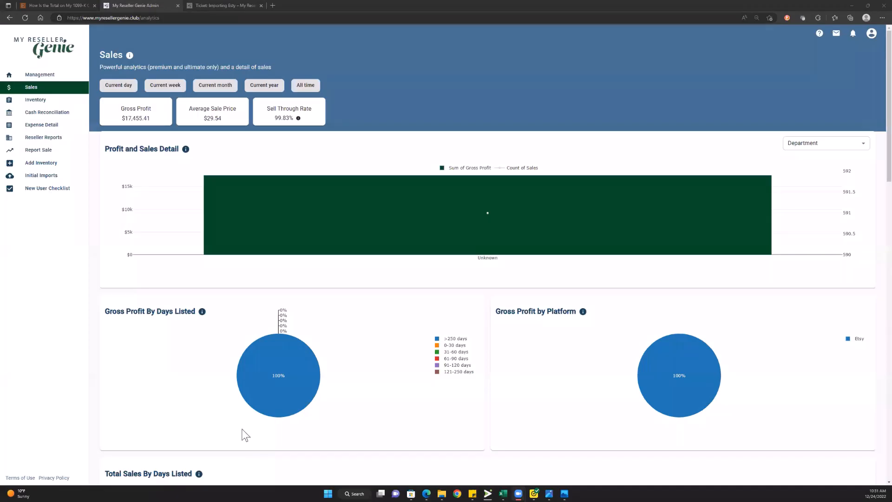
scroll(down, 3)
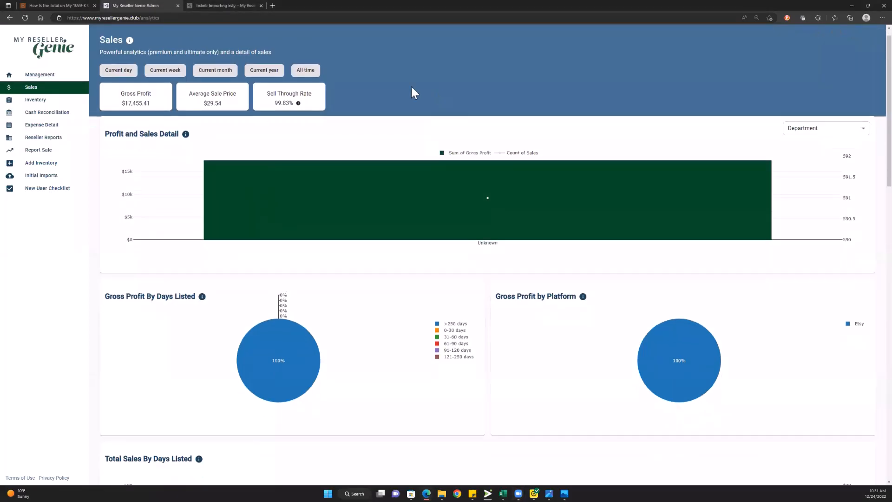
scroll(down, 3)
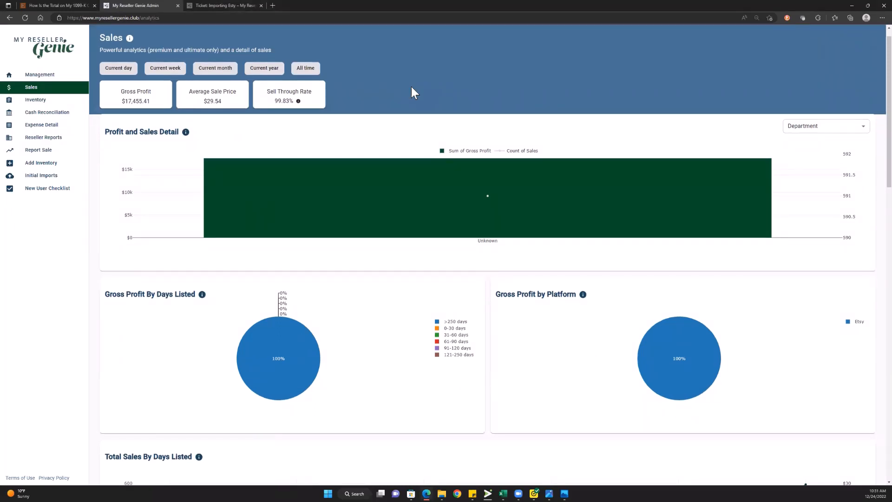
scroll(down, 3)
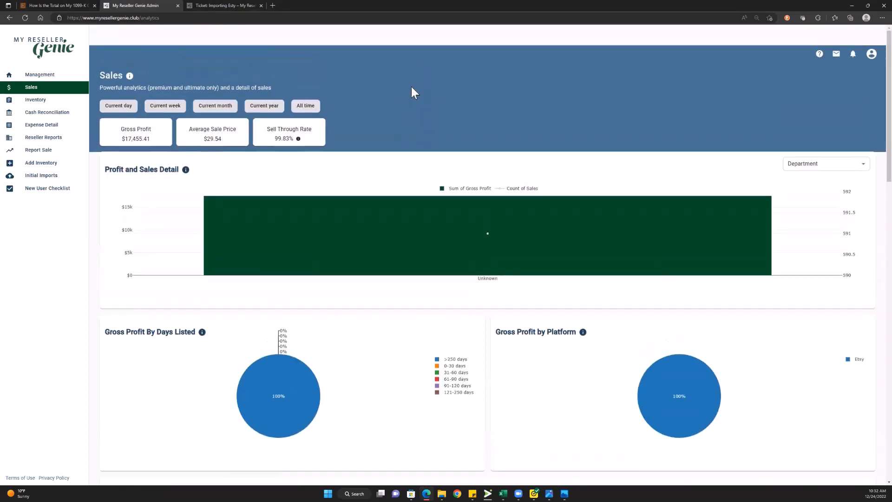
scroll(down, 3)
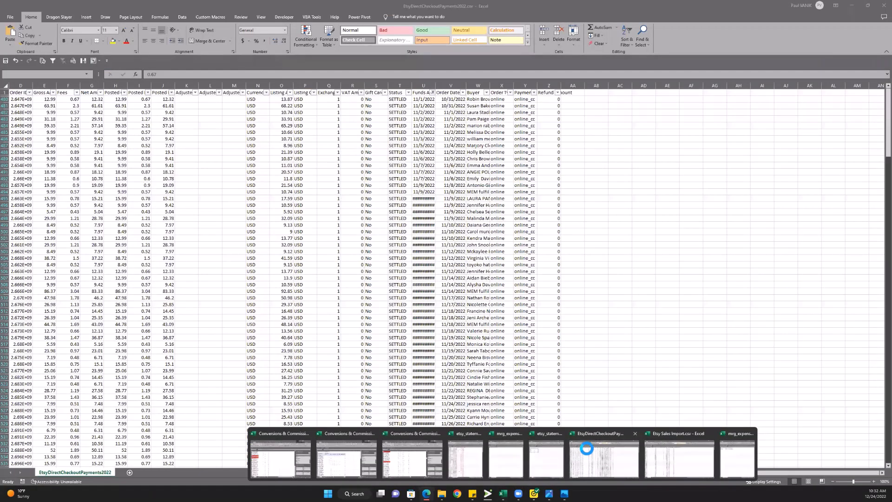
mouse_move(324, 121)
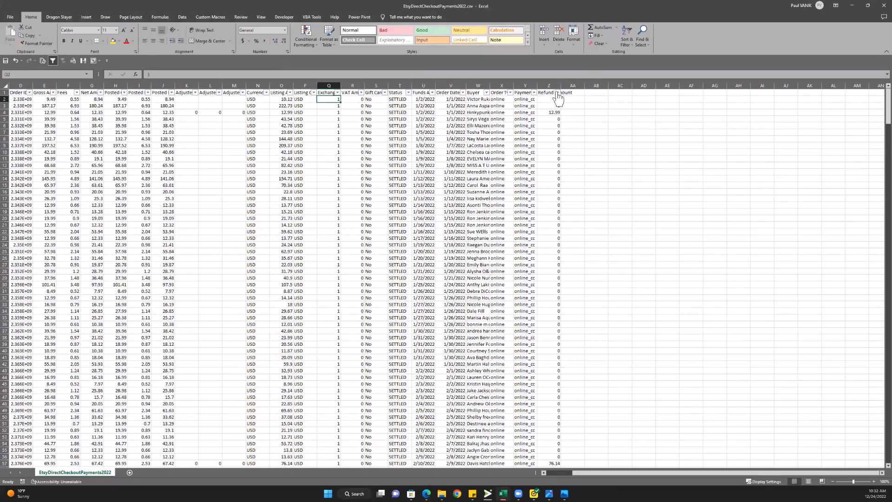
Step: Filter the Refund Amount column to exclude 0, leaving the 12 refunded orders
click(558, 93)
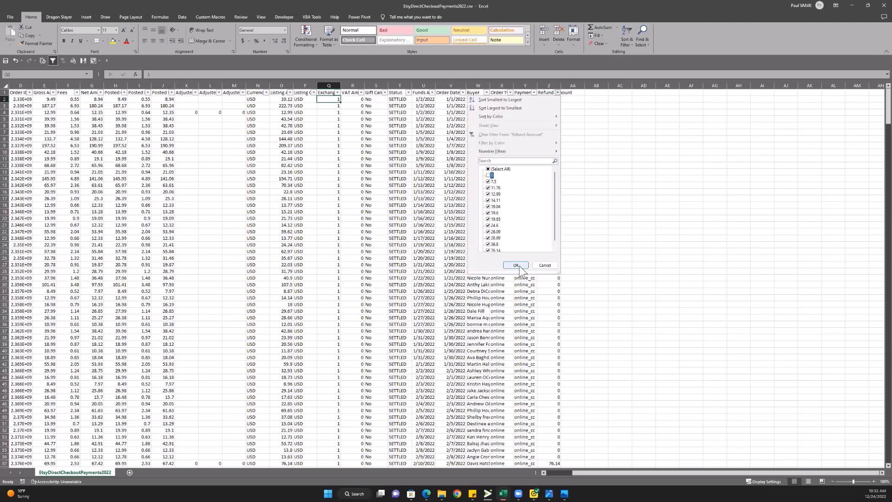
click(515, 265)
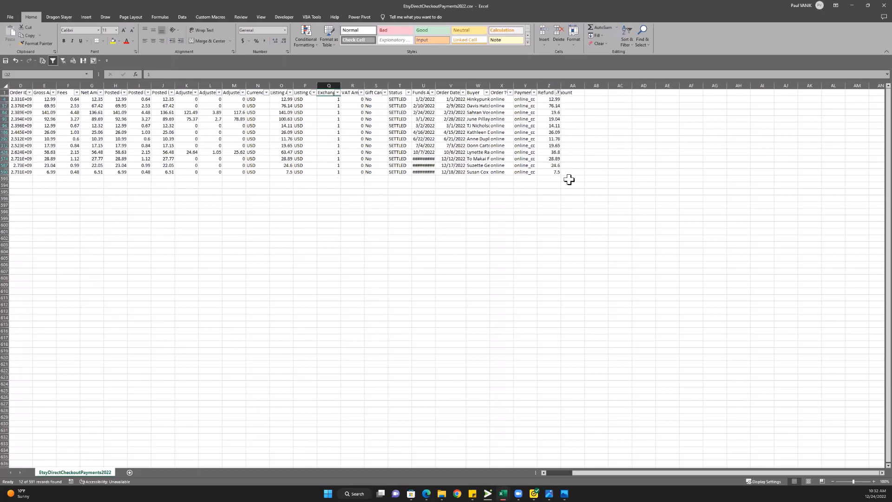
mouse_move(234, 174)
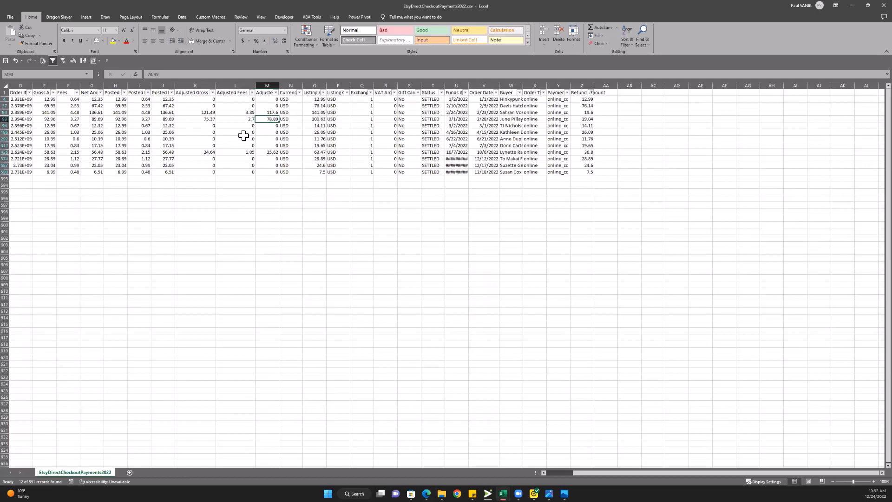
mouse_move(249, 119)
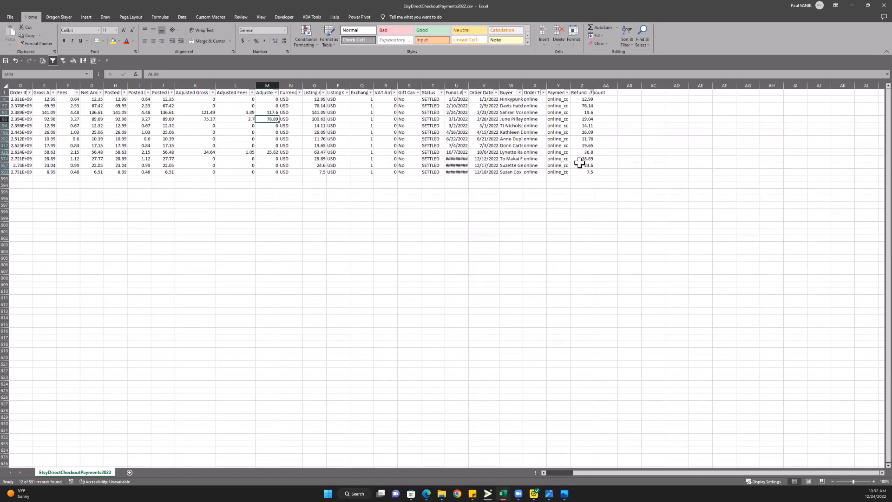
Step: Inspect the refunded orders' refund amounts and adjusted gross values in the Etsy sheet
click(581, 99)
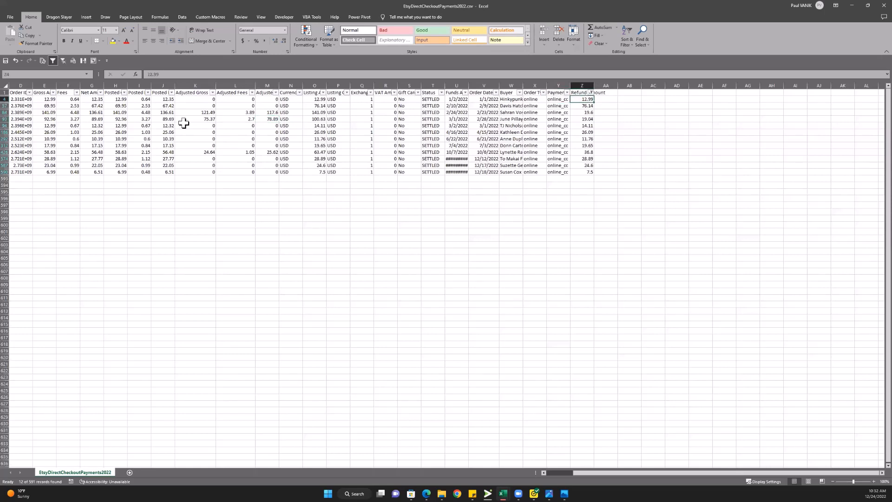
mouse_move(191, 116)
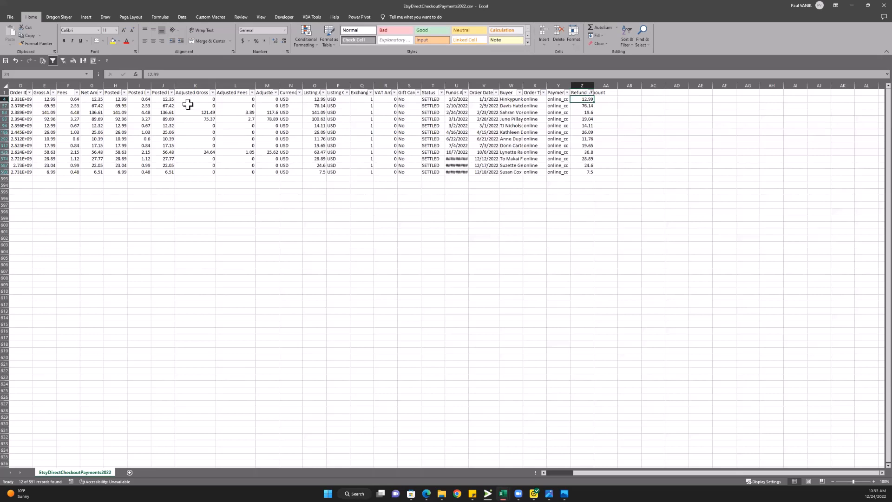
click(195, 106)
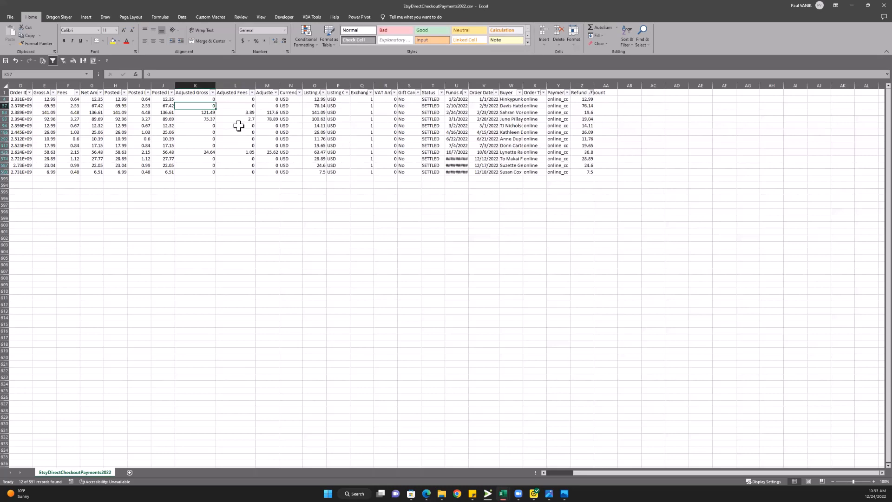
mouse_move(210, 200)
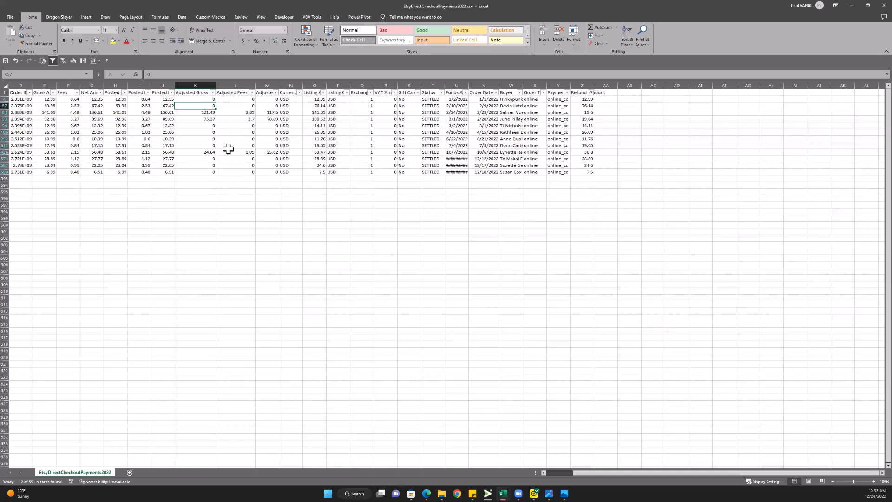
mouse_move(225, 139)
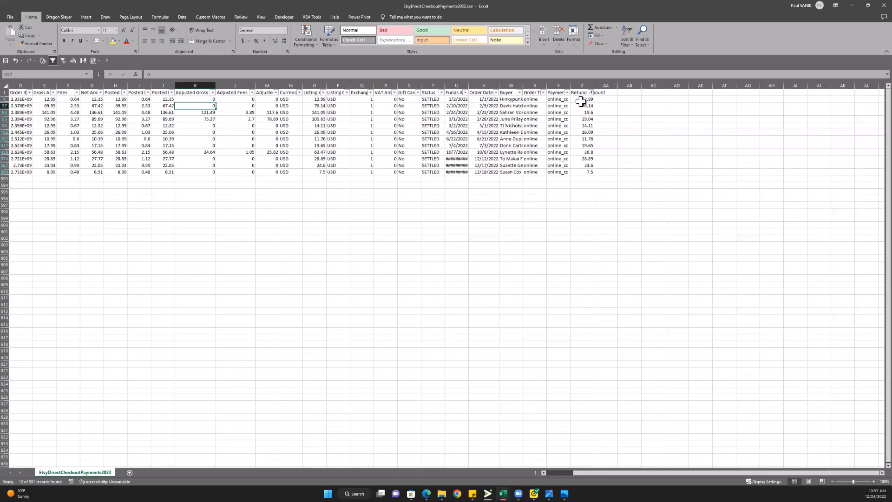
click(581, 99)
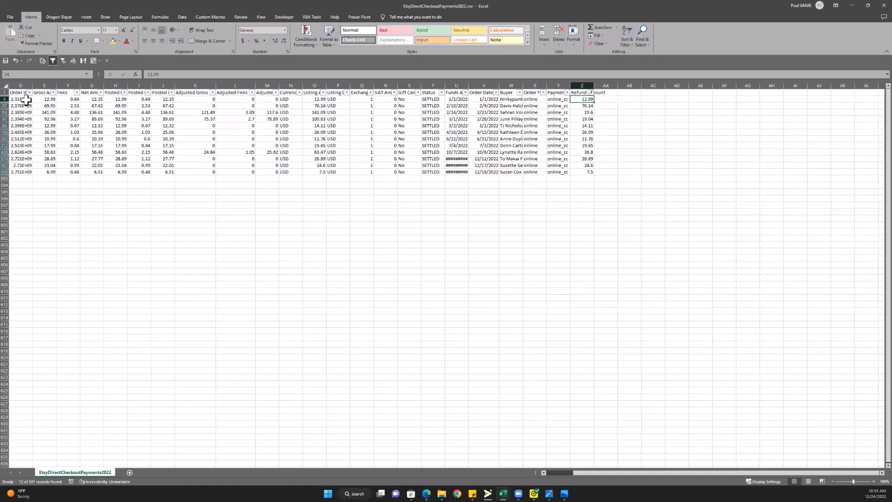
click(20, 98)
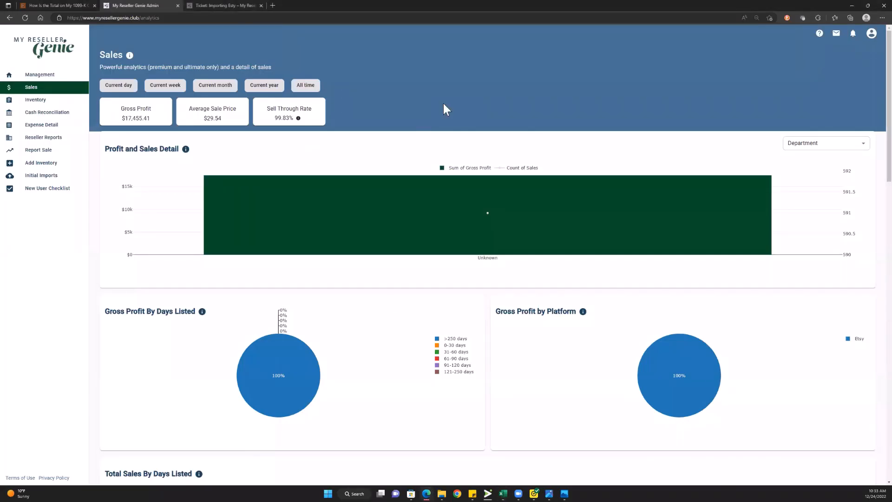
scroll(down, 3)
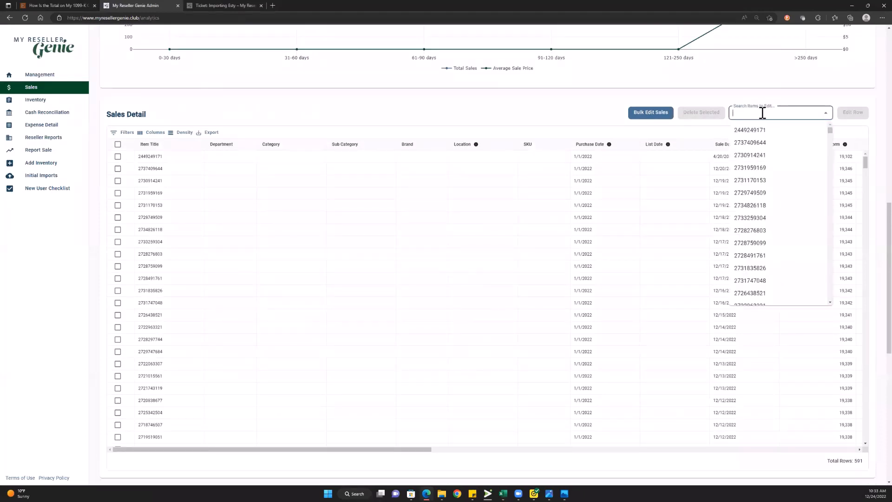
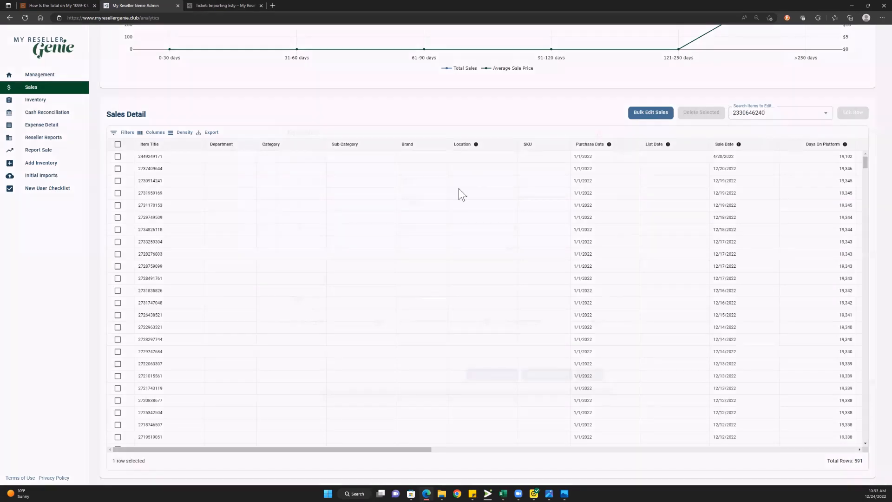
click(852, 112)
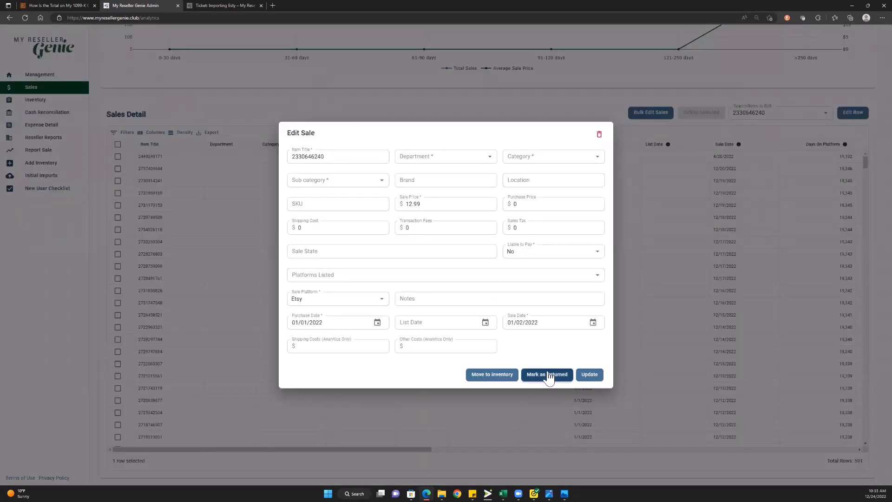
click(546, 375)
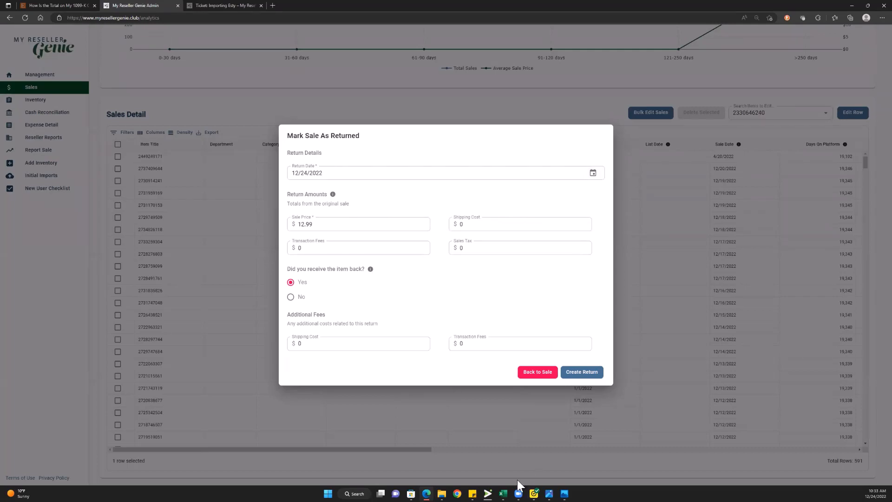
Step: Set return date 01/02/2022, mark the item not received back, and create the return
click(593, 172)
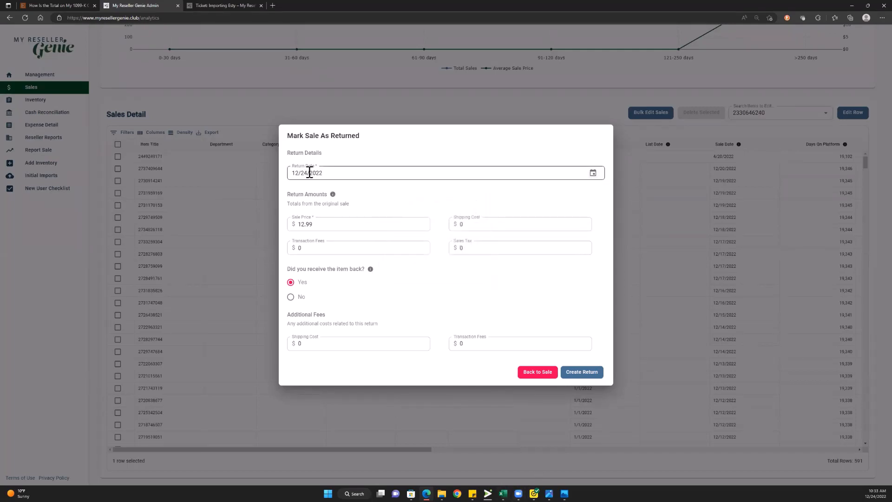
text(01/20/22)
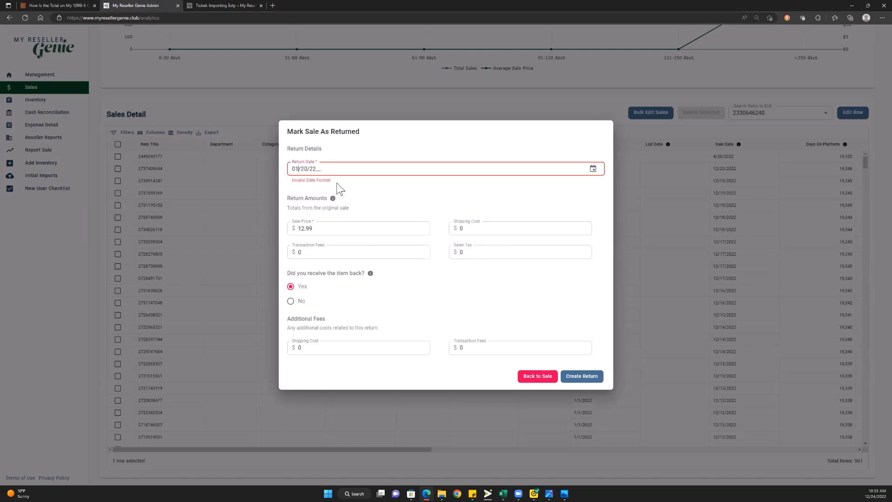
text(01/02/2022)
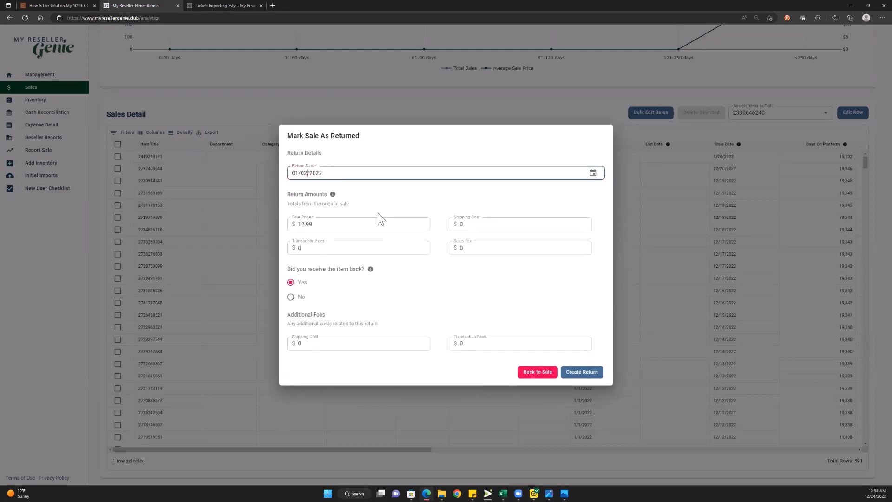
click(358, 223)
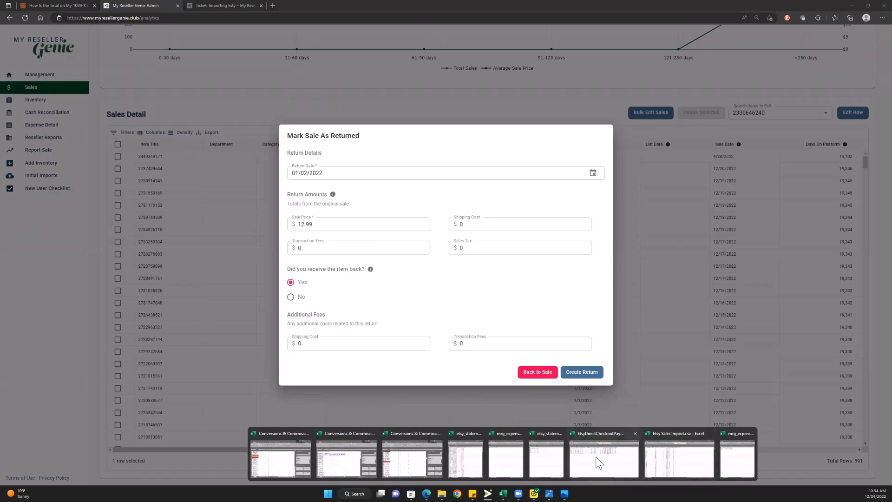
click(603, 455)
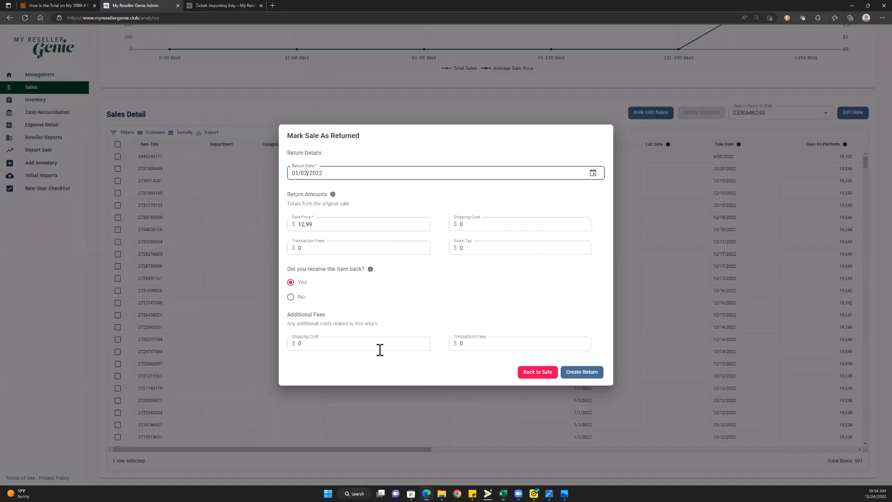
mouse_move(377, 295)
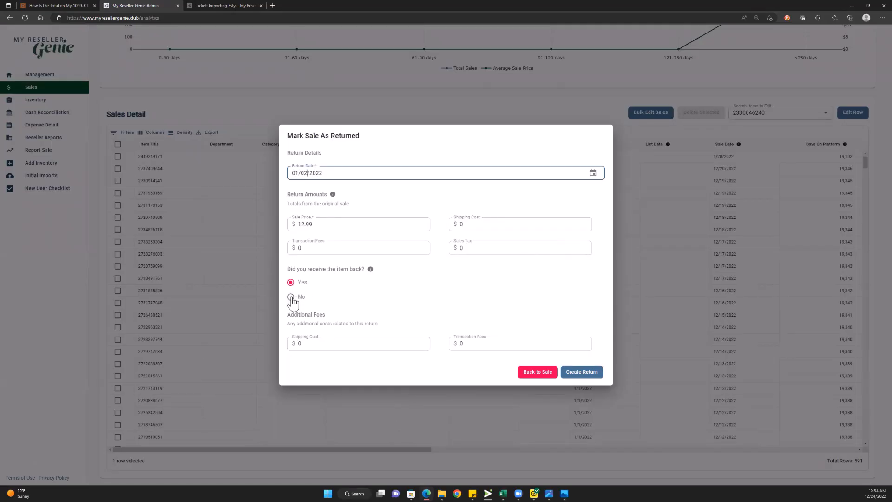
click(291, 296)
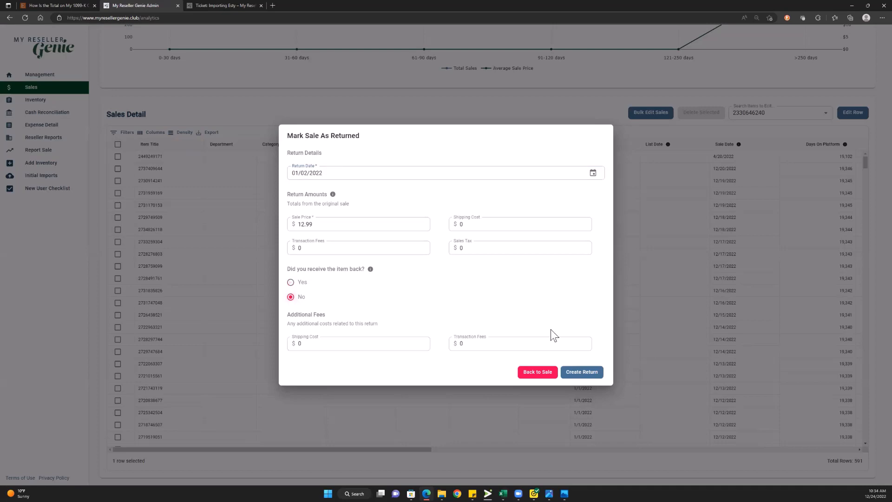
click(581, 372)
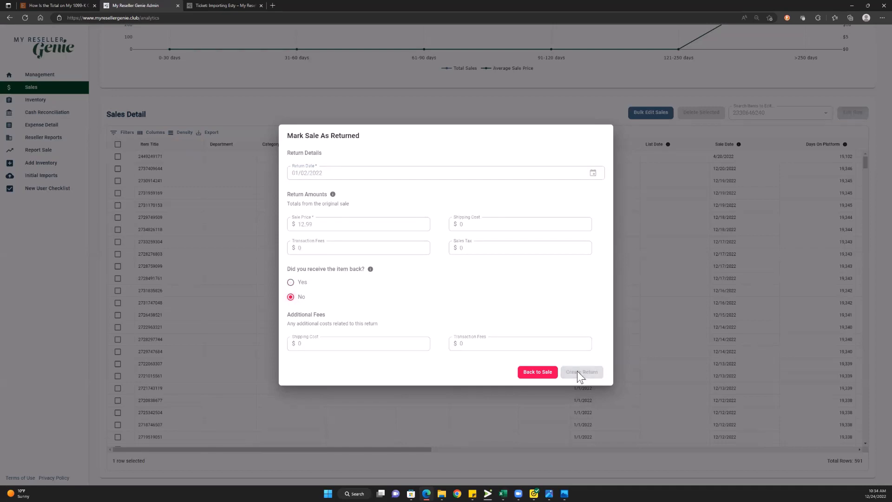
click(581, 373)
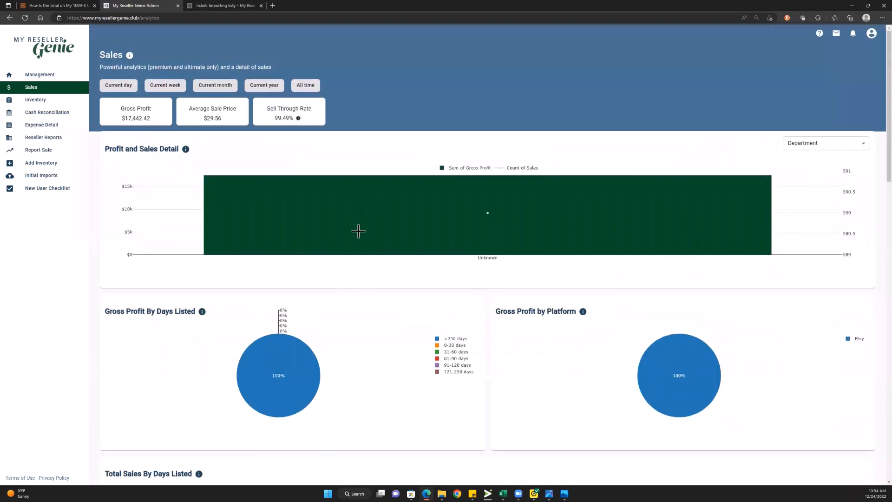
mouse_move(383, 172)
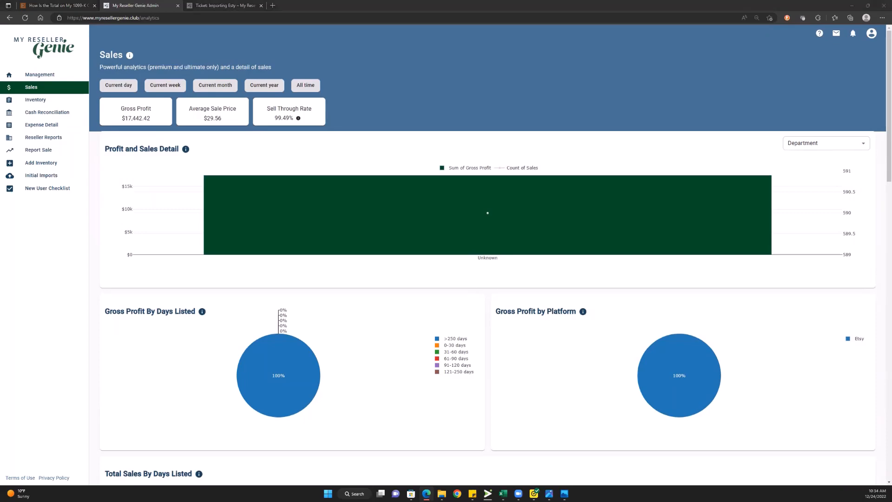
scroll(down, 3)
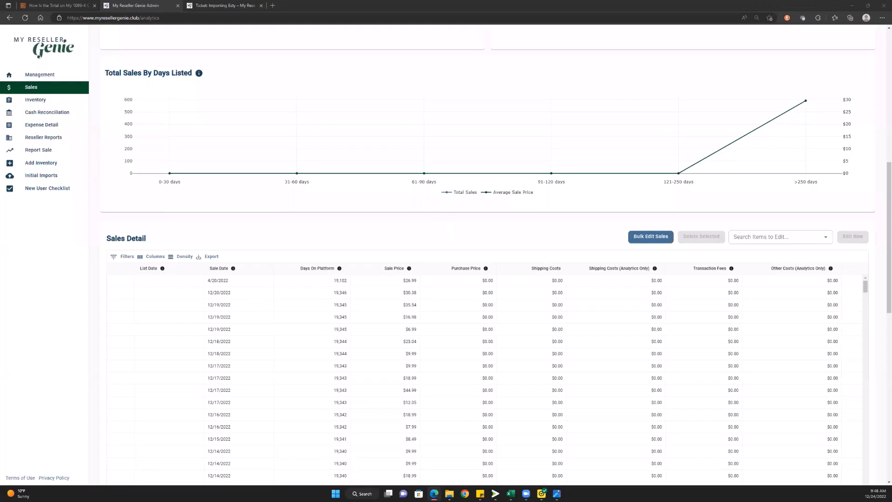
mouse_move(327, 222)
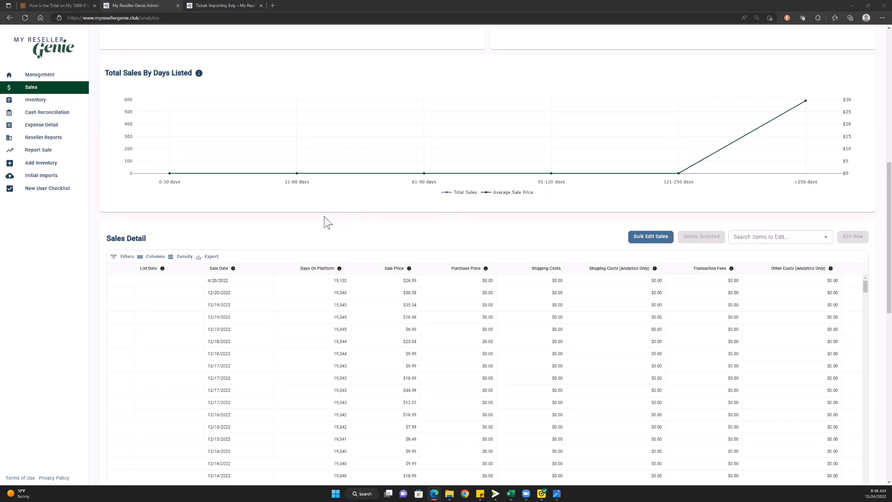
mouse_move(345, 286)
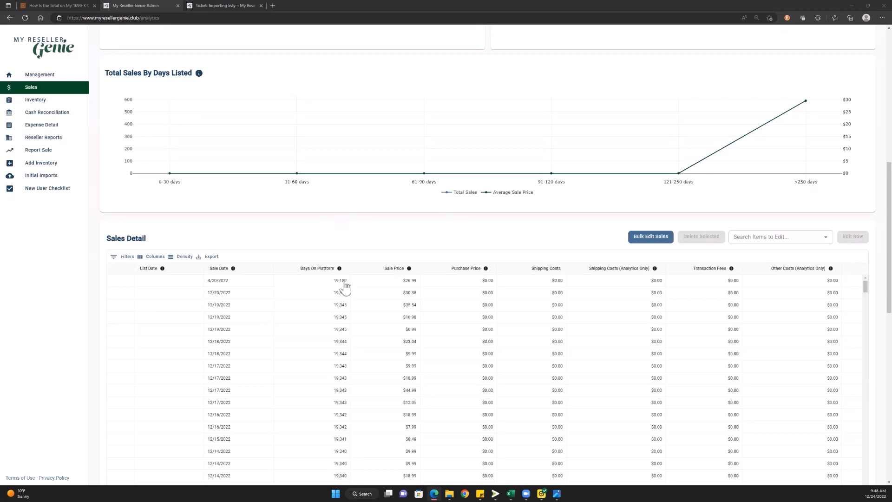
mouse_move(398, 290)
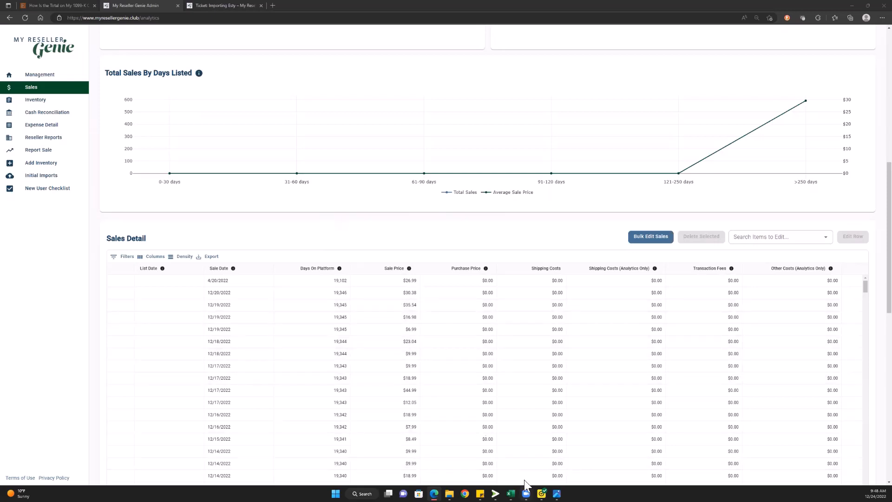
mouse_move(510, 493)
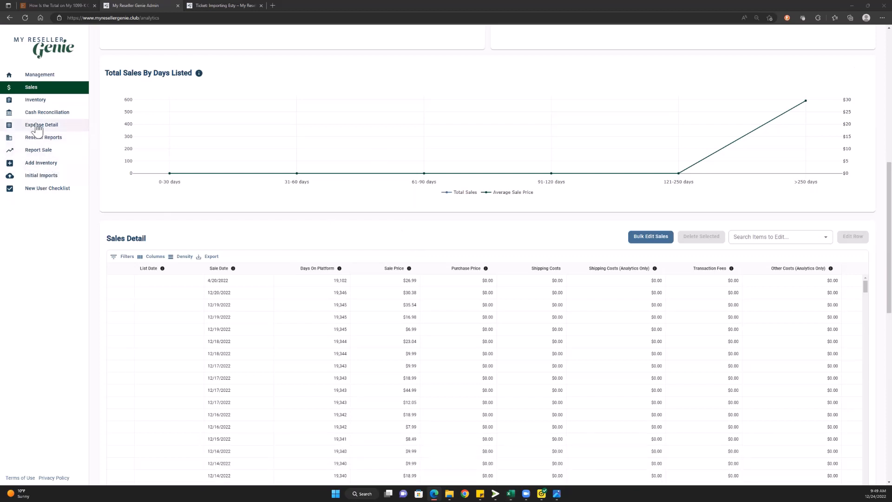
Step: From Expense Detail's Bulk Upload, download the expense template and open it
click(41, 125)
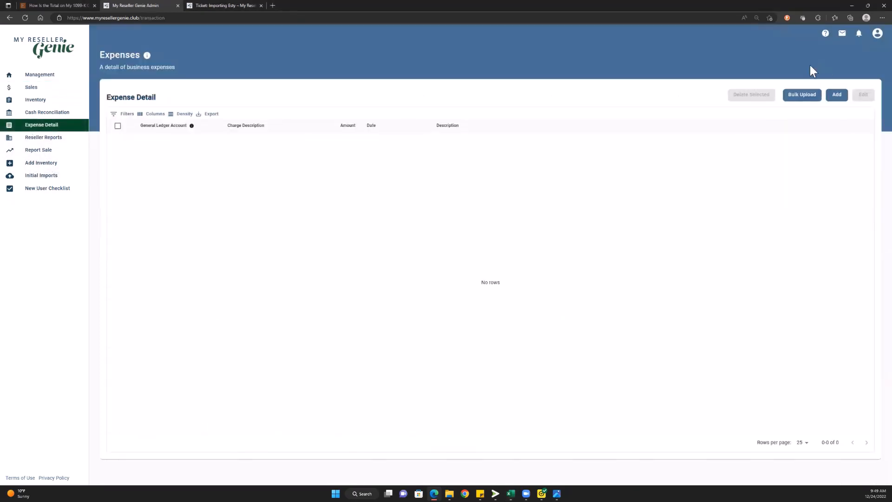
click(801, 94)
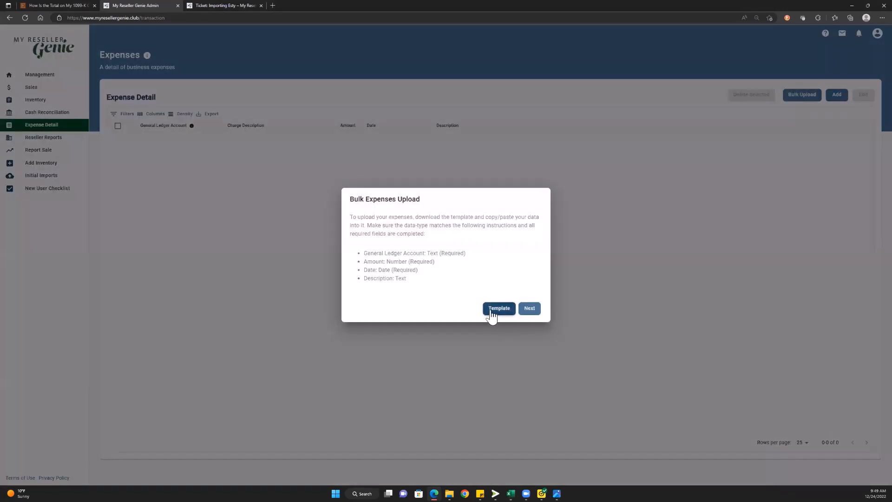
mouse_move(743, 188)
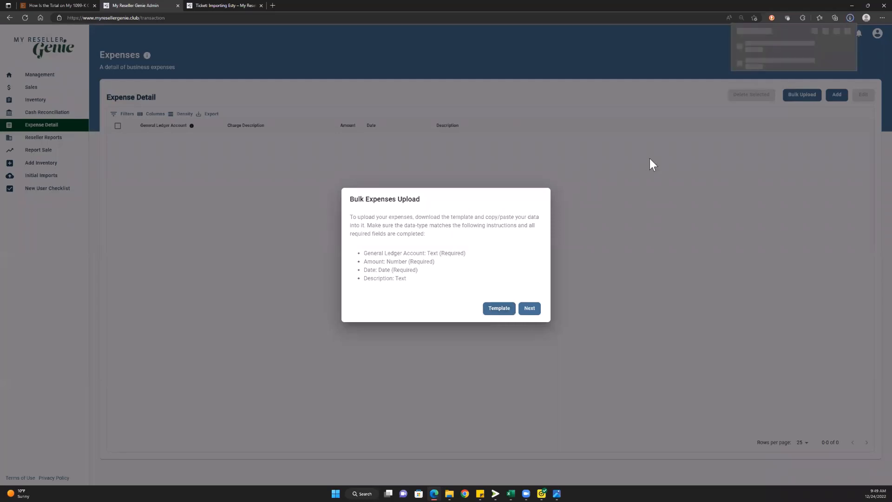
click(497, 307)
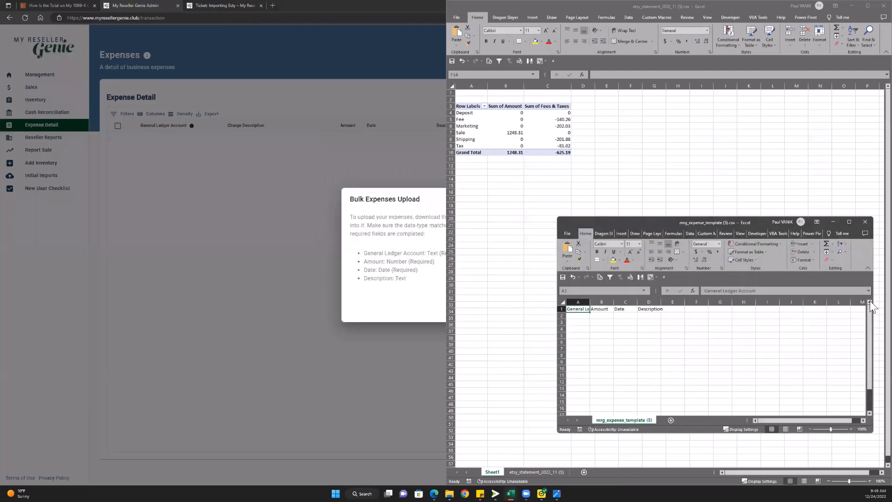
Step: Maximize the mrg_expense_template window and select cell B2
click(848, 221)
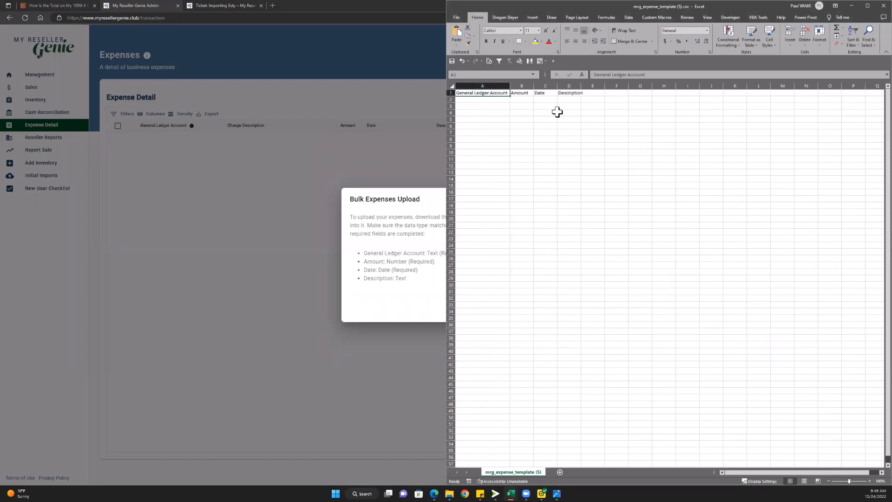
click(522, 106)
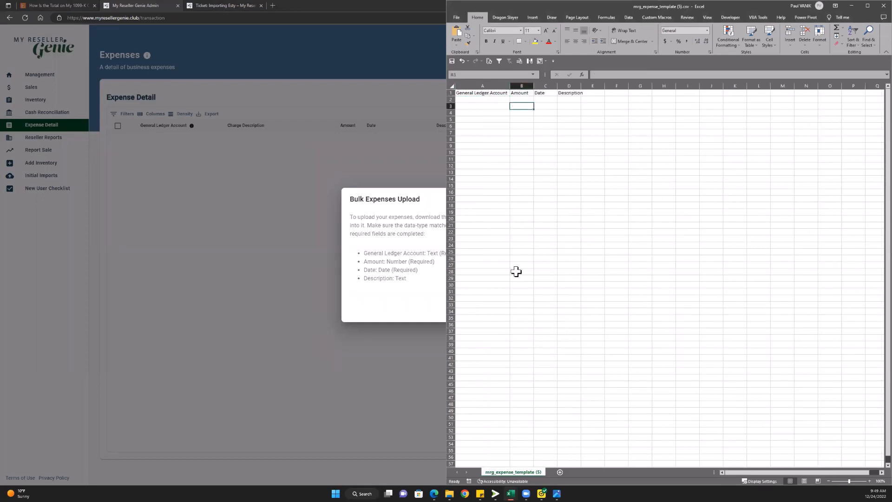
mouse_move(560, 485)
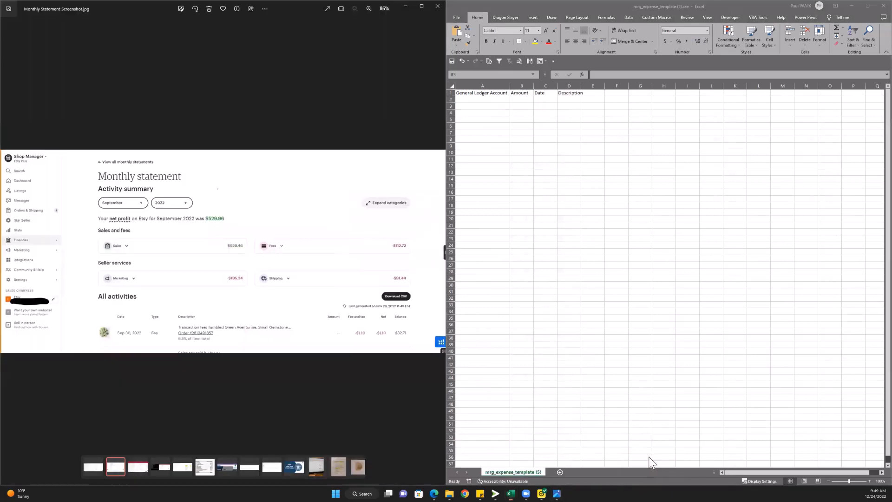
mouse_move(558, 486)
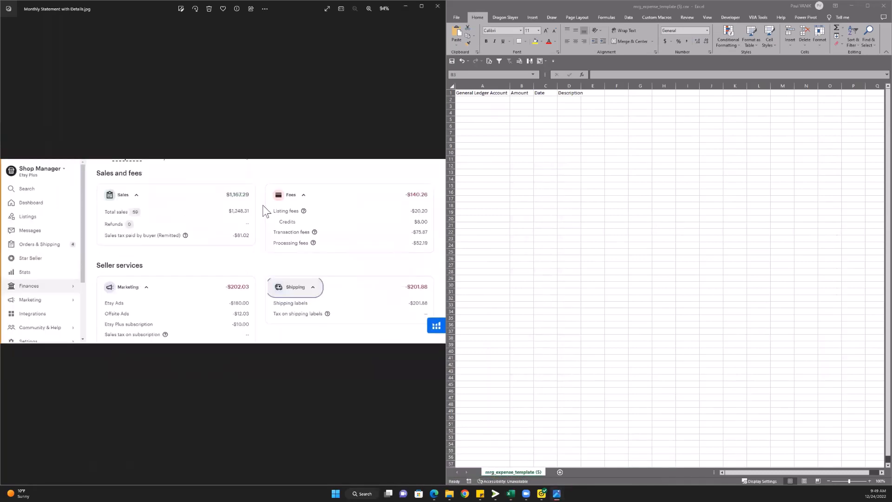
mouse_move(203, 187)
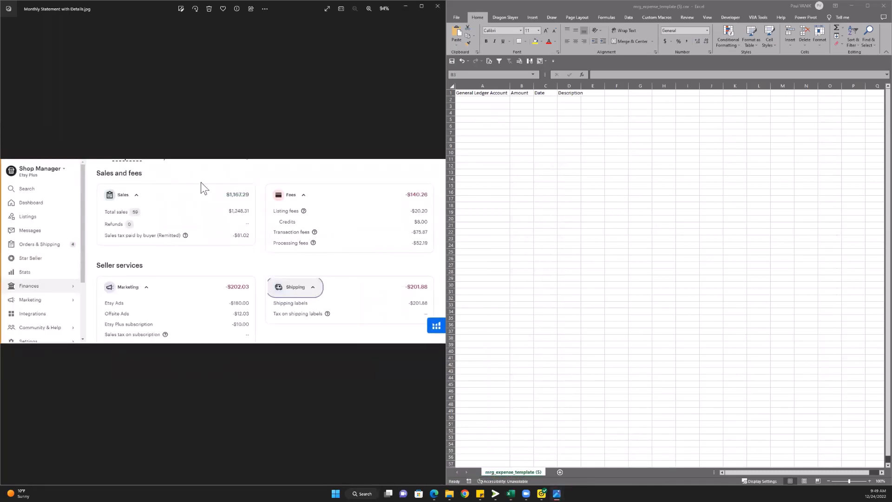
mouse_move(256, 261)
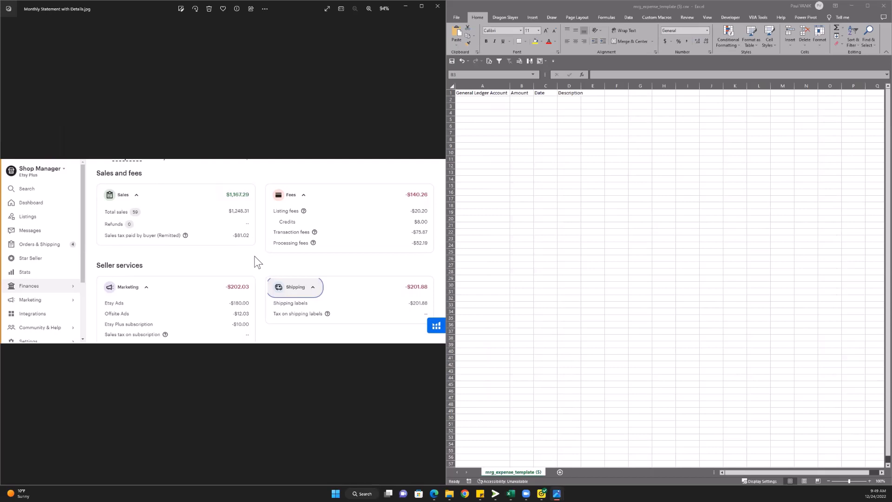
mouse_move(304, 203)
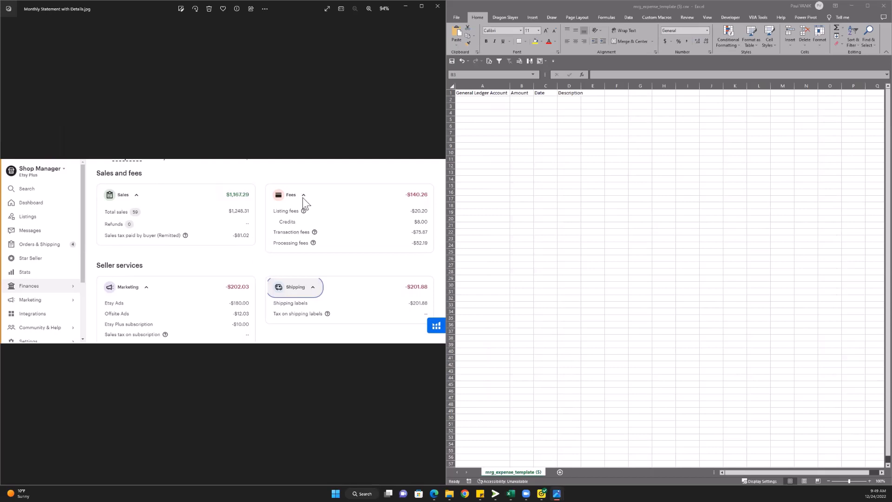
mouse_move(283, 222)
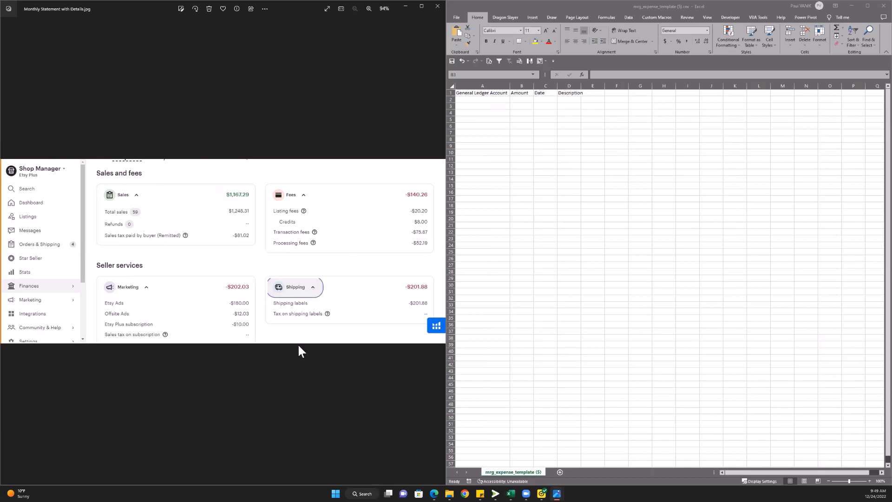
mouse_move(224, 268)
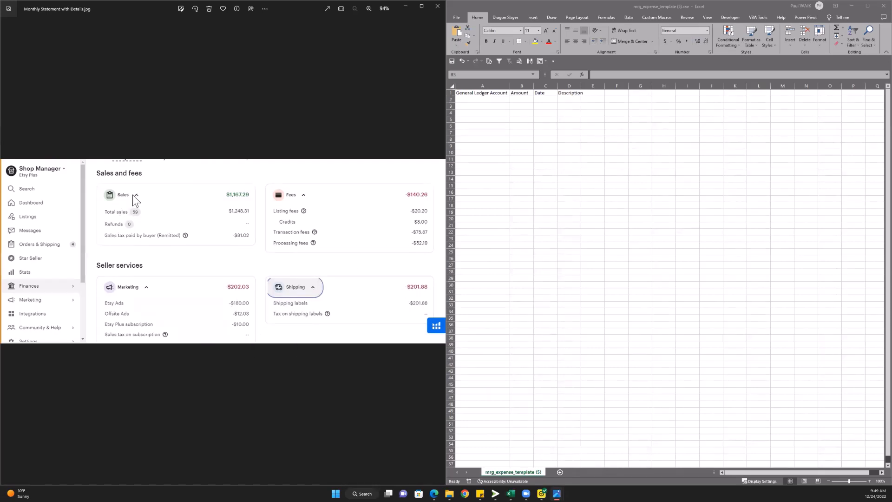
mouse_move(198, 198)
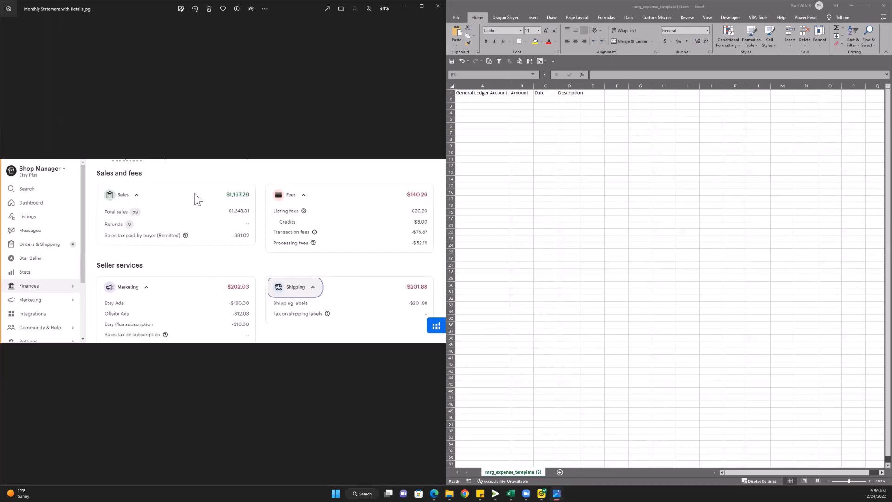
mouse_move(285, 195)
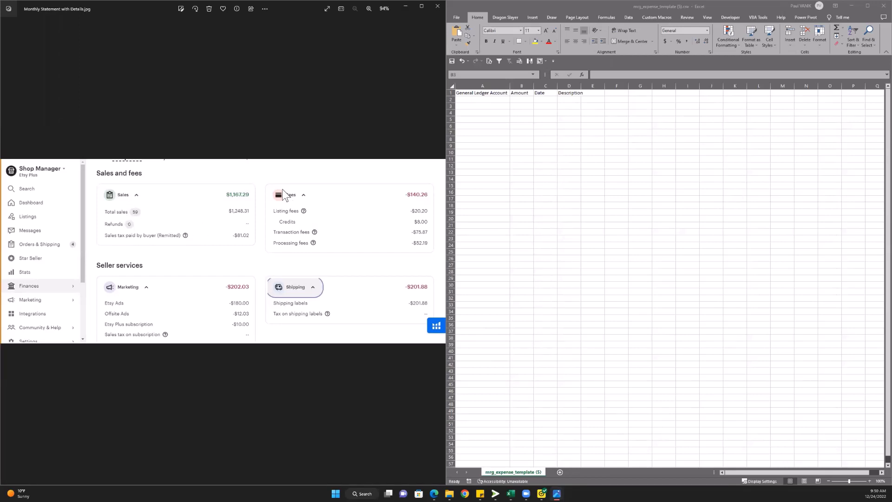
mouse_move(314, 296)
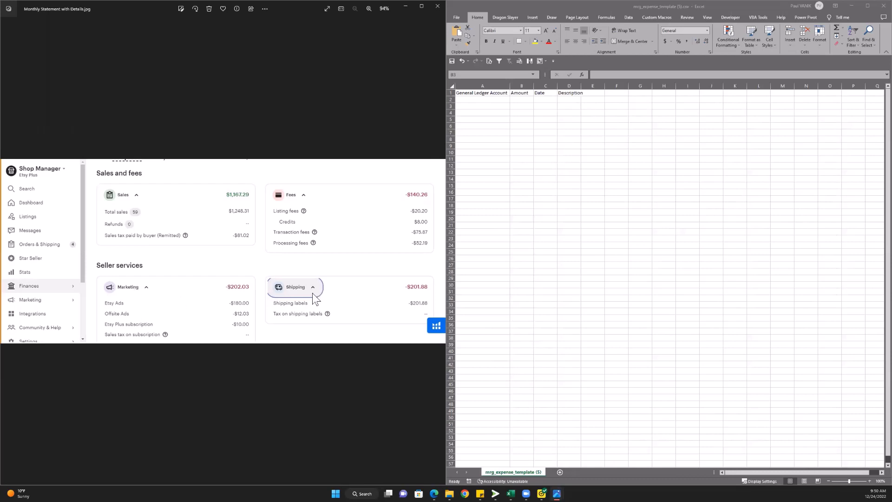
mouse_move(343, 284)
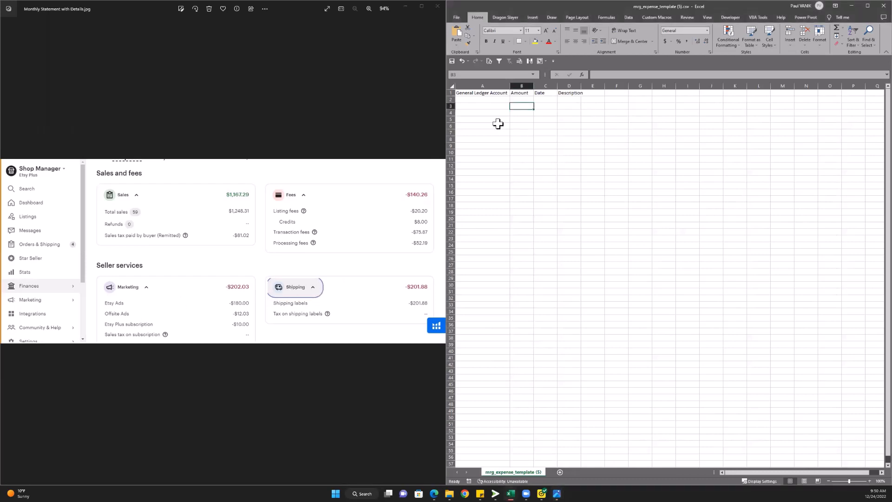
Step: Select the first empty expense row under the template headers
click(482, 99)
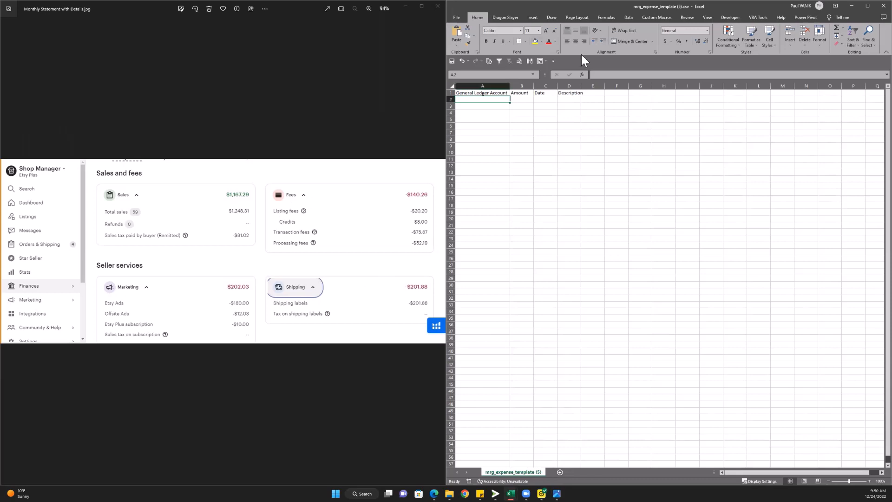
mouse_move(556, 115)
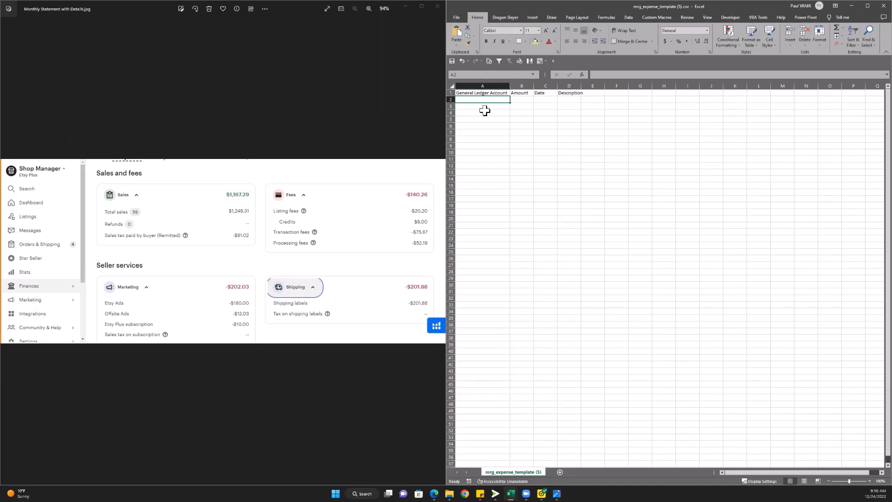
mouse_move(370, 311)
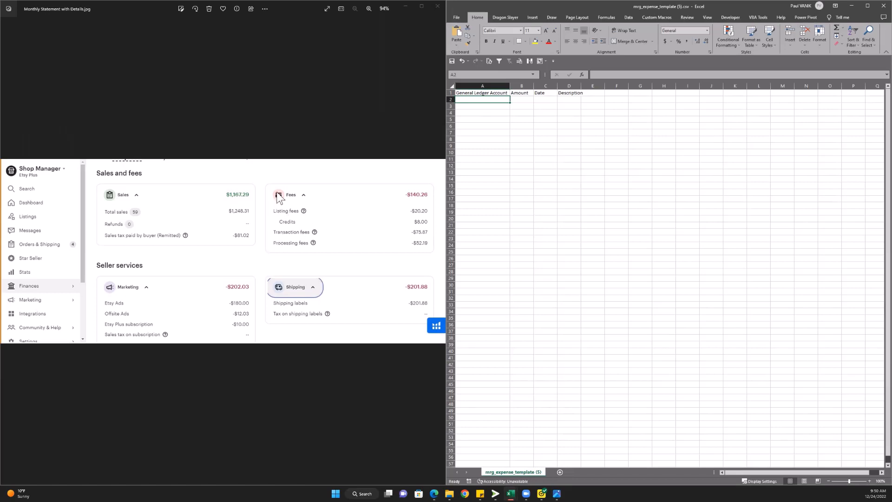
mouse_move(181, 332)
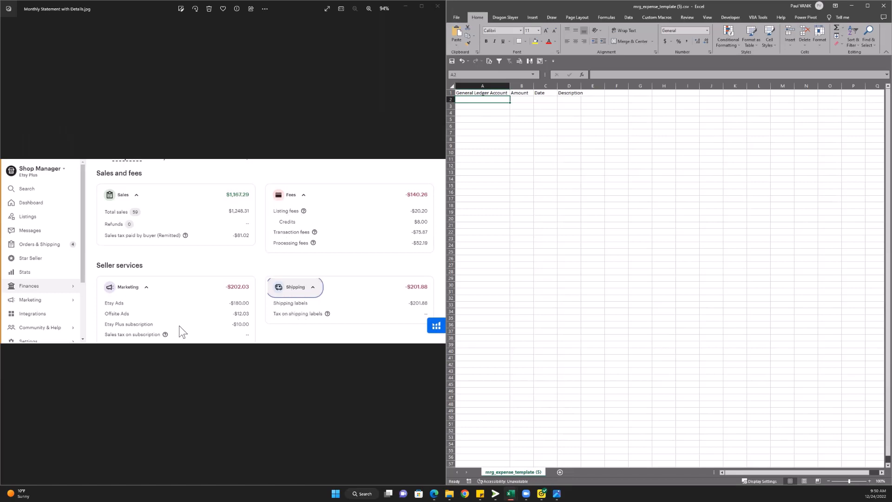
mouse_move(193, 357)
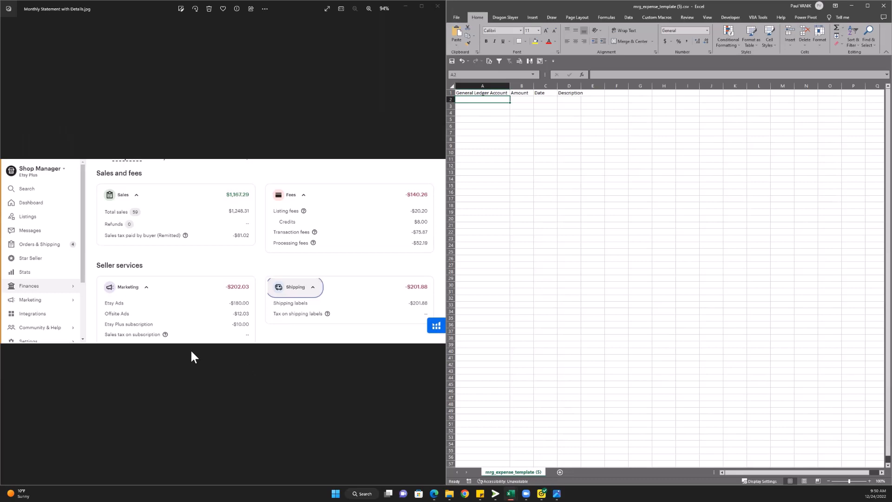
mouse_move(380, 247)
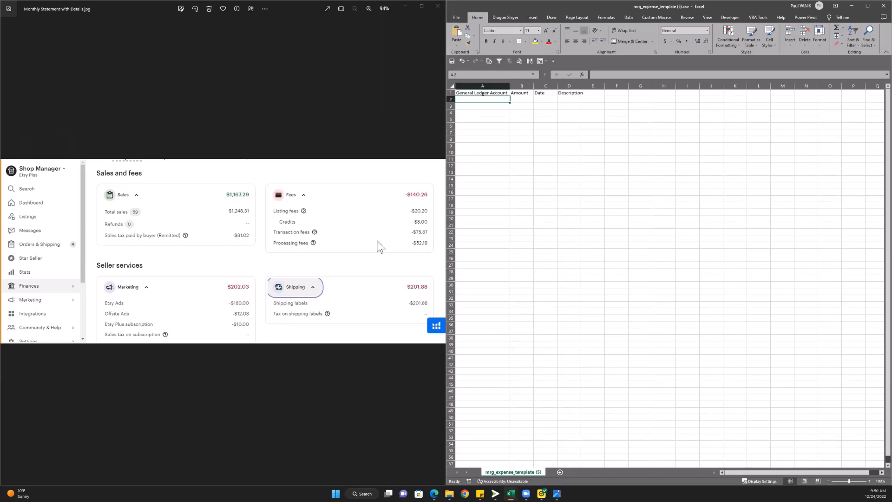
mouse_move(301, 290)
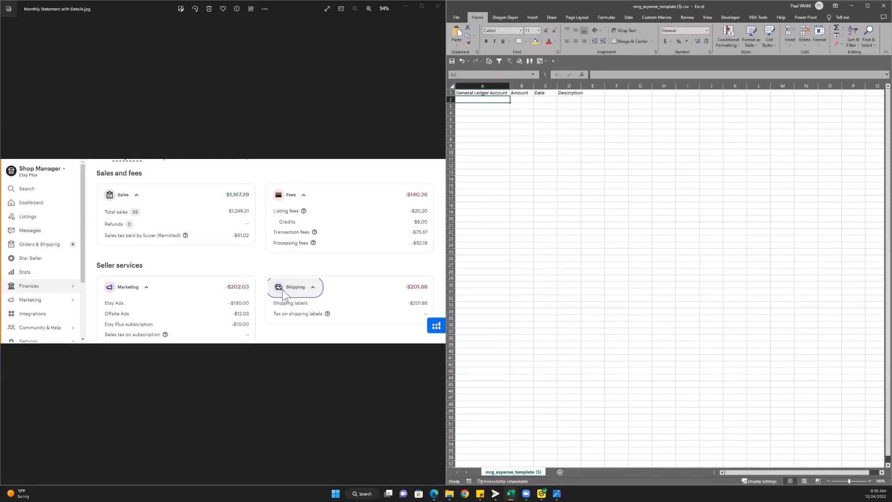
mouse_move(253, 333)
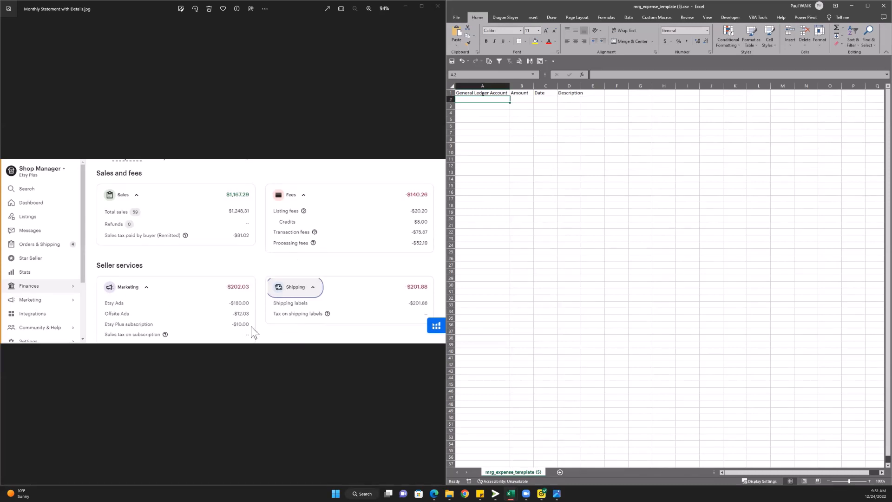
mouse_move(525, 121)
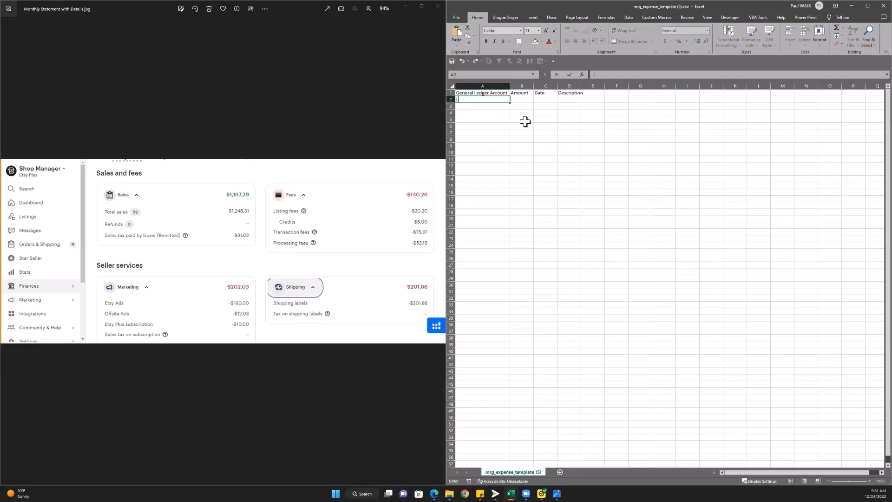
Step: Enter Listing/Transaction Fees, 140.26, 11/30 and 'Etsy November Fees' in row 2
text(Listing/Transaction Fees)
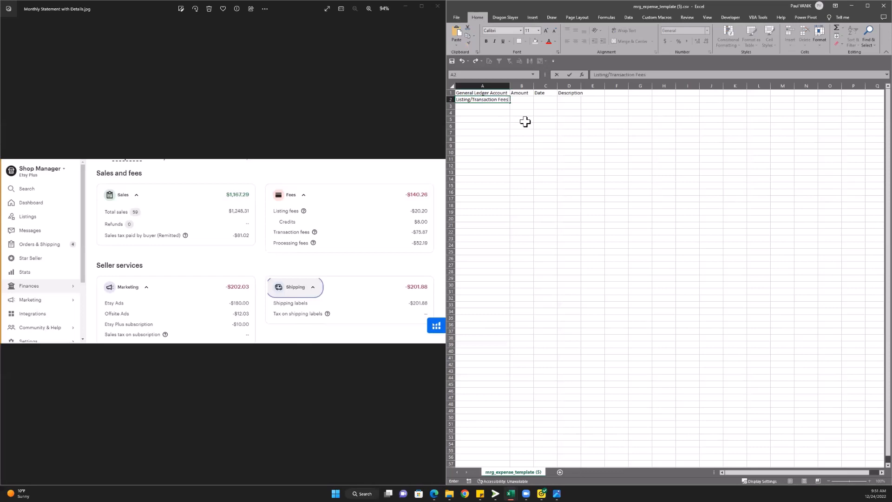
text(1)
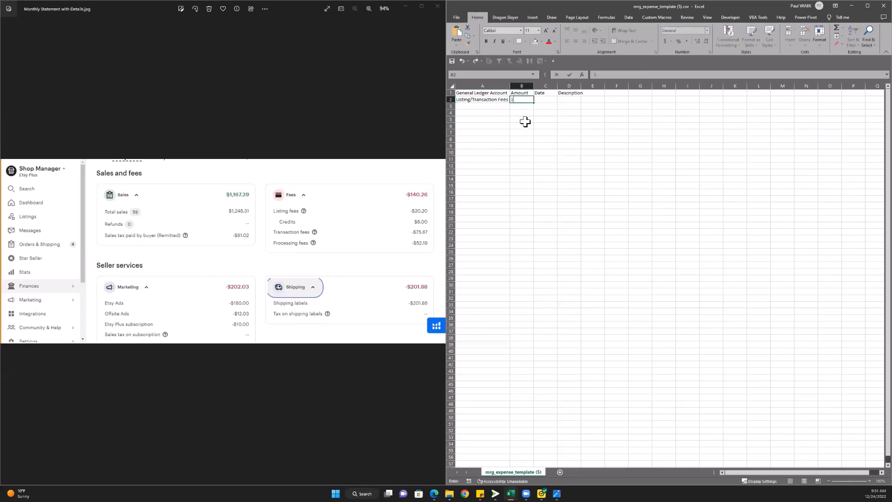
text(40.26)
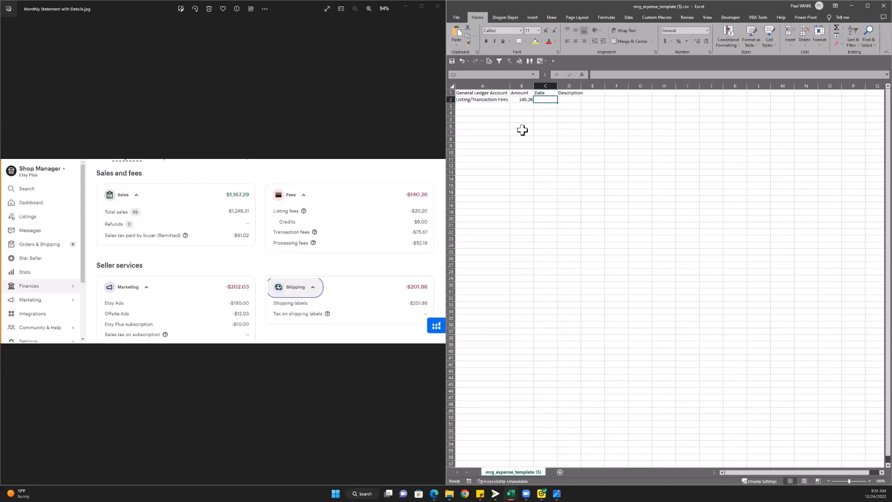
click(521, 99)
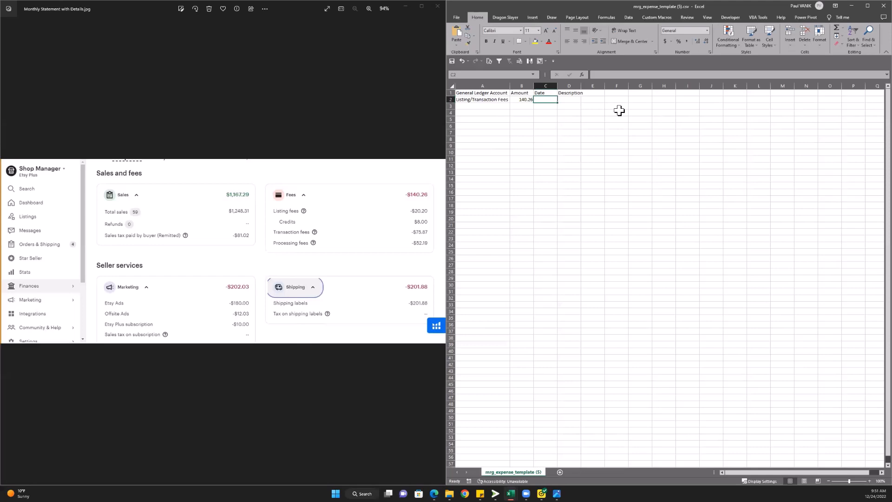
text(11/30)
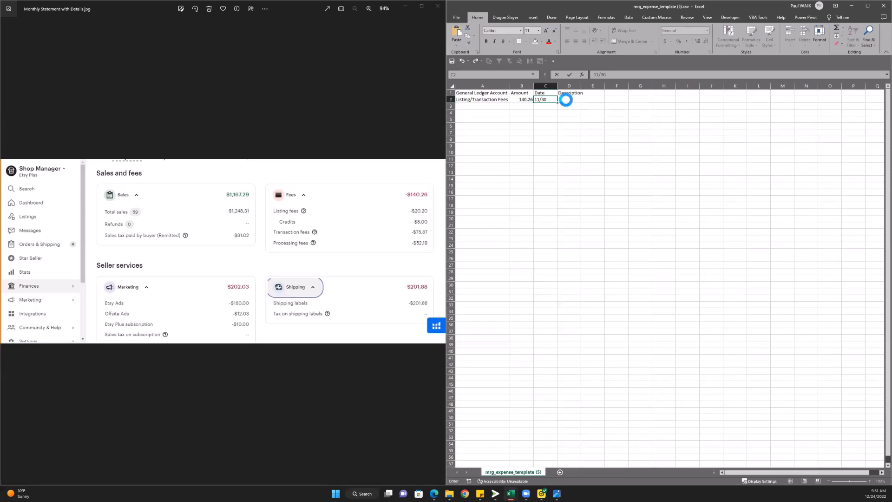
text(Etsy)
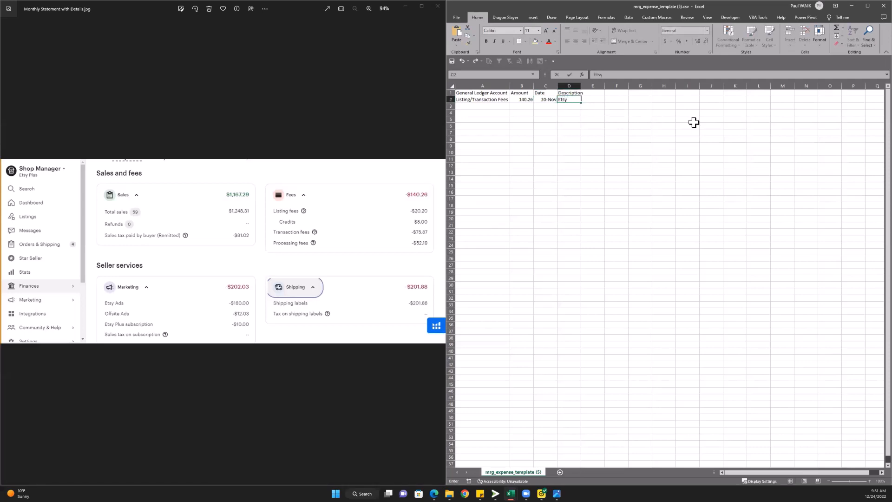
text(November Fees)
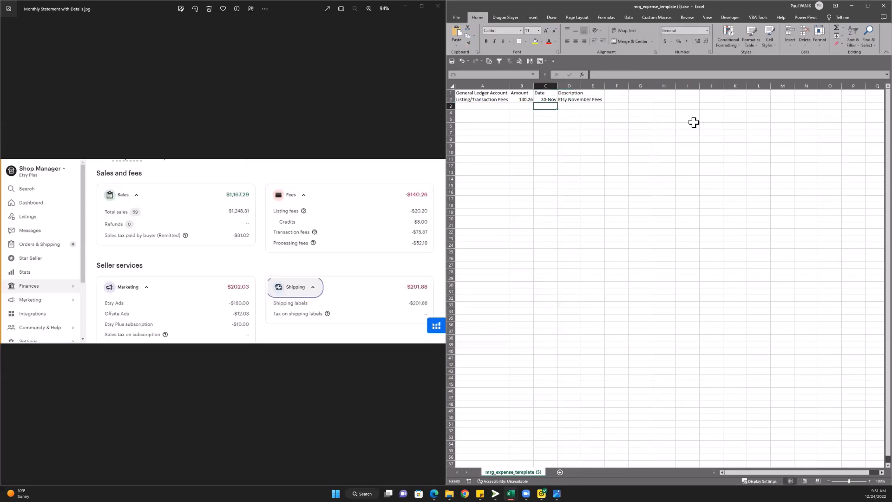
Step: Add the Marketing row: 202.03, dated 30-Nov, with an Etsy November description
click(481, 107)
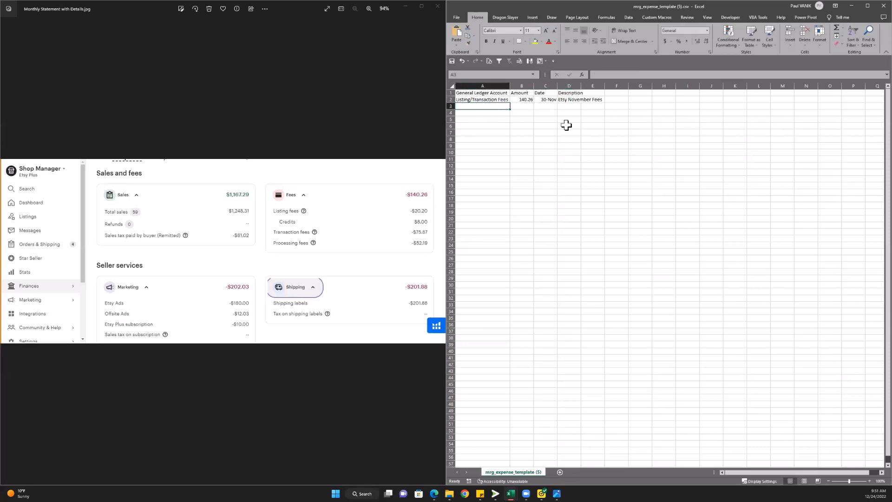
text(Marketing)
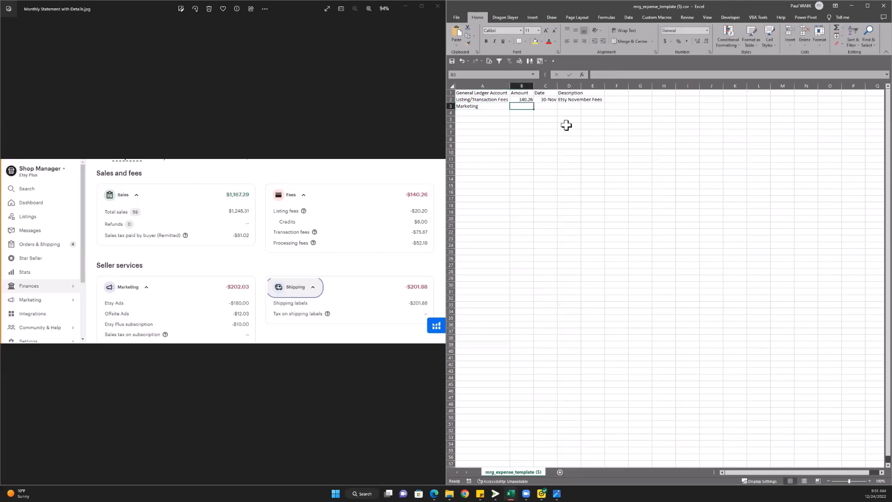
text(202.)
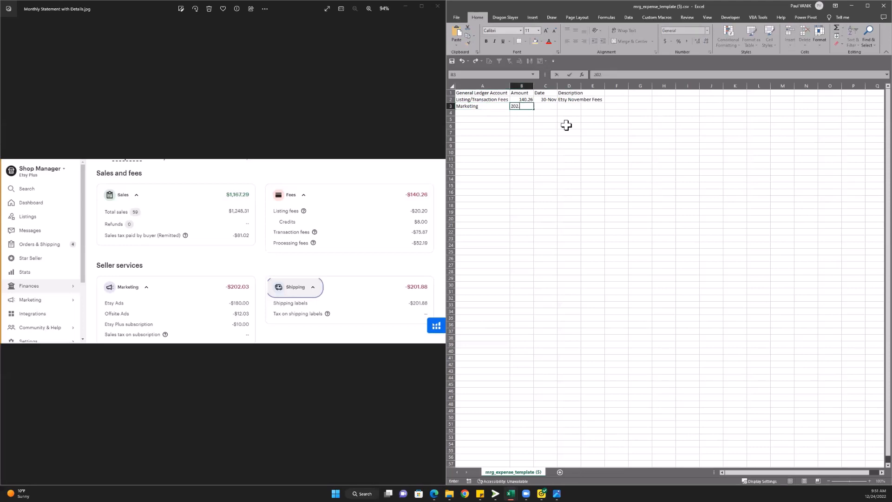
text(11/)
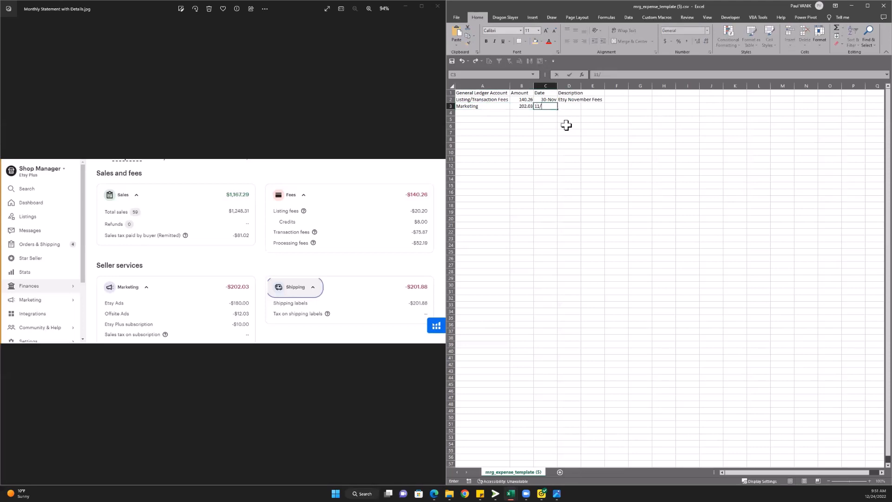
key(Enter)
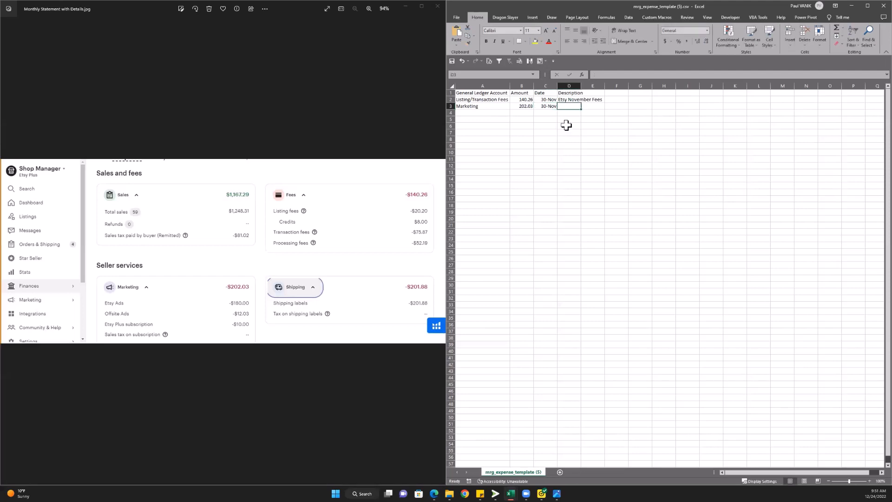
text(Es)
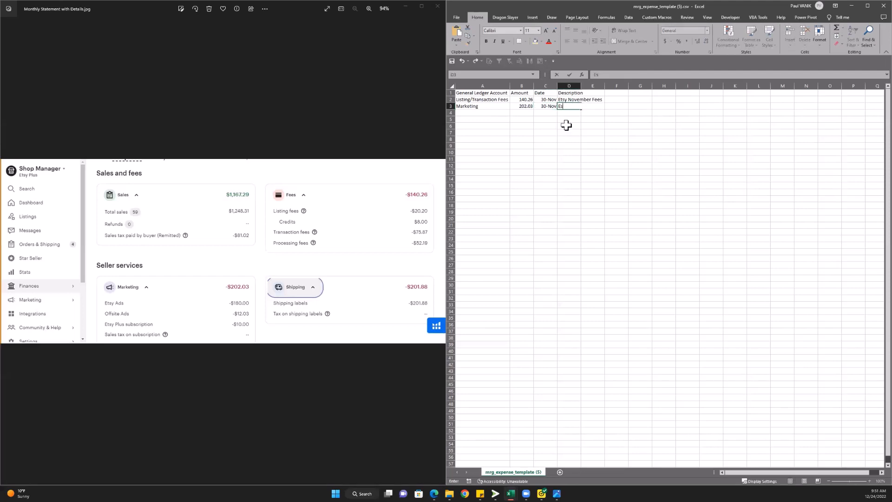
text(tsy November Fees)
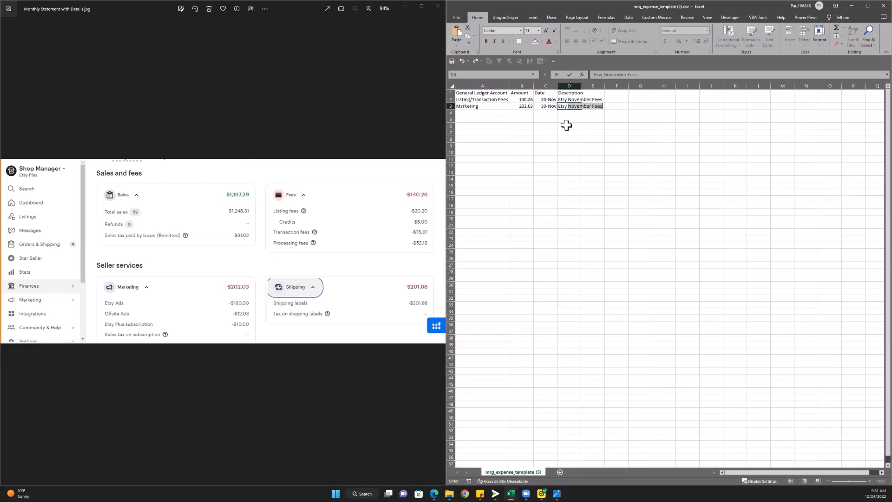
key(Backspace)
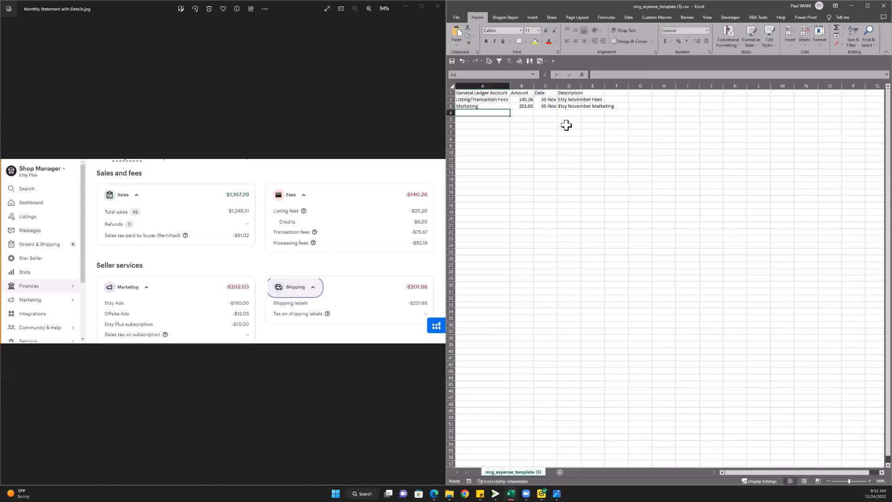
Step: Add the Shipping Fees row: 201.88, dated 11/30, with an Etsy November shipping description
text(Shipping Fees)
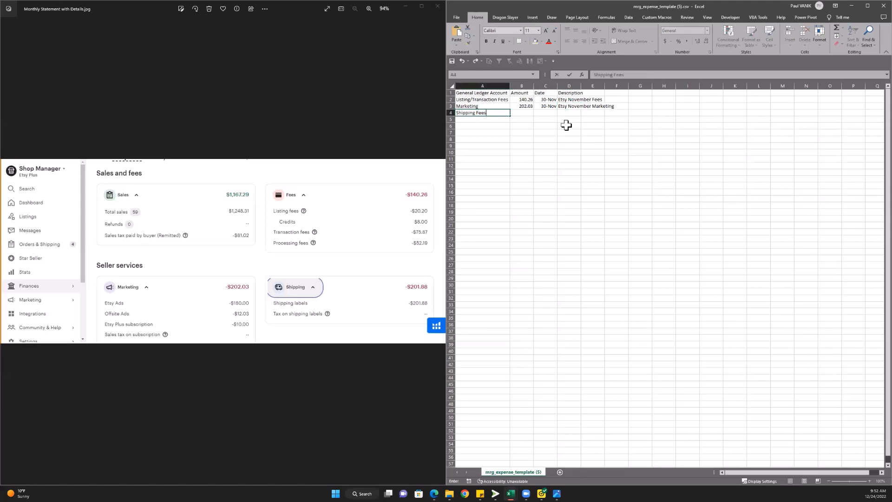
text(201.88)
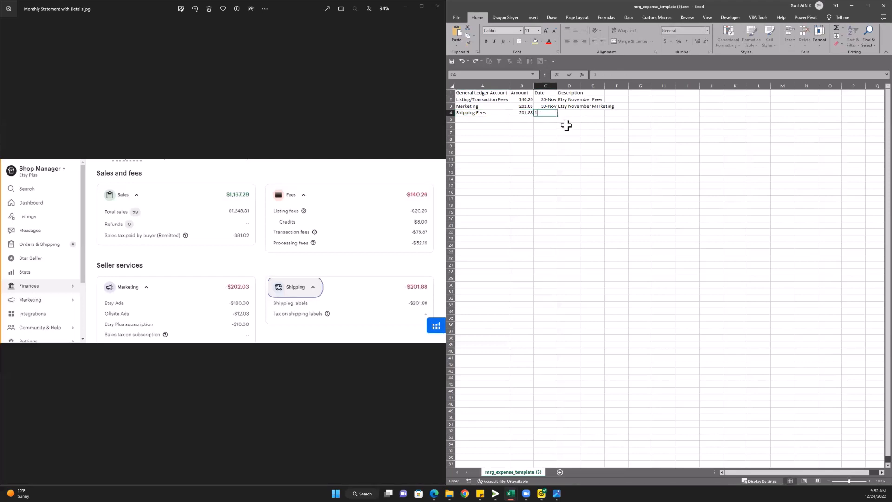
text(1/30)
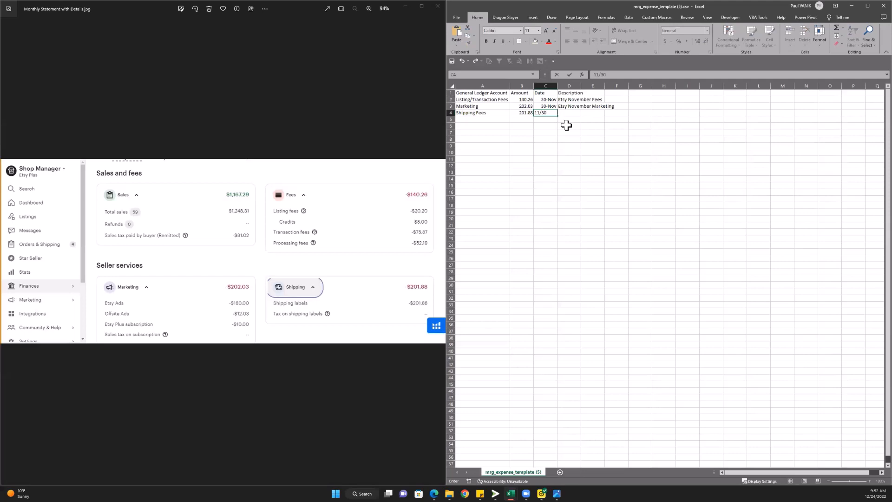
text(Esty)
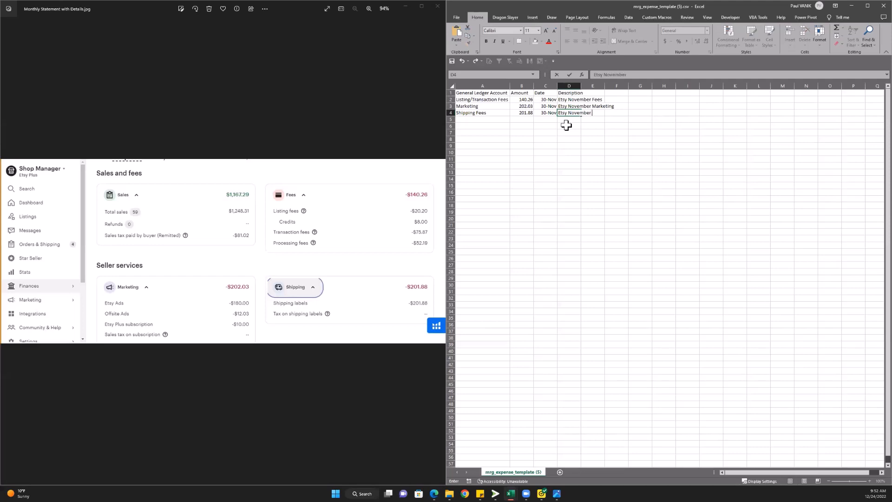
text(Shipping)
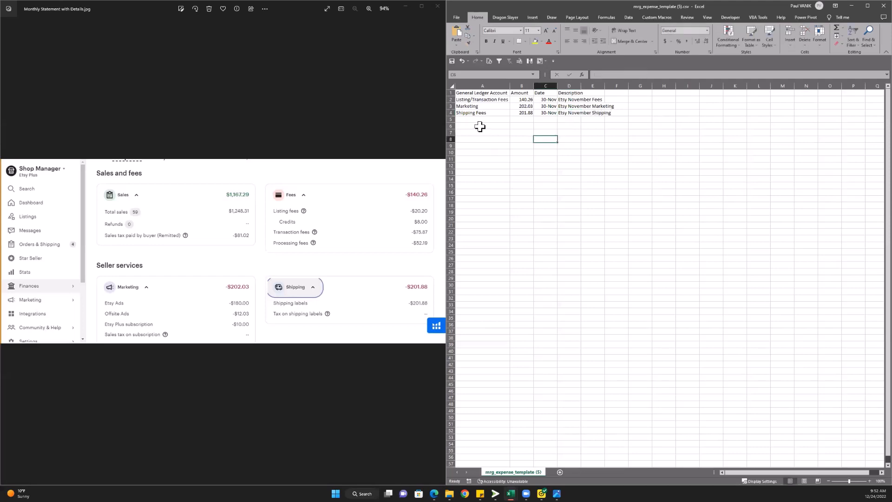
mouse_move(193, 261)
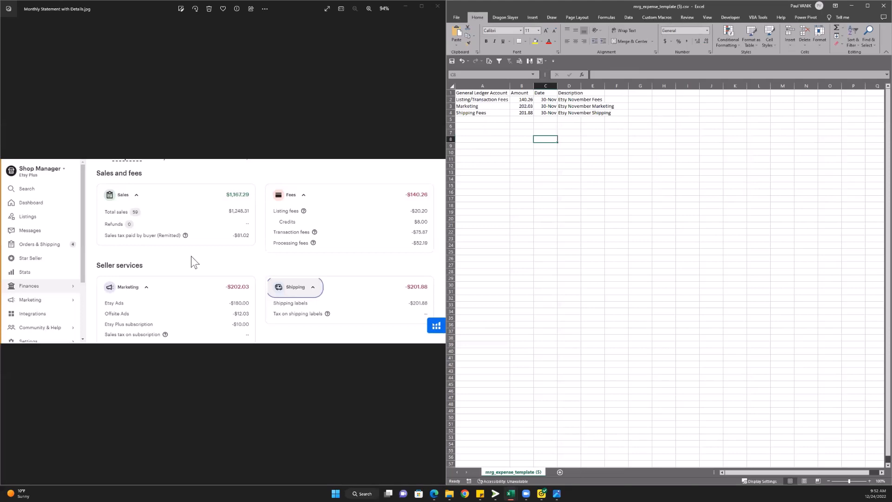
mouse_move(180, 268)
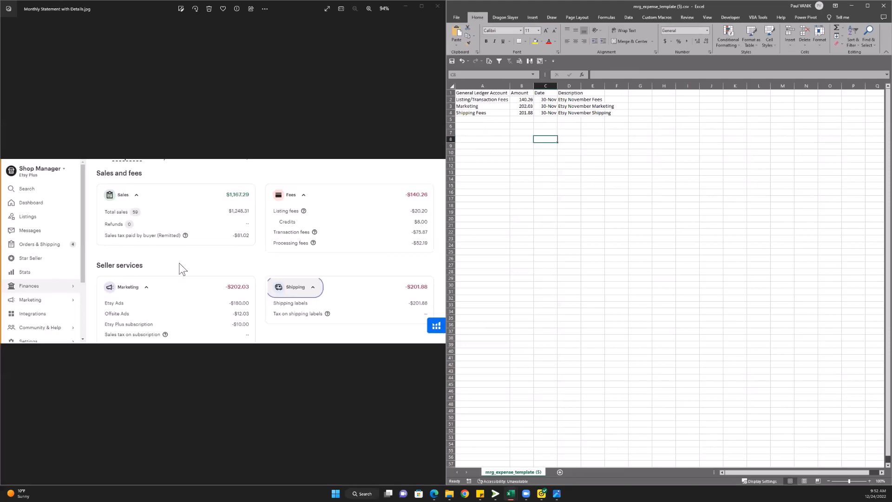
mouse_move(324, 220)
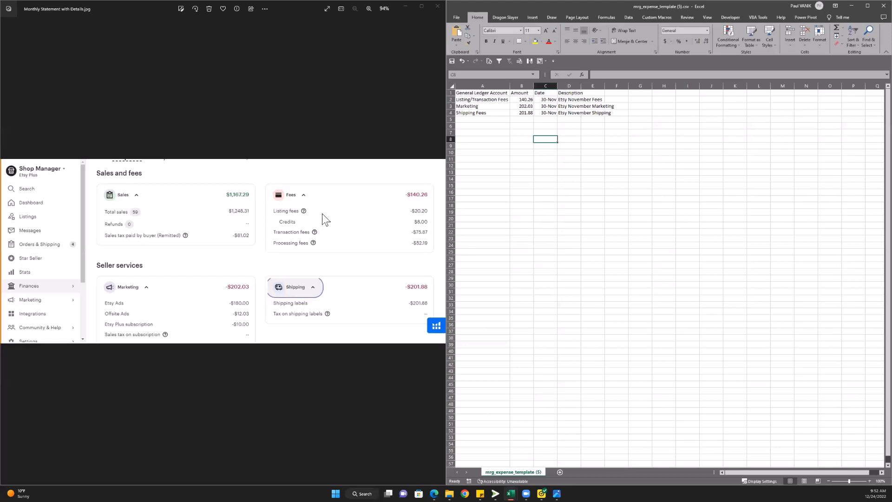
mouse_move(568, 121)
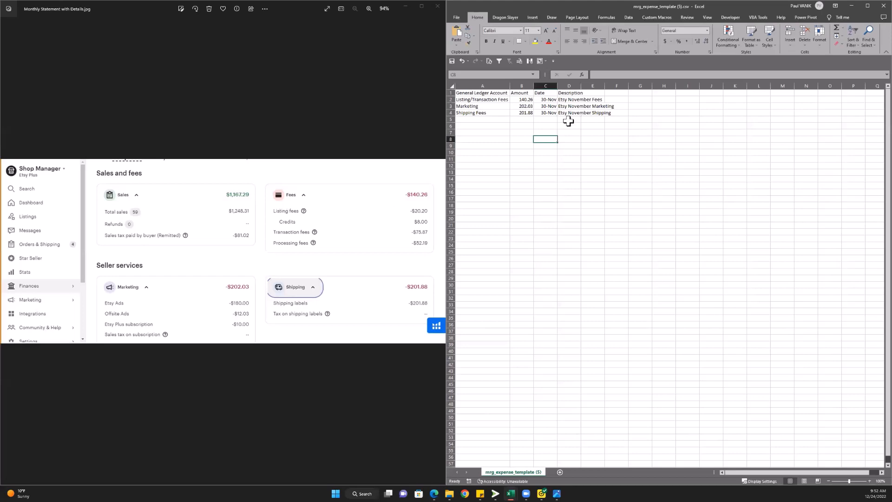
mouse_move(644, 133)
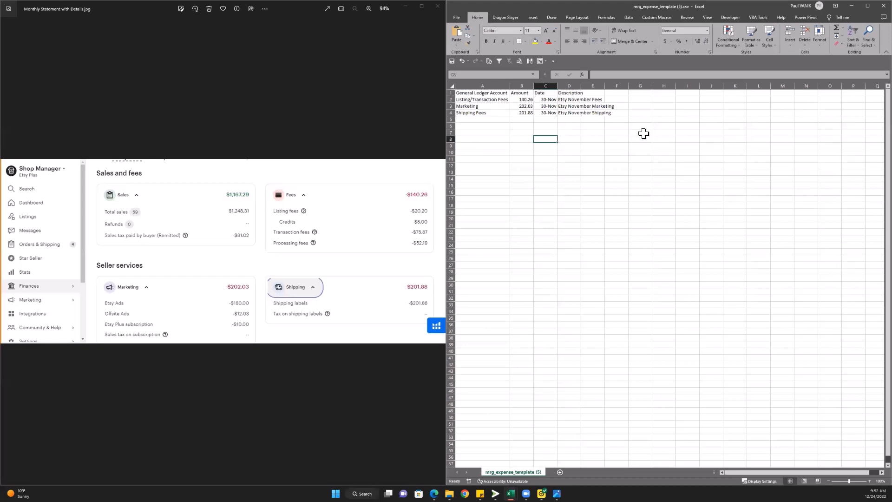
Step: Open the empty Expense Detail list in My Reseller Genie's browser tab
click(568, 139)
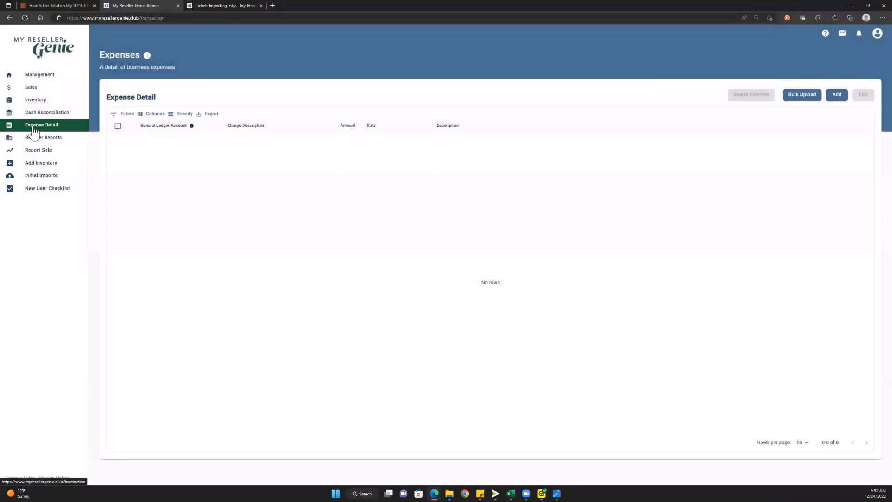
Step: Bulk-upload mrg_expense_template (5).csv to add the three Etsy November expenses
click(801, 95)
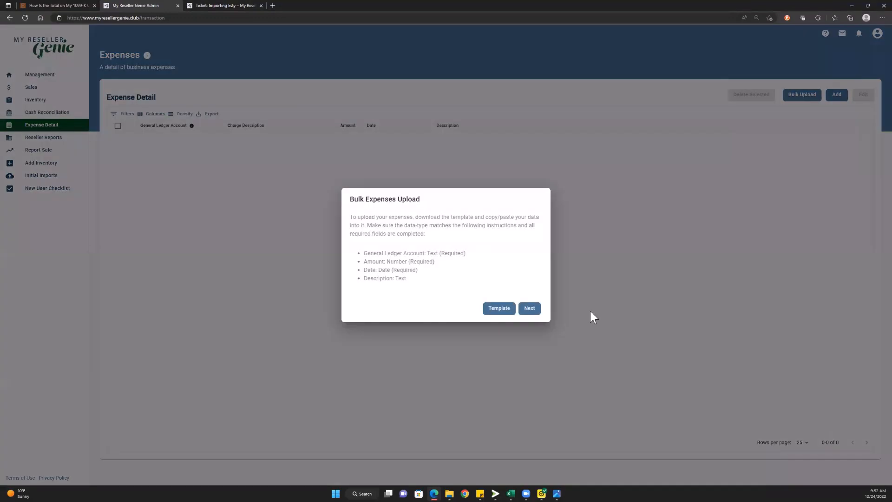
click(528, 309)
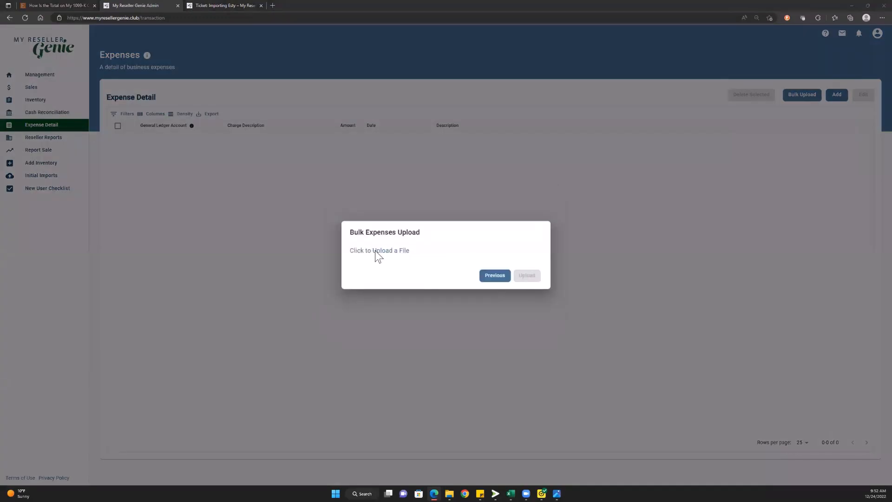
click(379, 251)
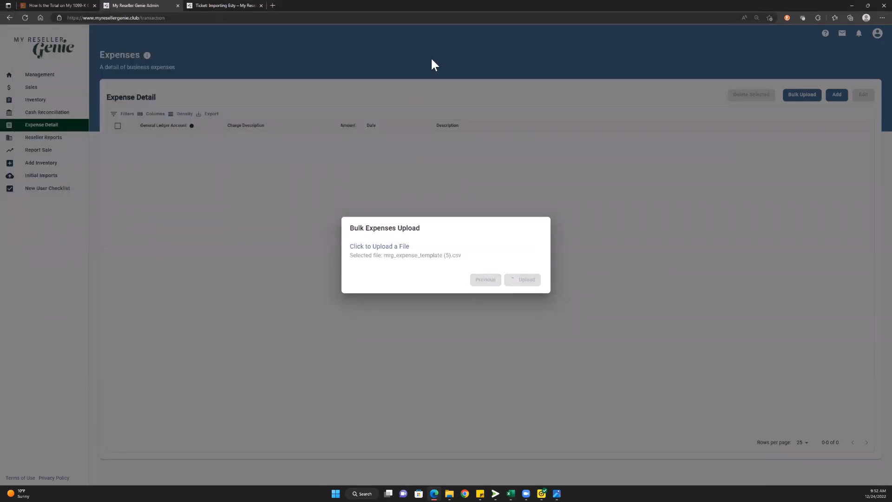
click(522, 279)
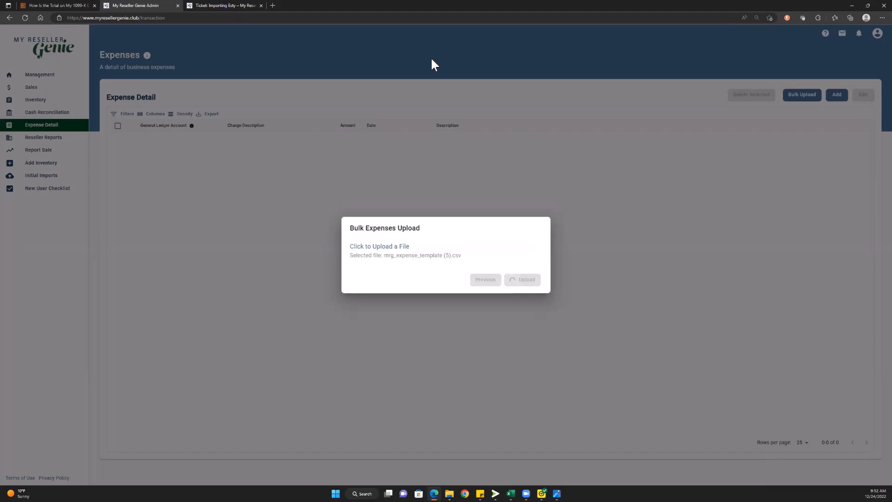
click(524, 280)
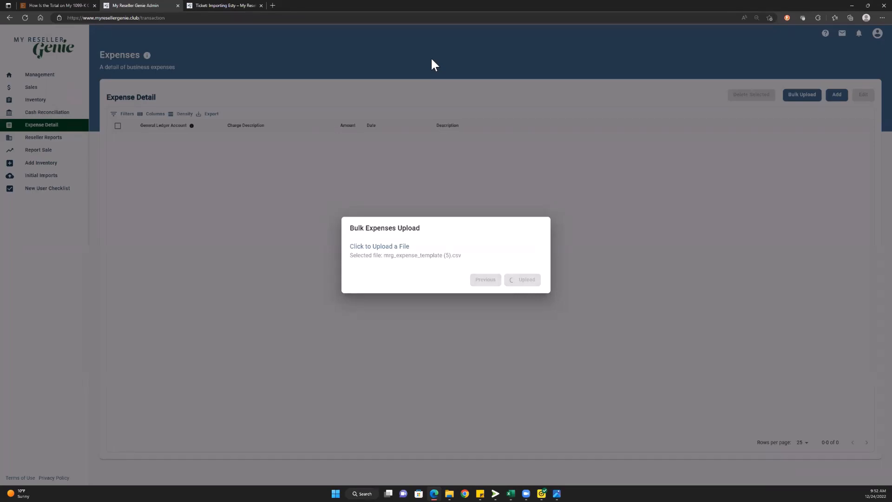
click(525, 279)
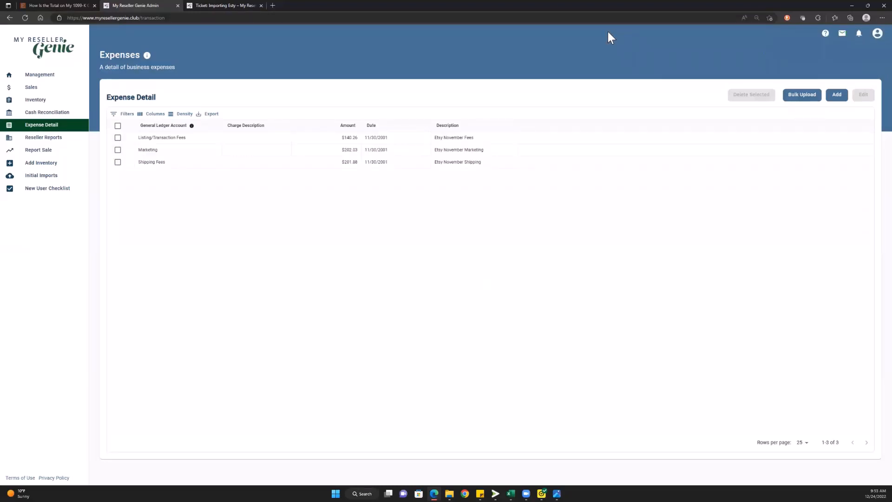
mouse_move(368, 174)
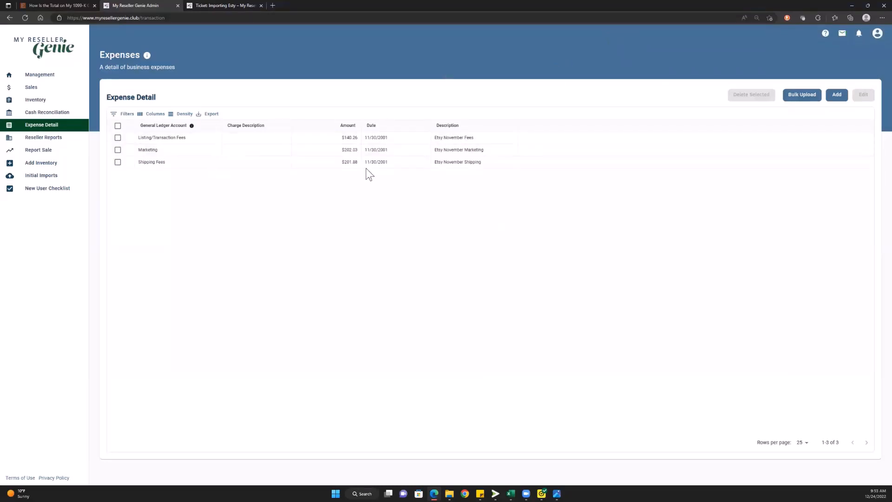
mouse_move(401, 141)
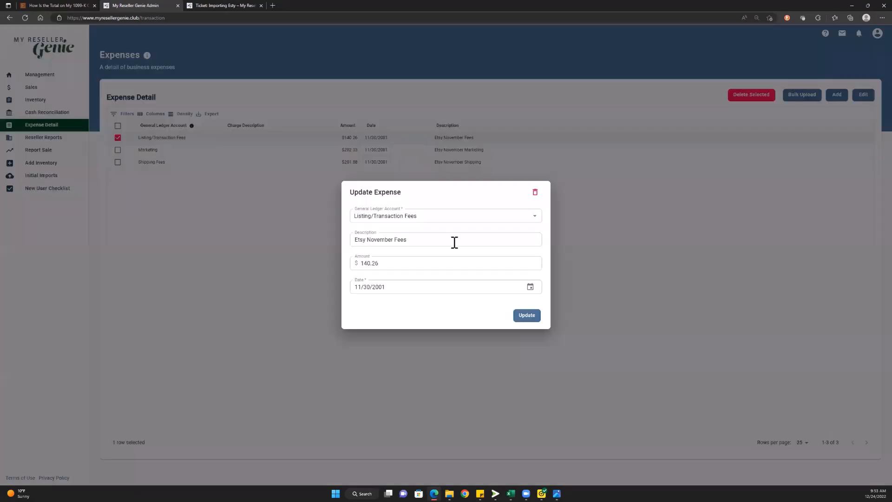
Step: Correct the fees (11/8/2022) and marketing (11/30/2022) dates, then open Shipping Fees
click(530, 287)
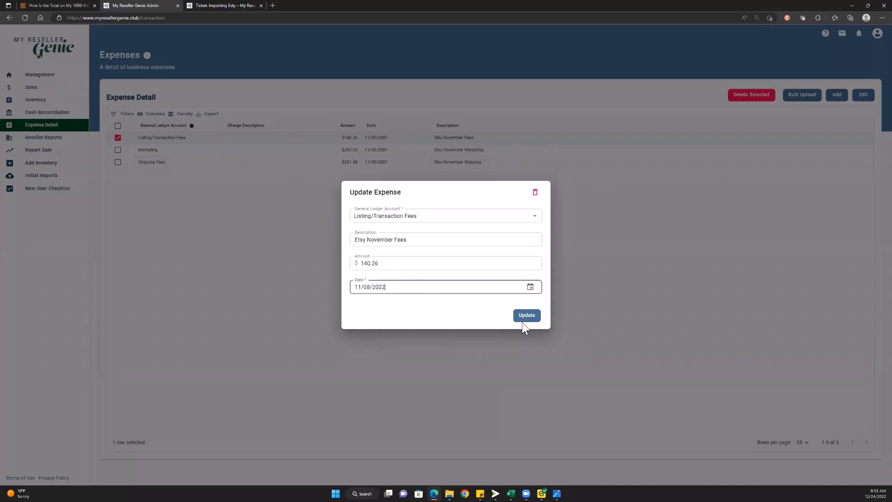
click(525, 315)
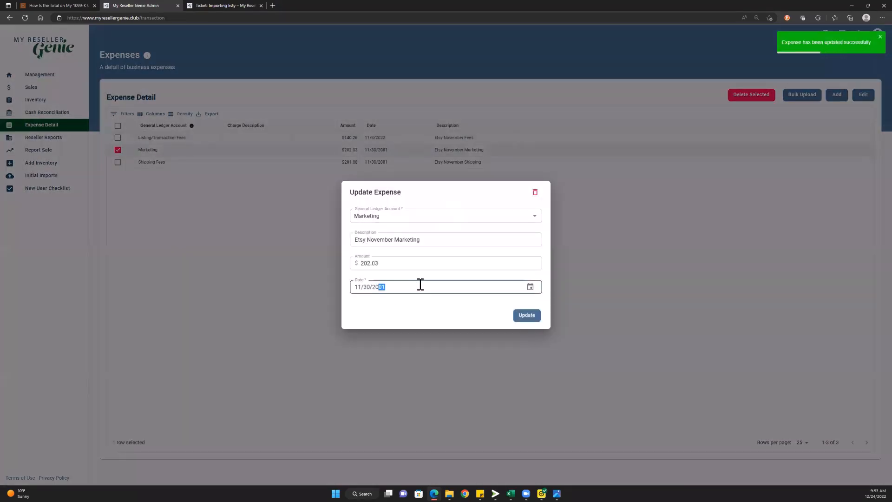
click(526, 315)
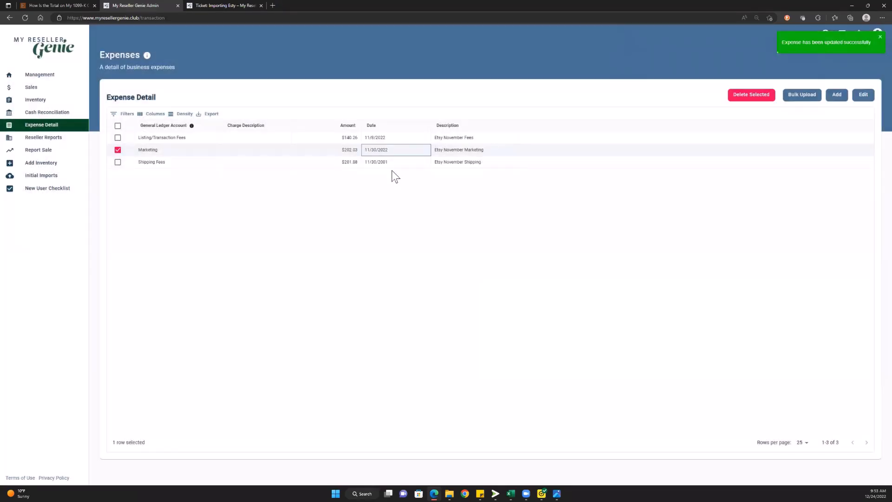
click(117, 161)
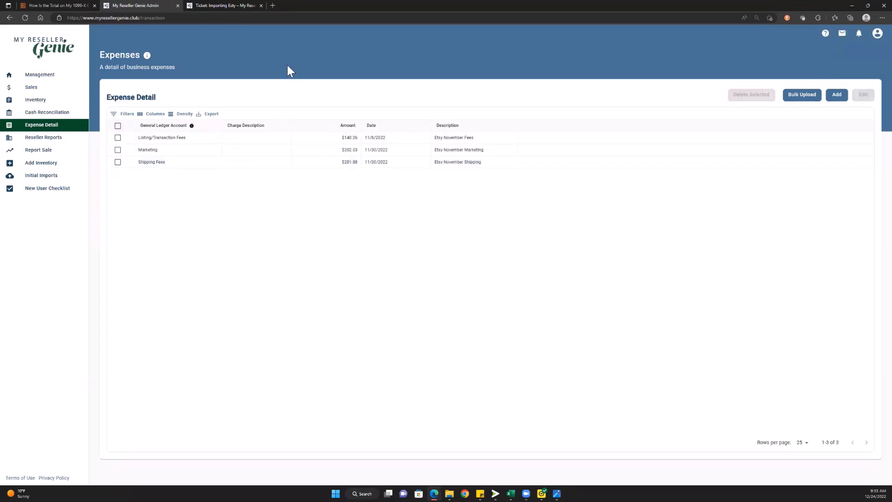
mouse_move(207, 198)
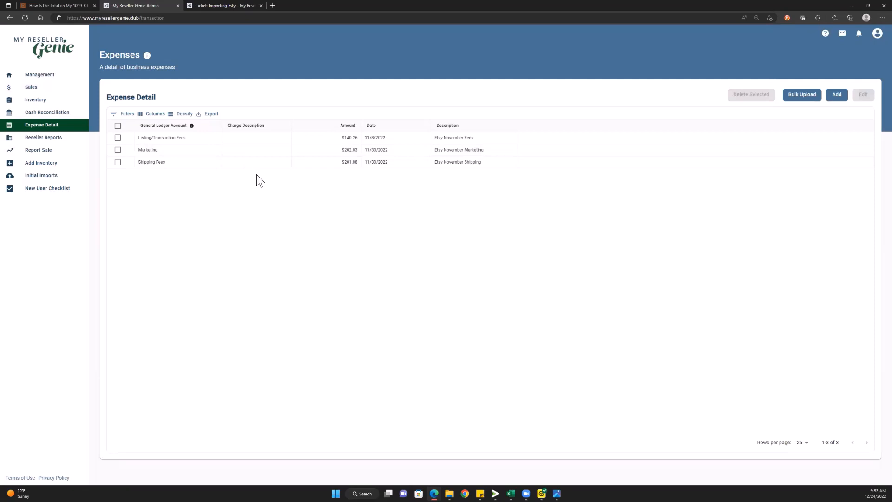
mouse_move(251, 193)
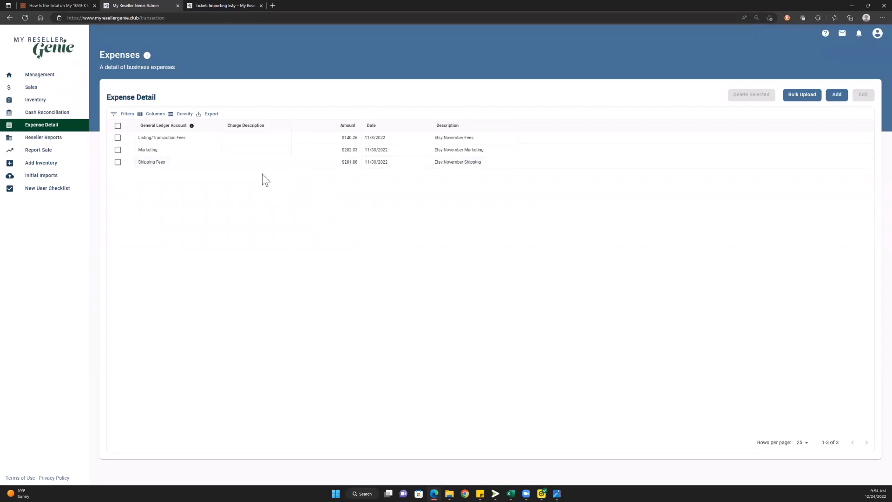
mouse_move(249, 205)
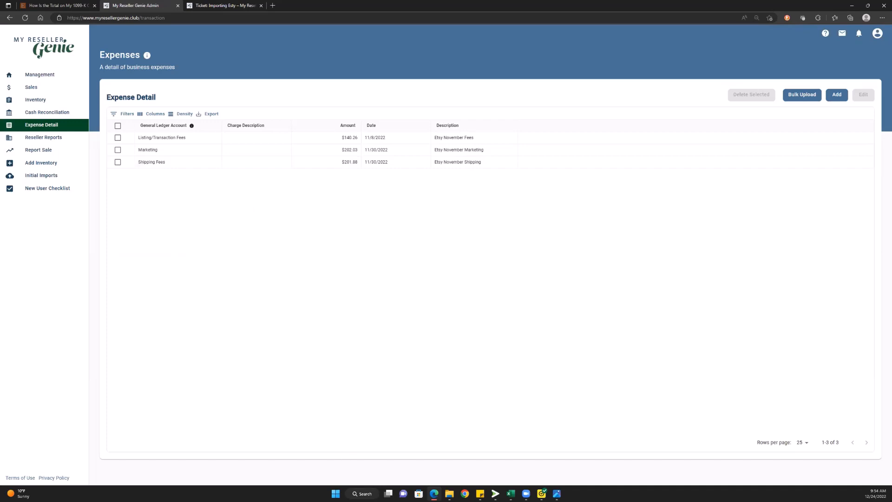
mouse_move(474, 307)
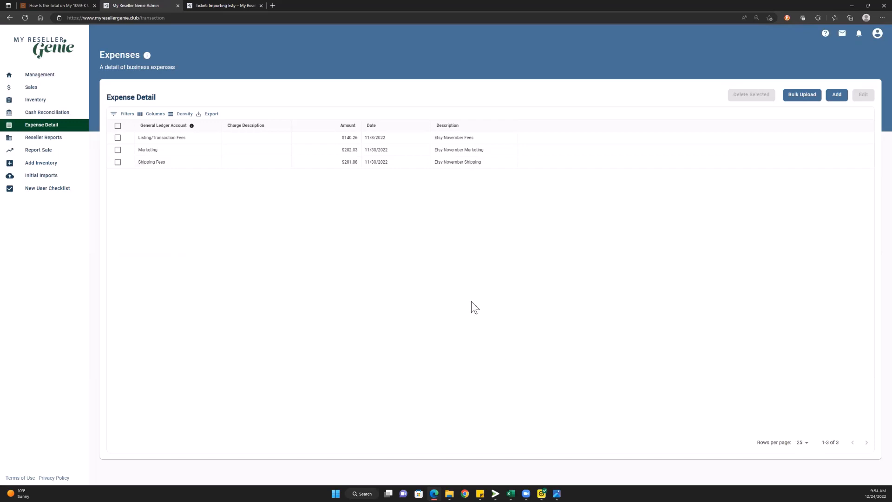
mouse_move(402, 292)
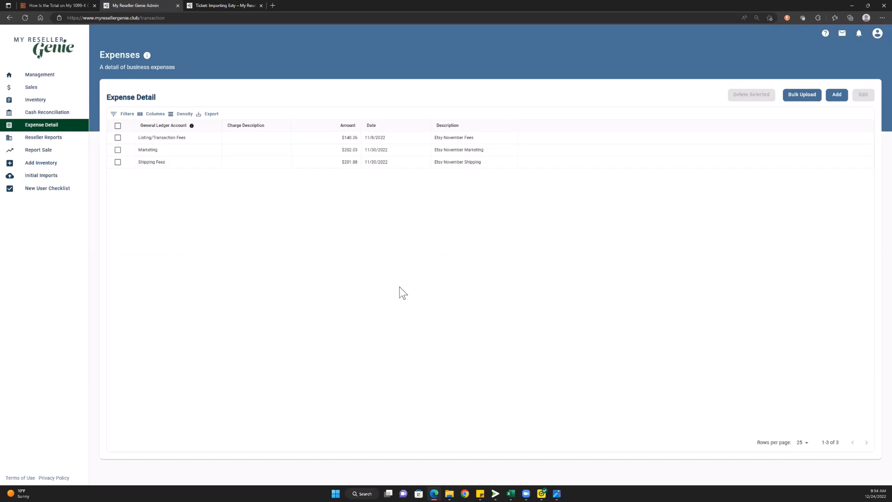
mouse_move(421, 382)
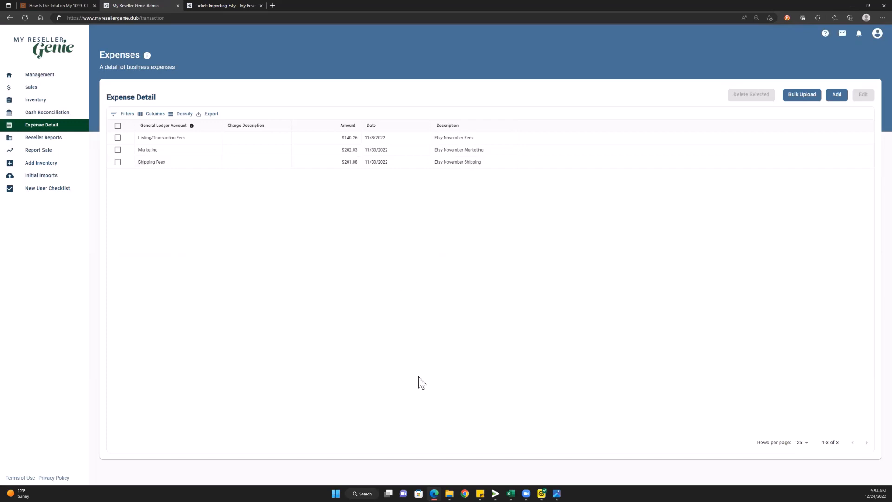
mouse_move(542, 470)
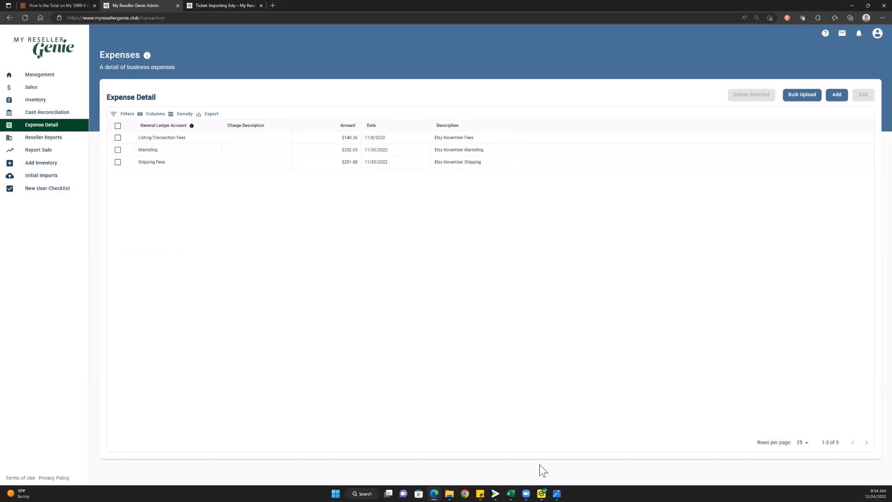